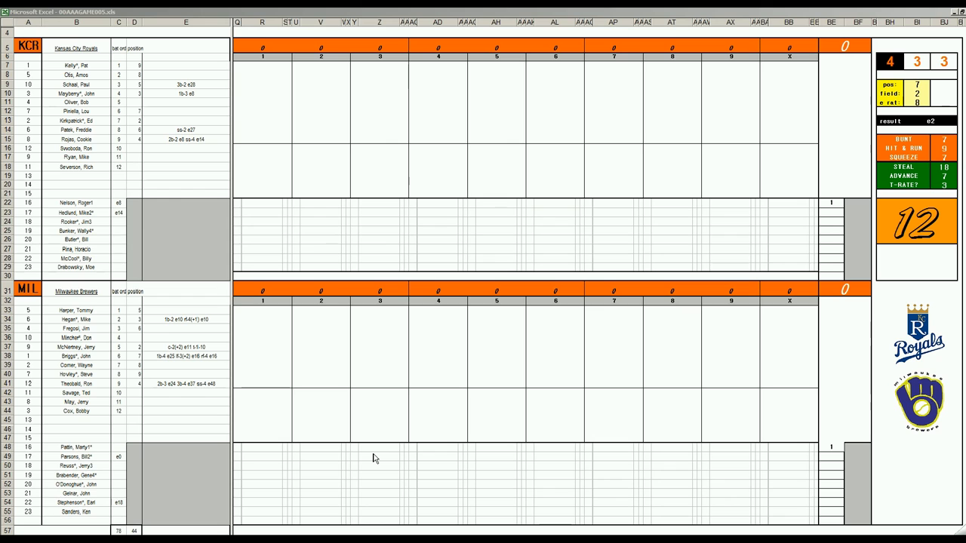
mouse_move(398, 448)
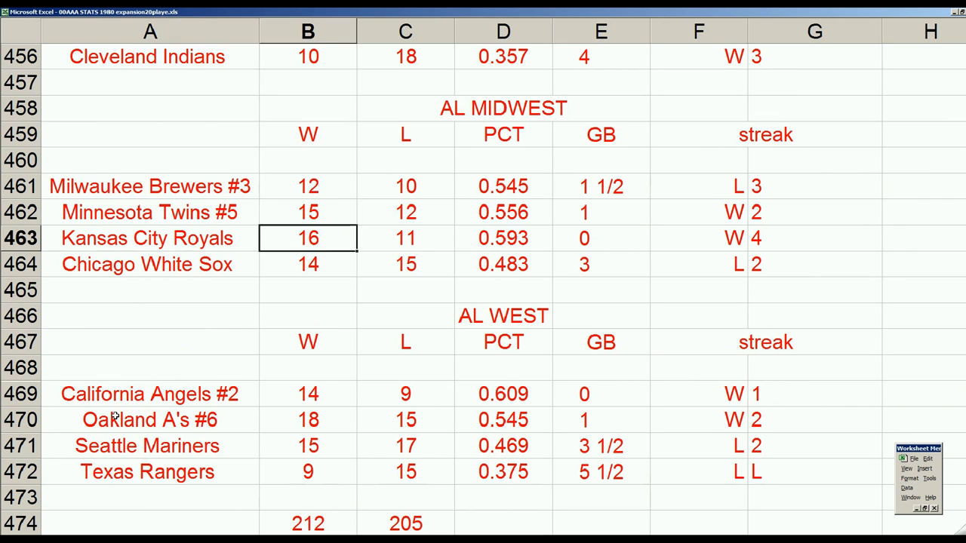
click(601, 238)
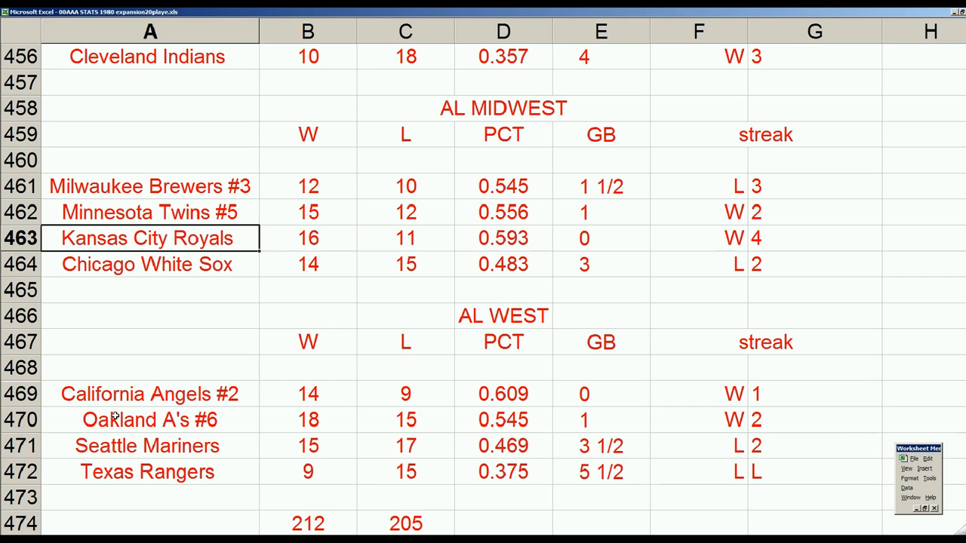
click(307, 186)
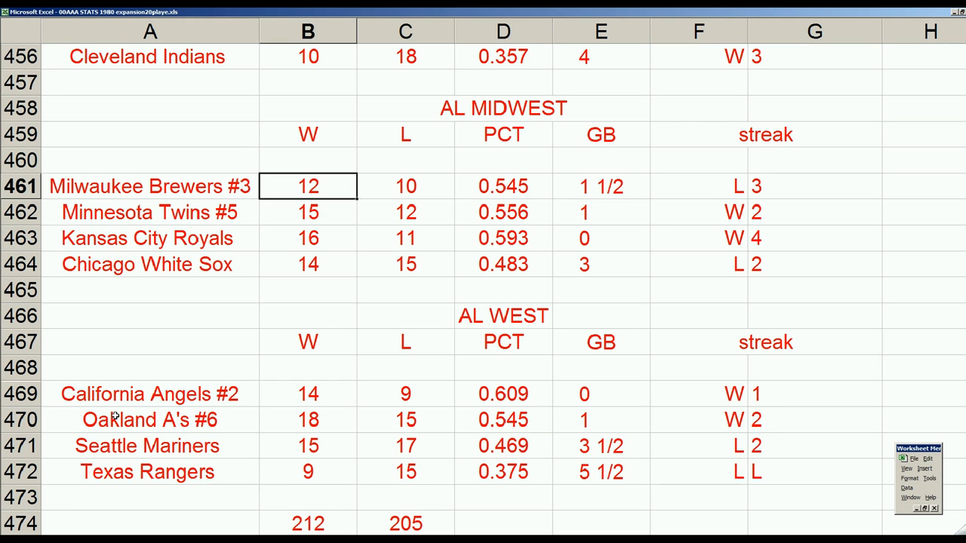
click(405, 186)
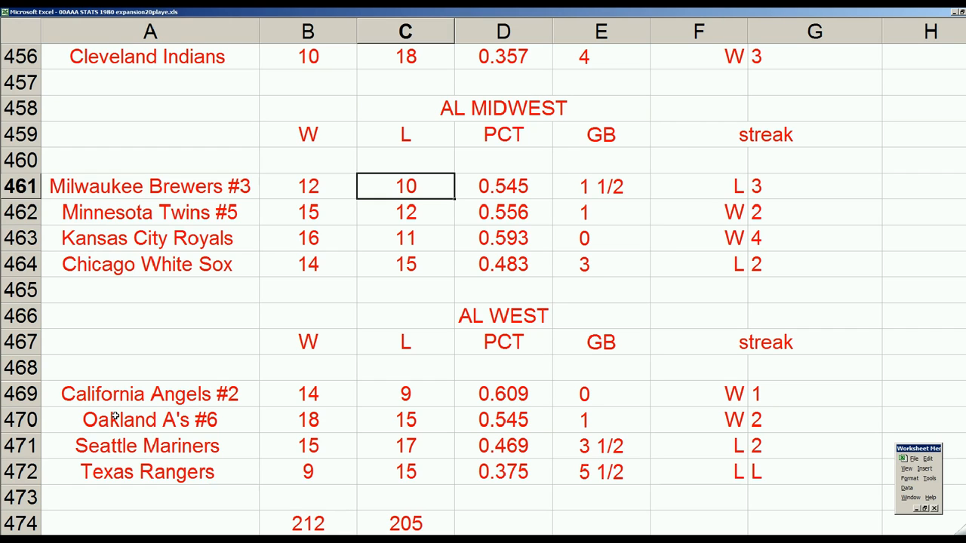
click(601, 238)
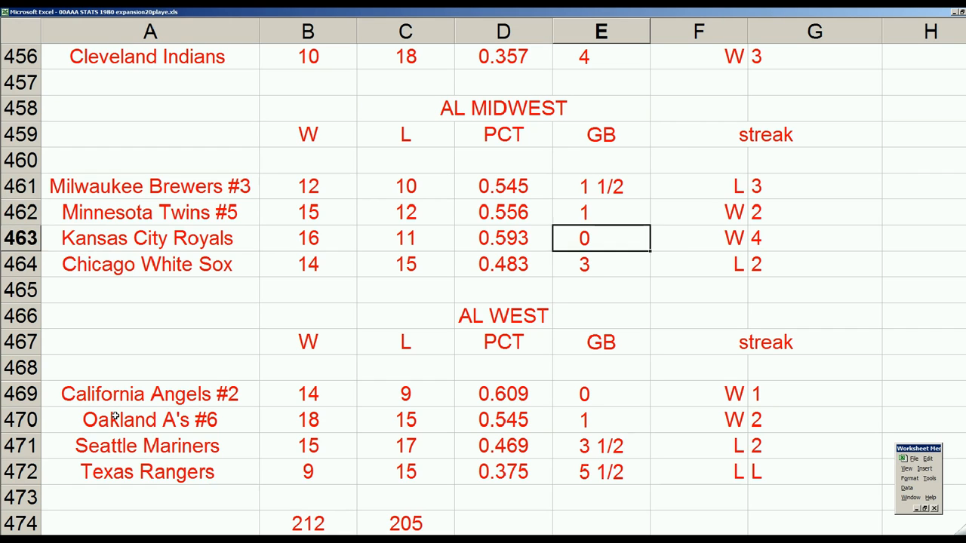
click(307, 187)
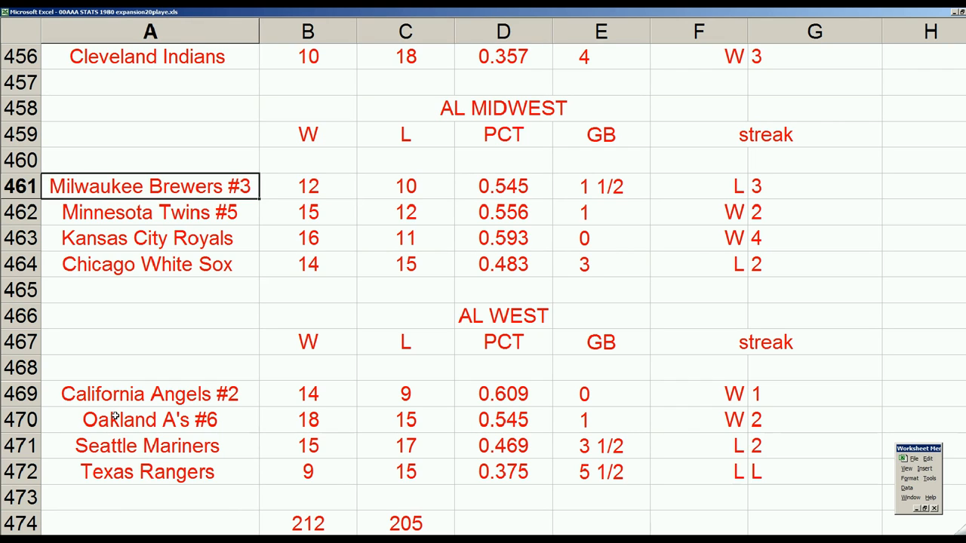
click(405, 238)
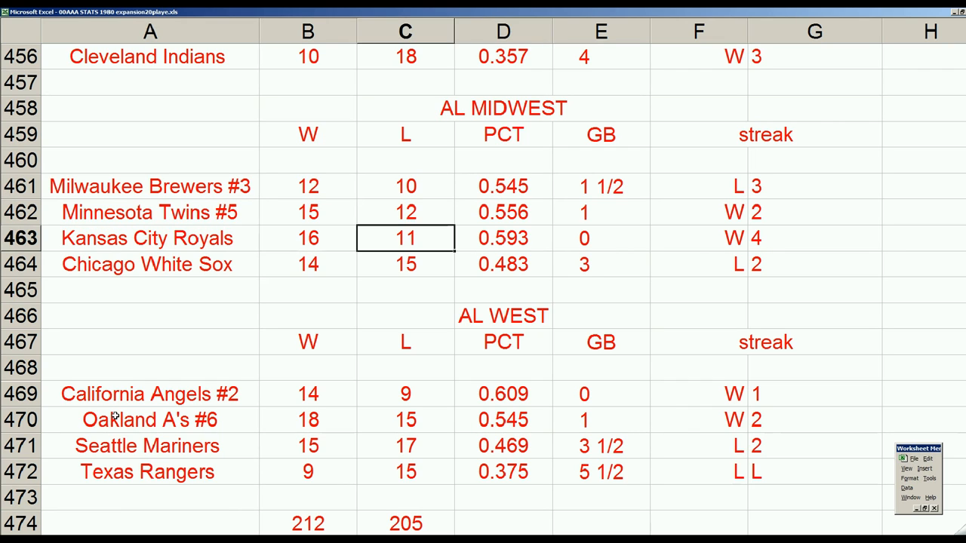
click(600, 213)
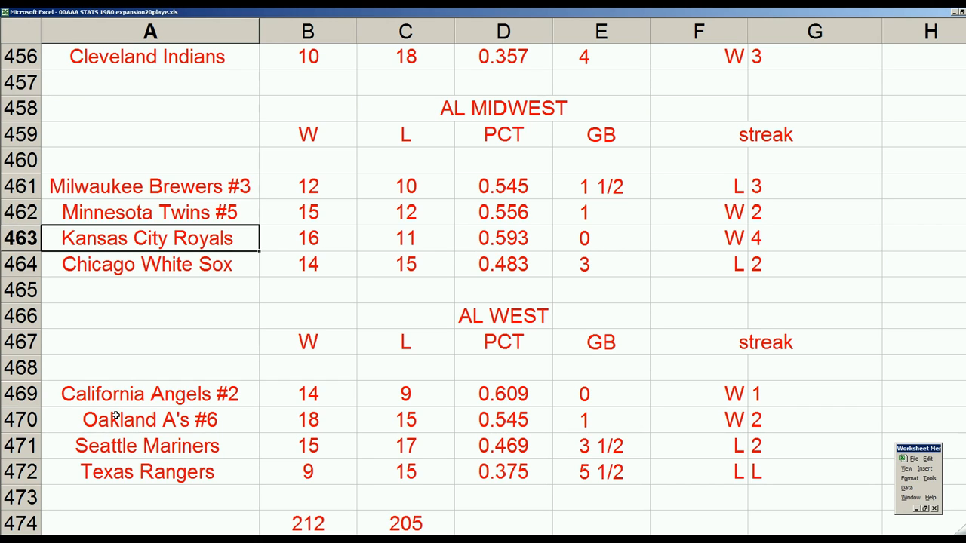
click(150, 186)
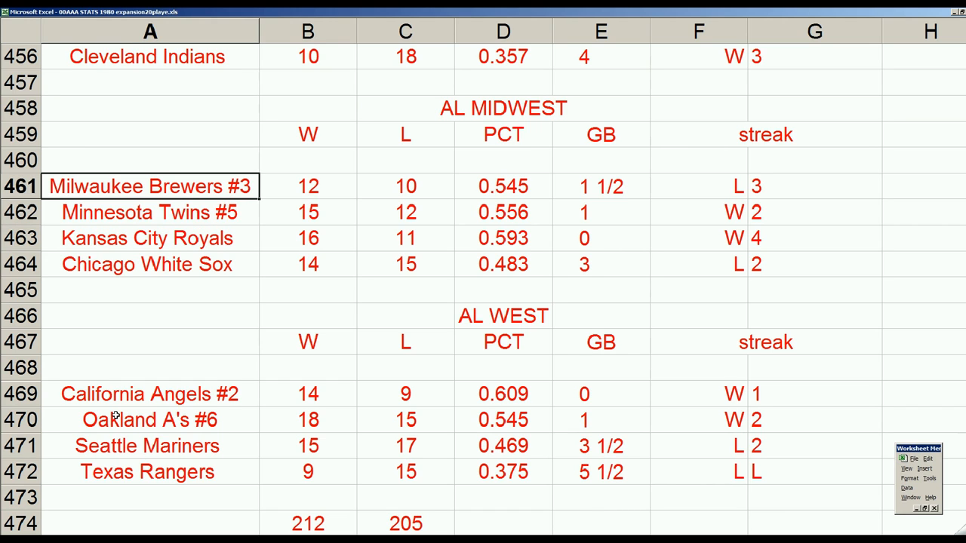
click(151, 212)
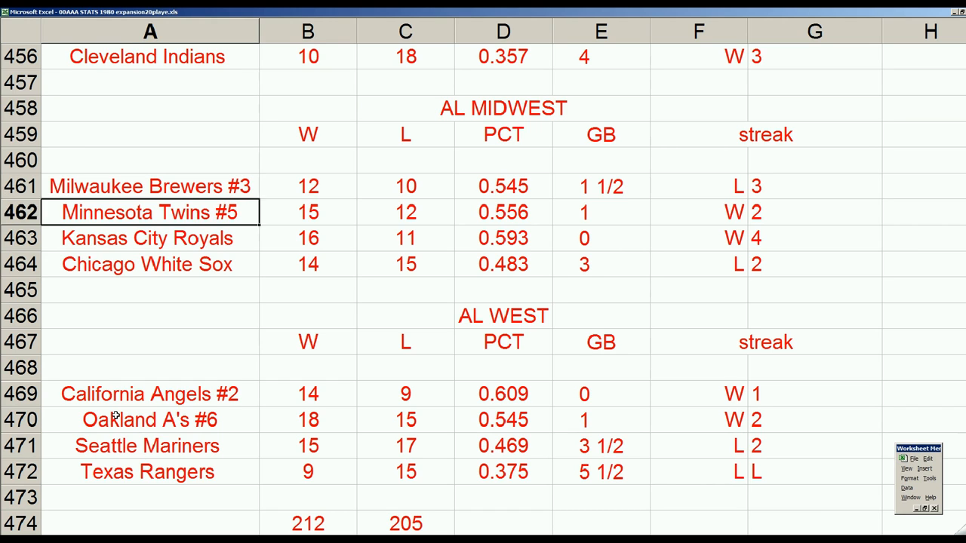
click(150, 186)
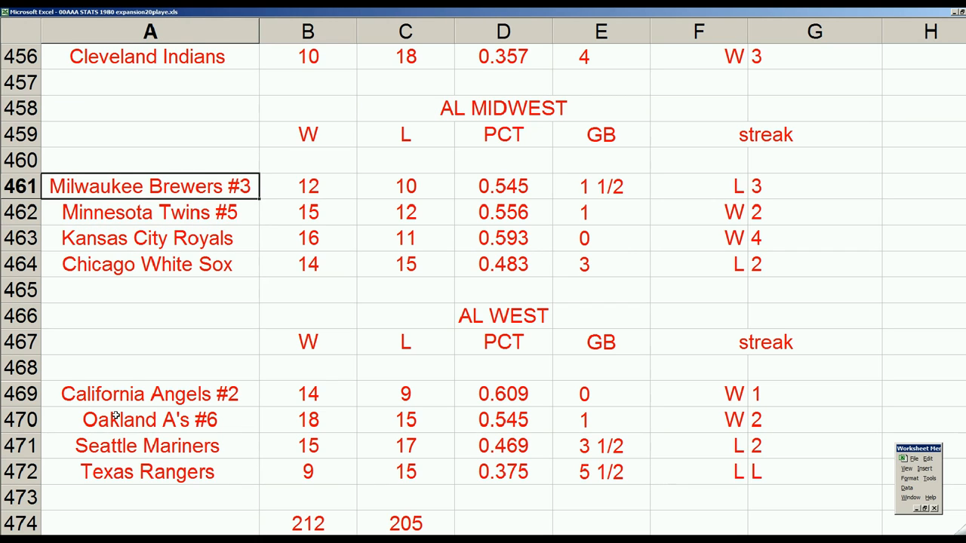
click(149, 212)
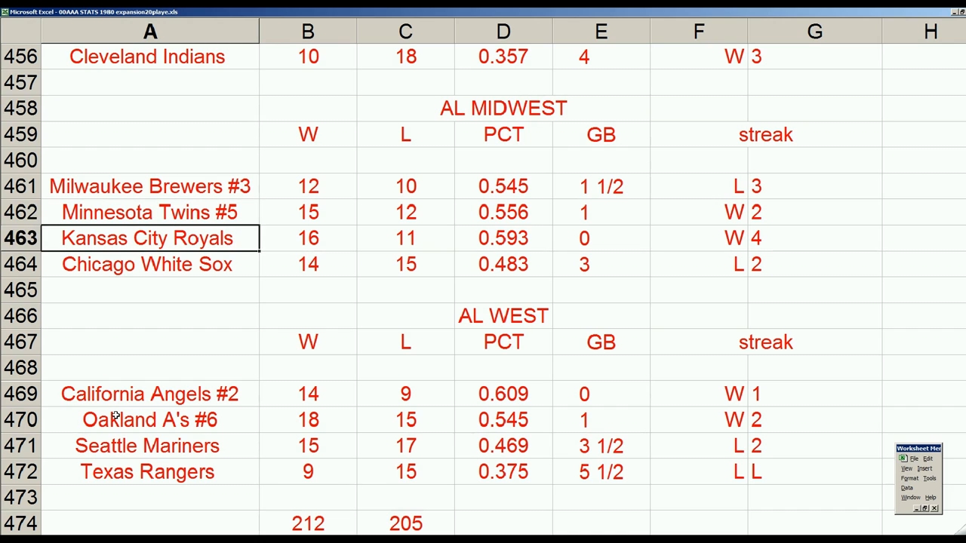
mouse_move(548, 286)
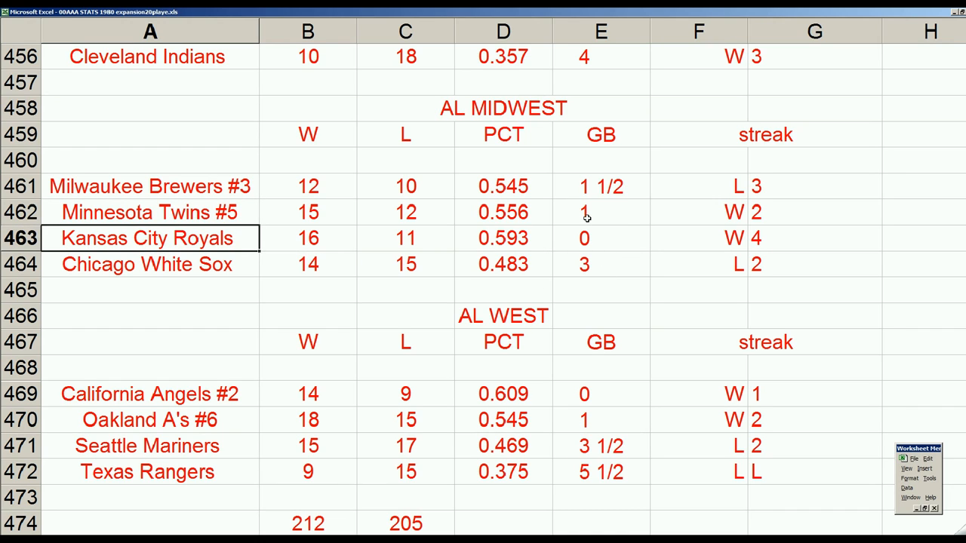
mouse_move(596, 189)
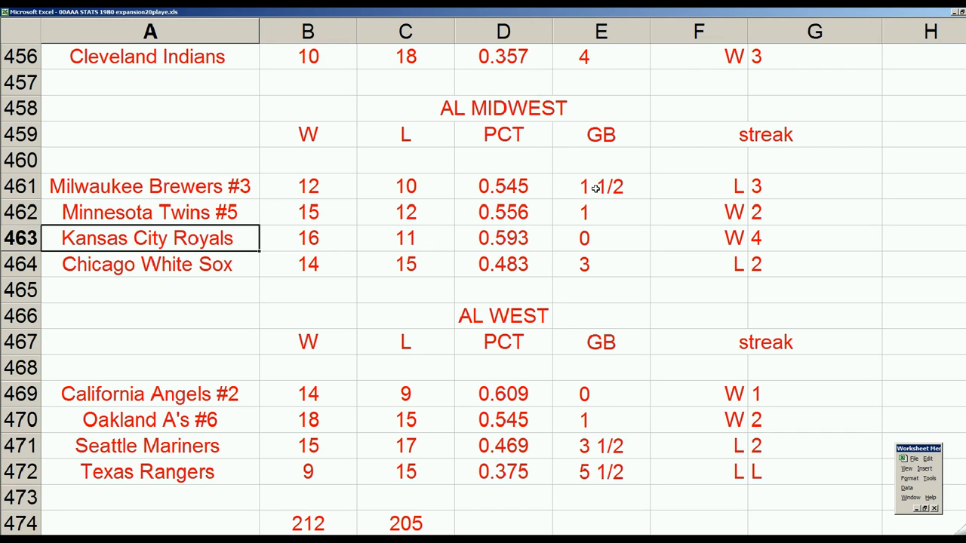
mouse_move(618, 211)
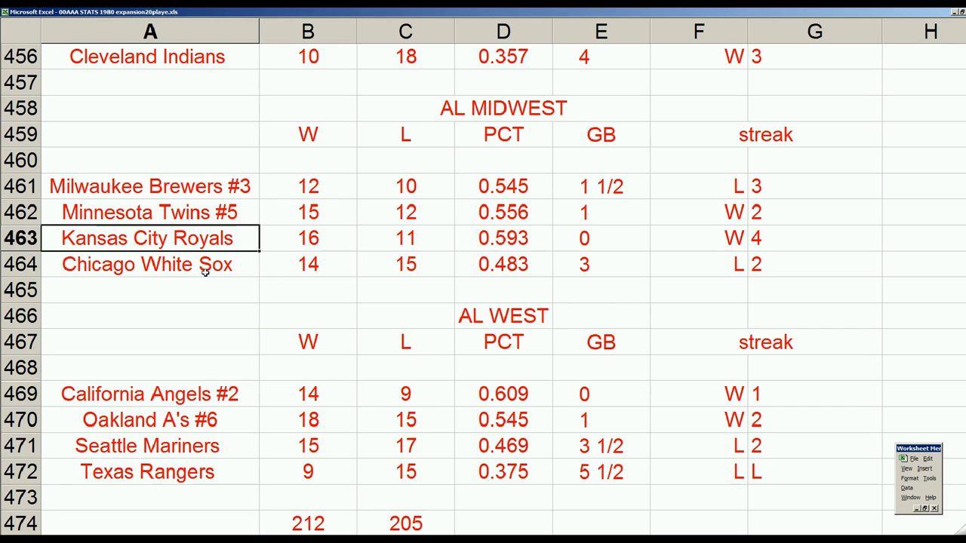
click(147, 264)
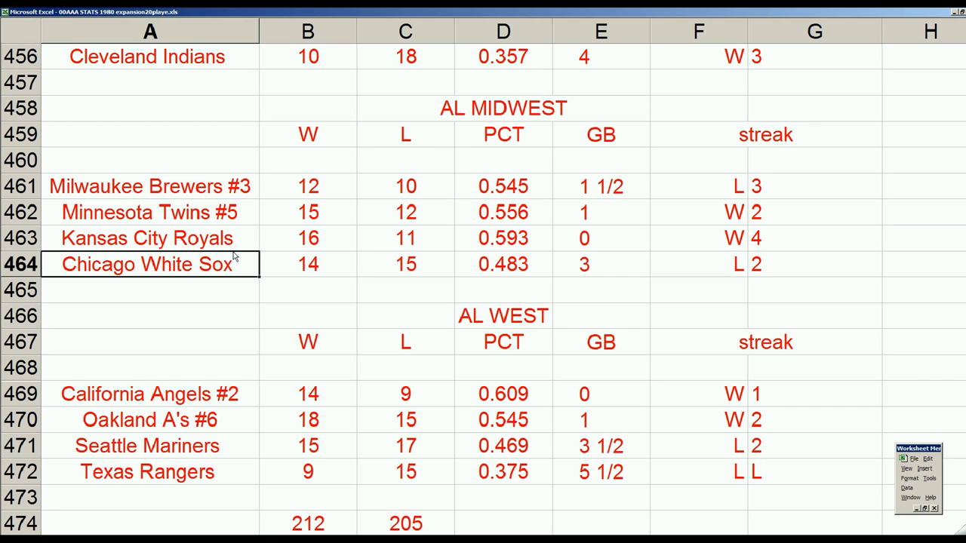
mouse_move(233, 355)
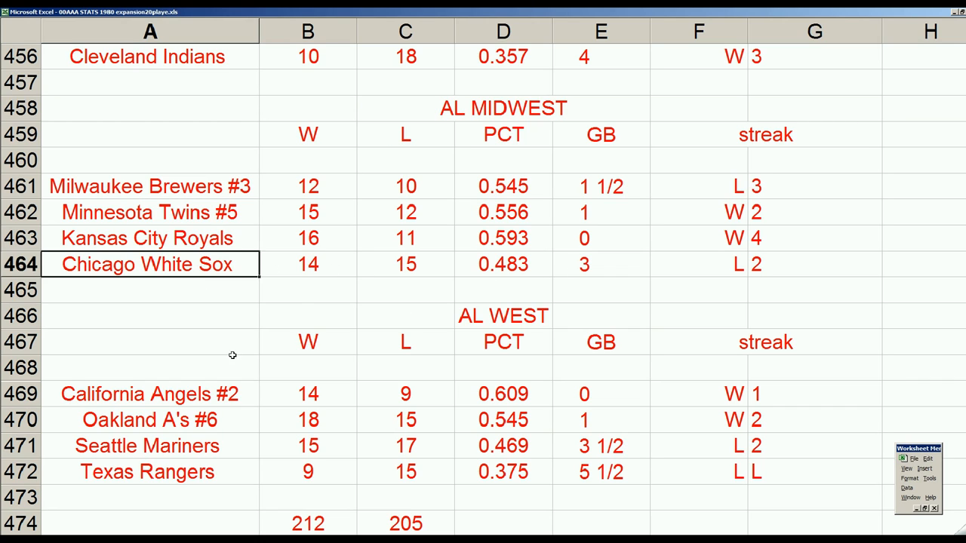
mouse_move(608, 266)
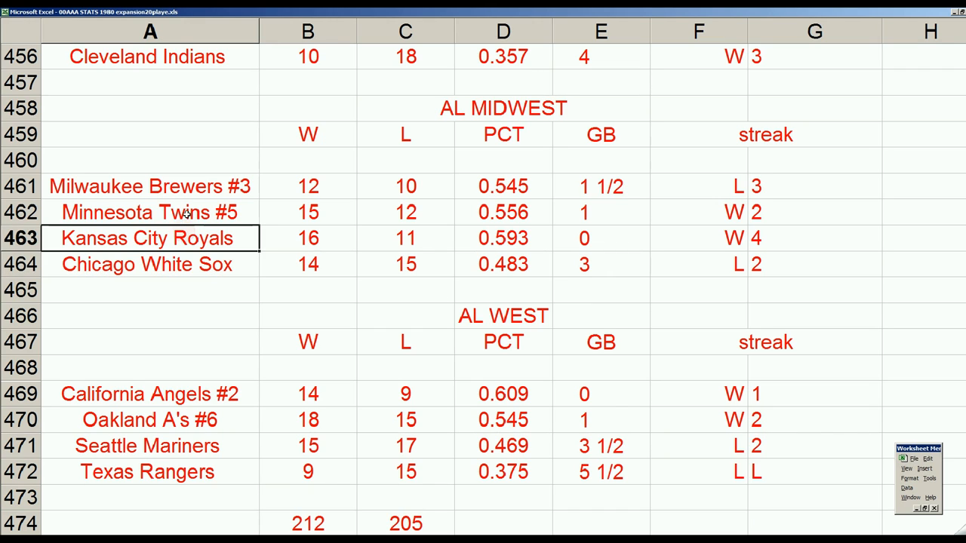
click(150, 187)
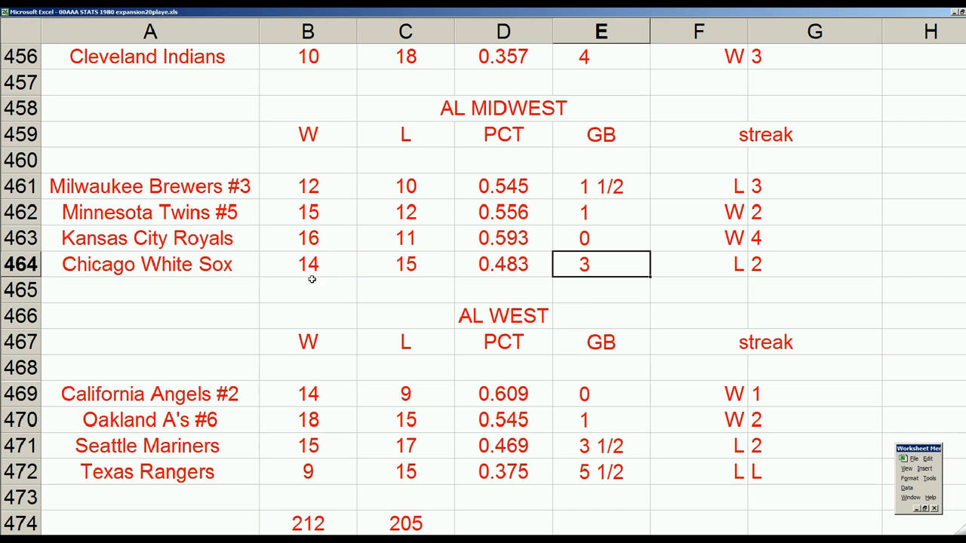
mouse_move(589, 266)
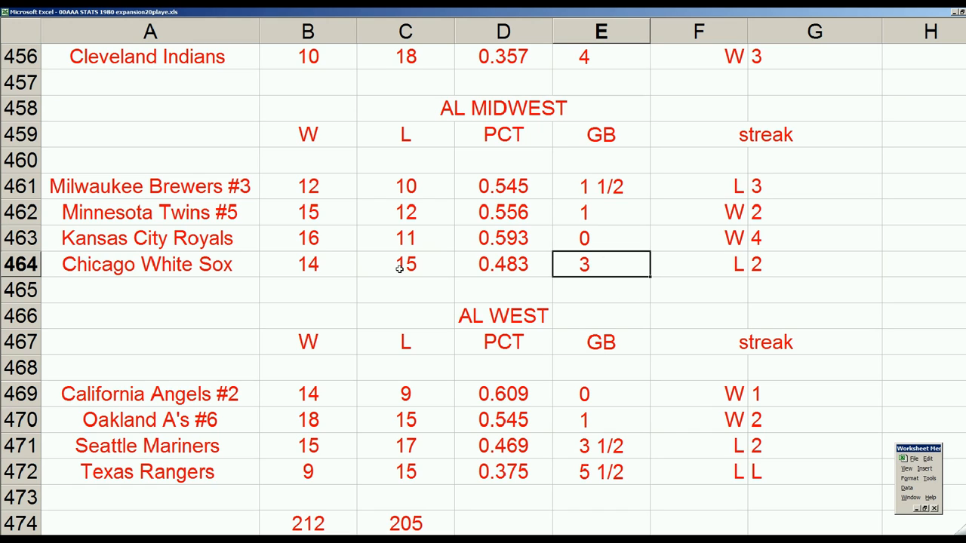
click(308, 264)
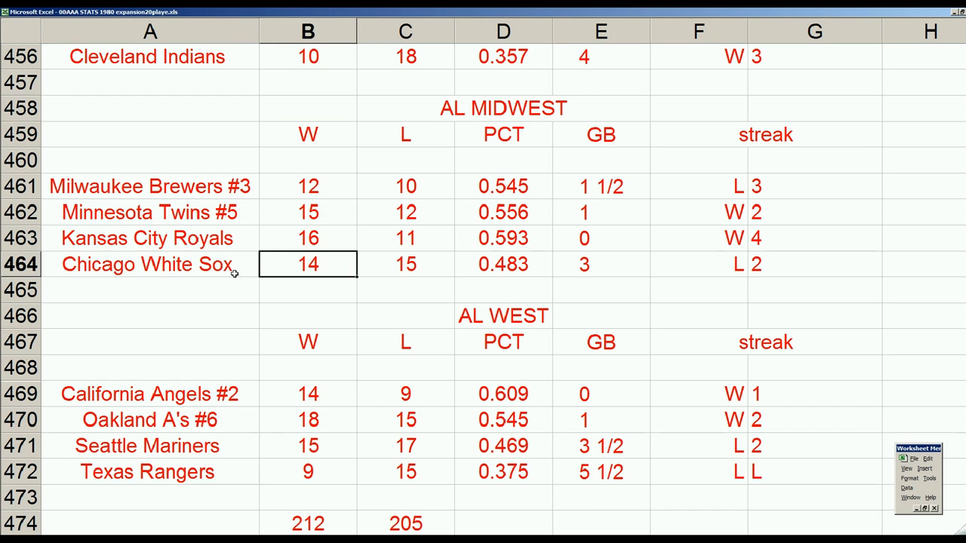
click(150, 264)
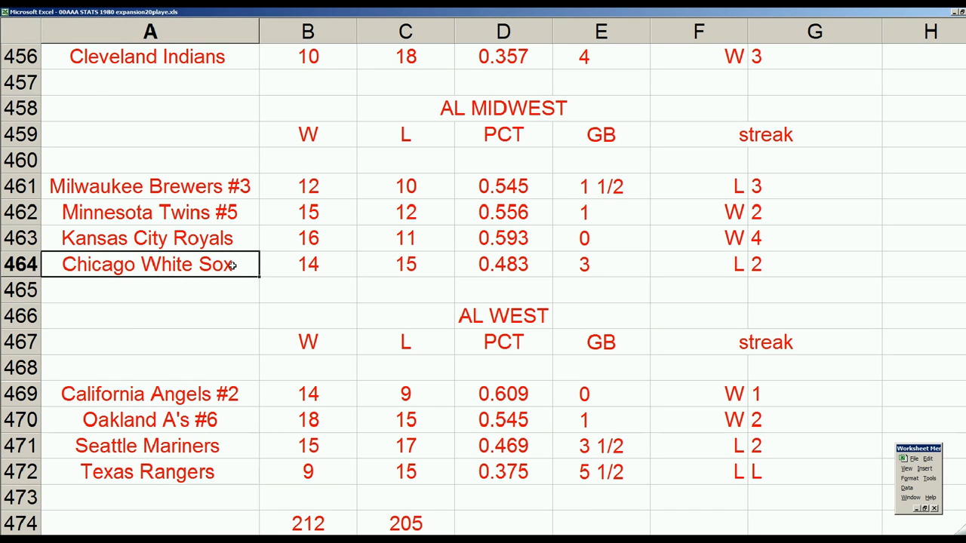
mouse_move(540, 275)
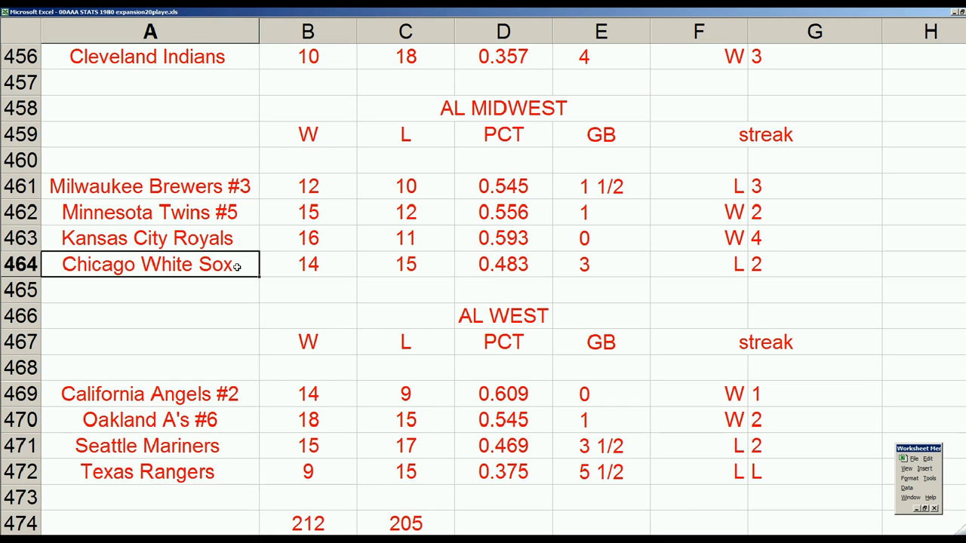
mouse_move(262, 95)
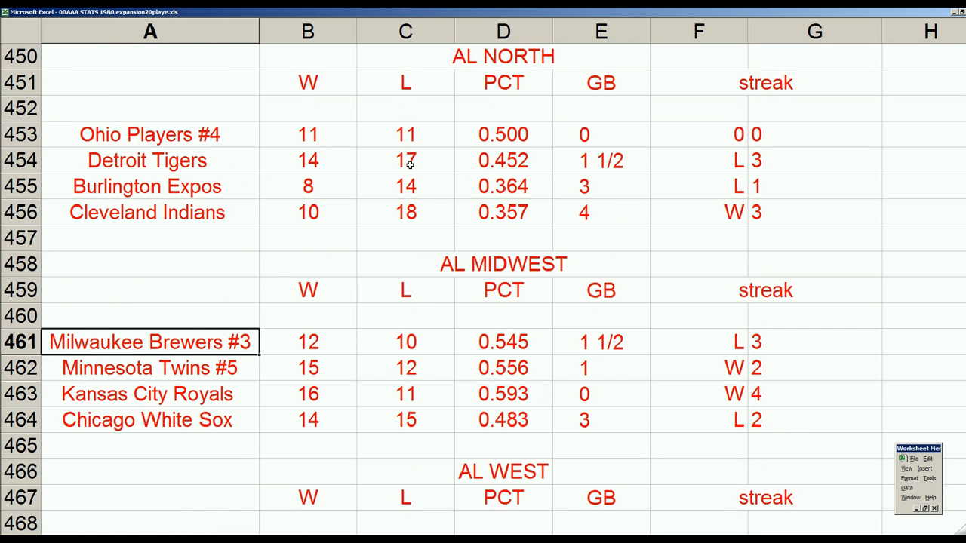
mouse_move(385, 217)
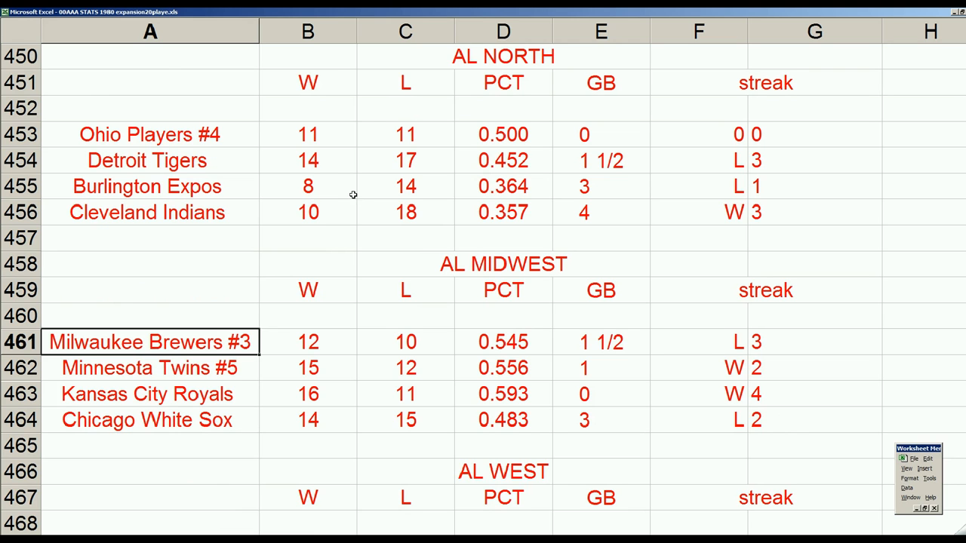
- Scroll the league stats to the AL Midwest standings and select the Royals and Brewers rows
scroll(right, 3)
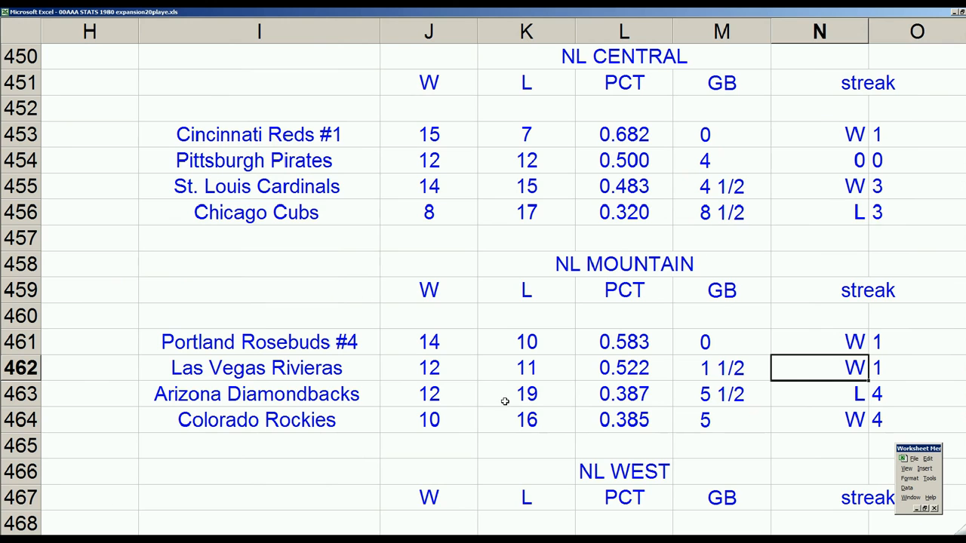
click(257, 394)
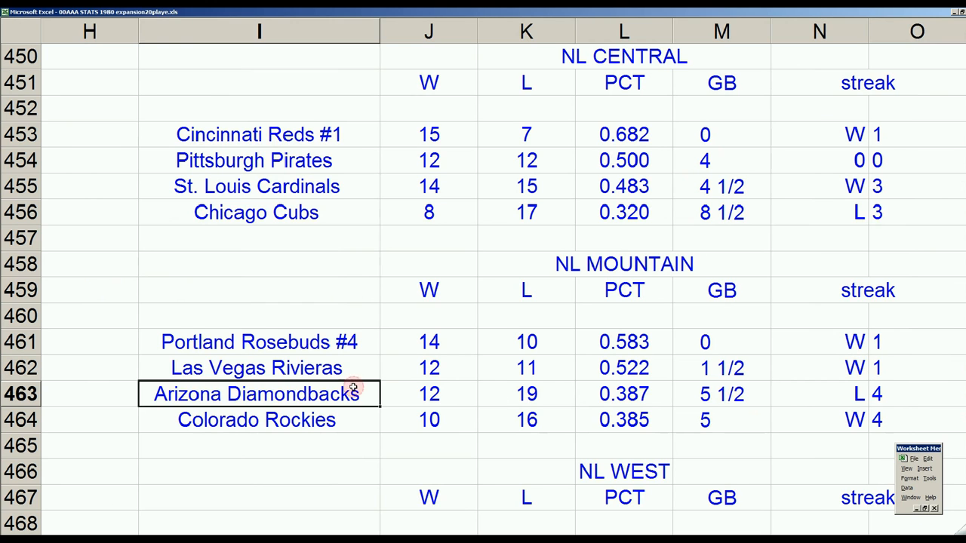
scroll(left, 3)
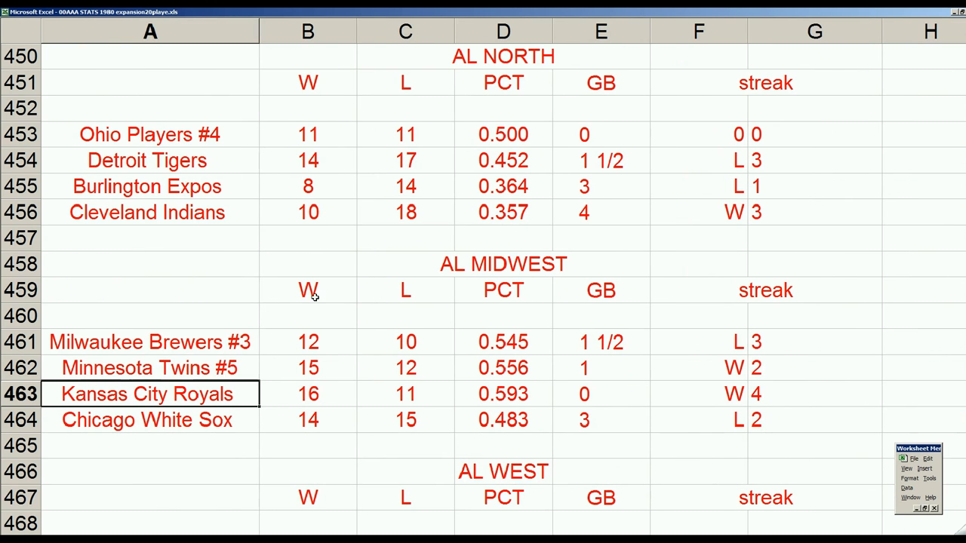
mouse_move(322, 404)
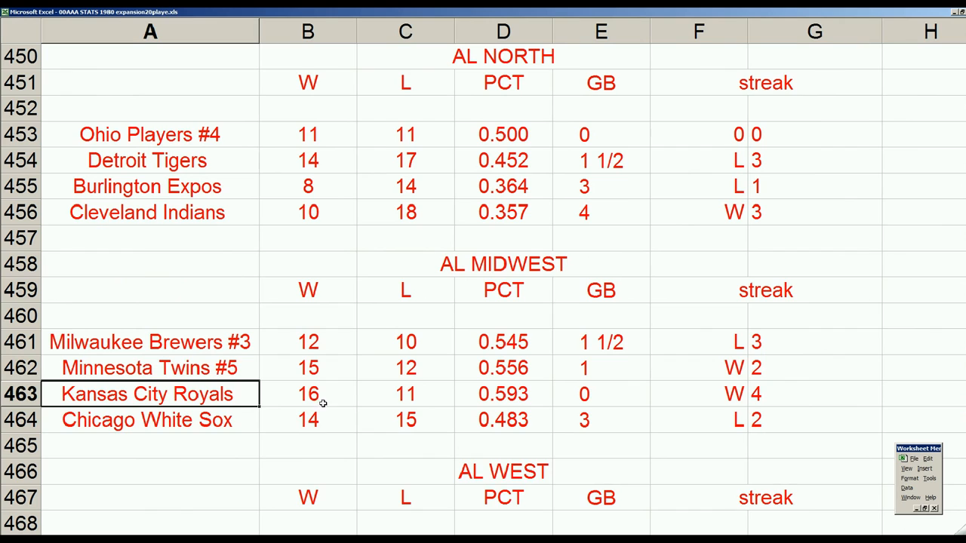
mouse_move(243, 348)
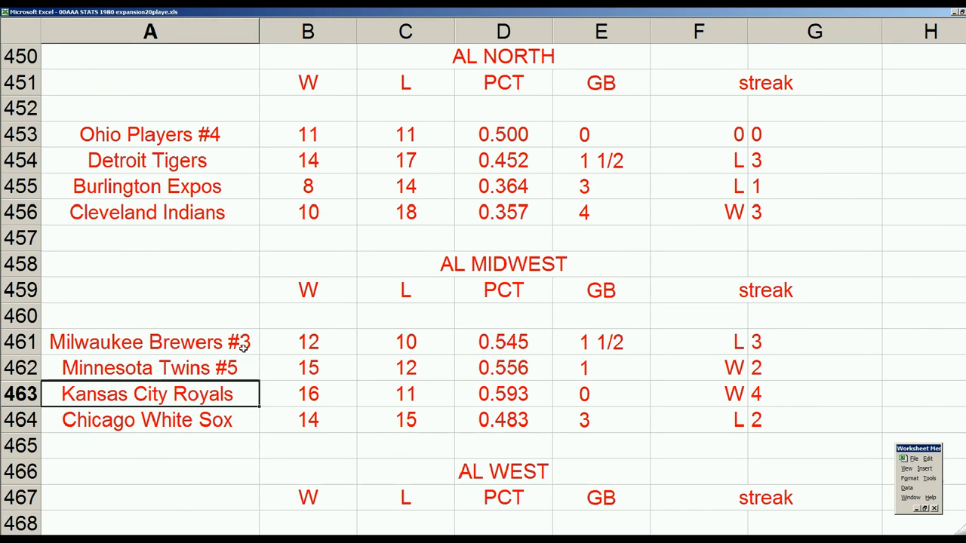
mouse_move(179, 364)
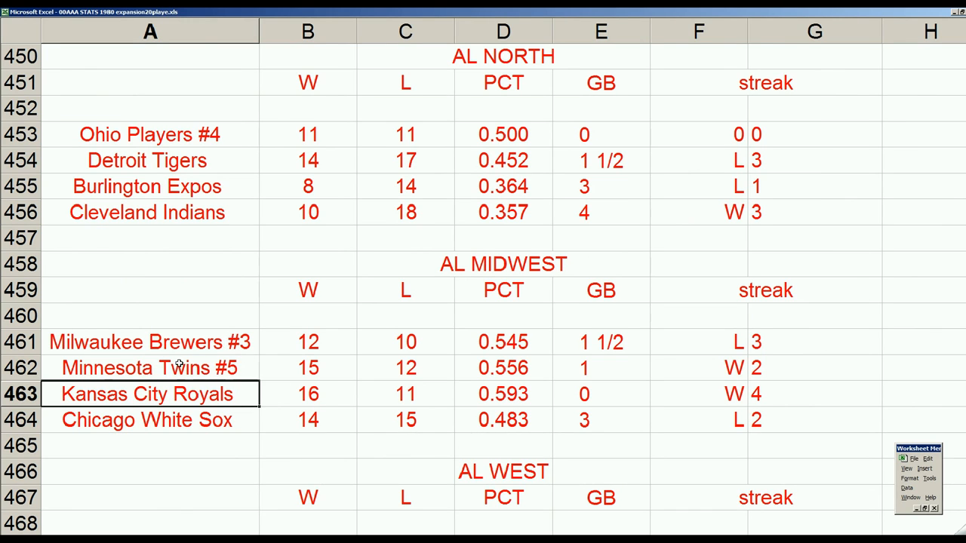
click(150, 342)
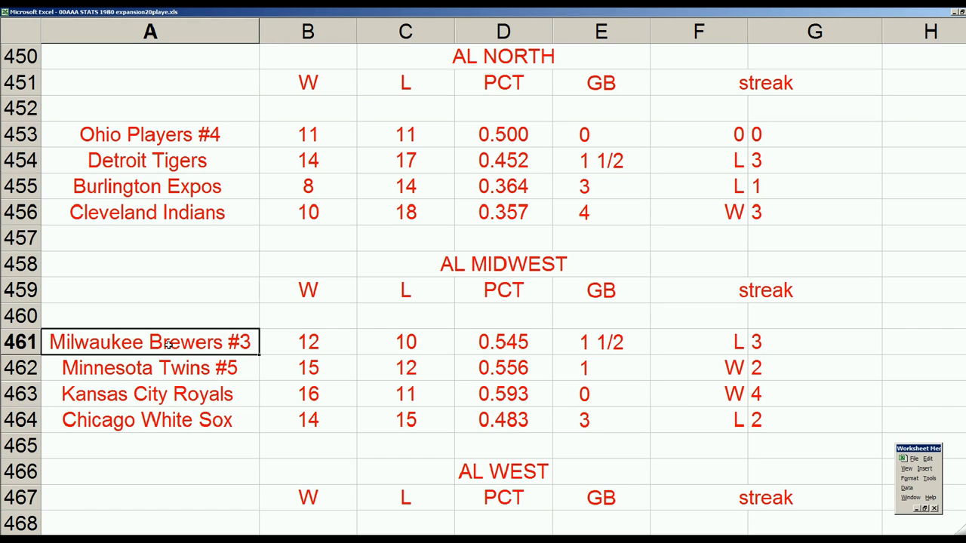
click(166, 368)
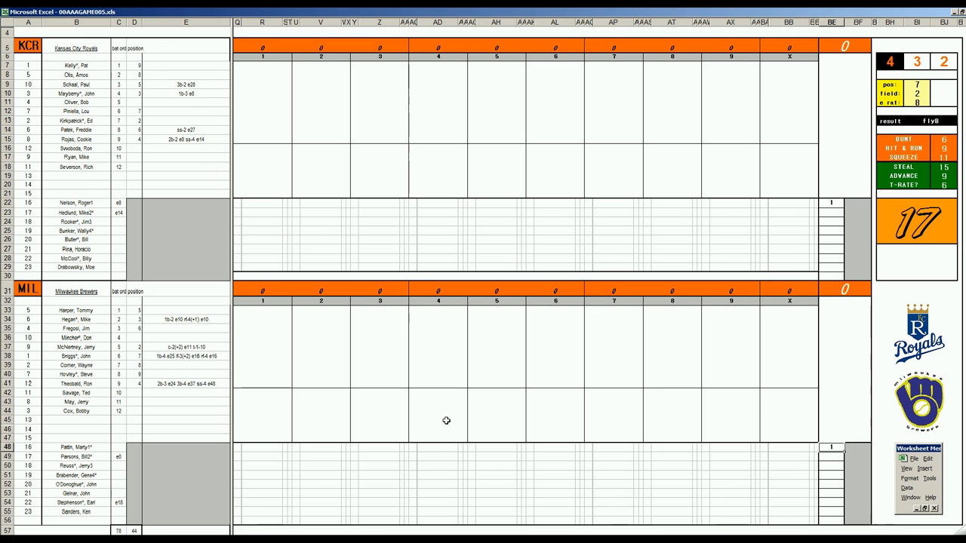
mouse_move(639, 312)
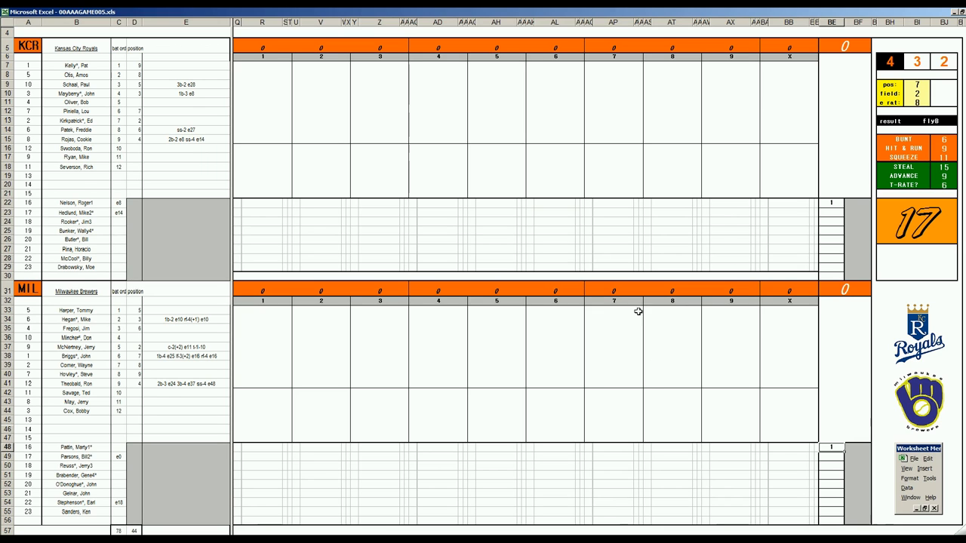
mouse_move(807, 357)
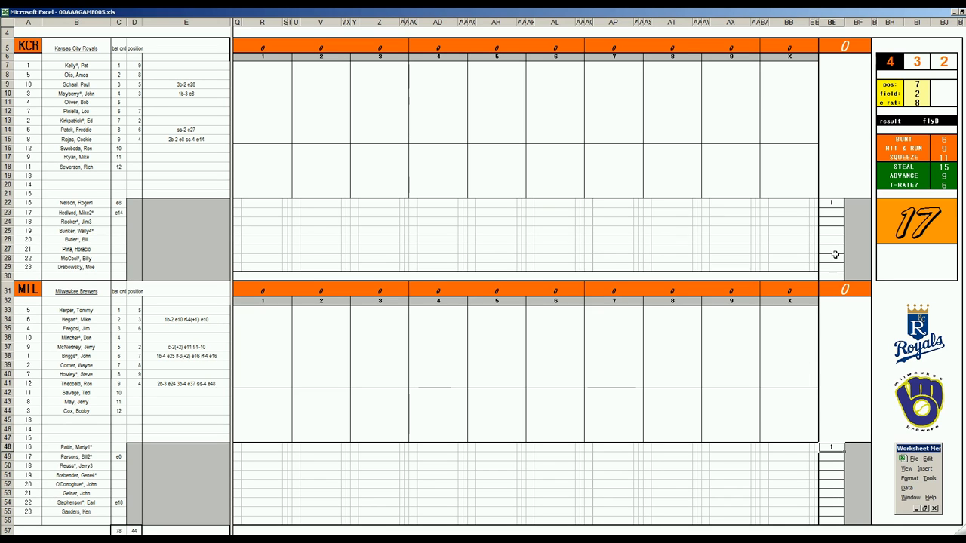
mouse_move(835, 249)
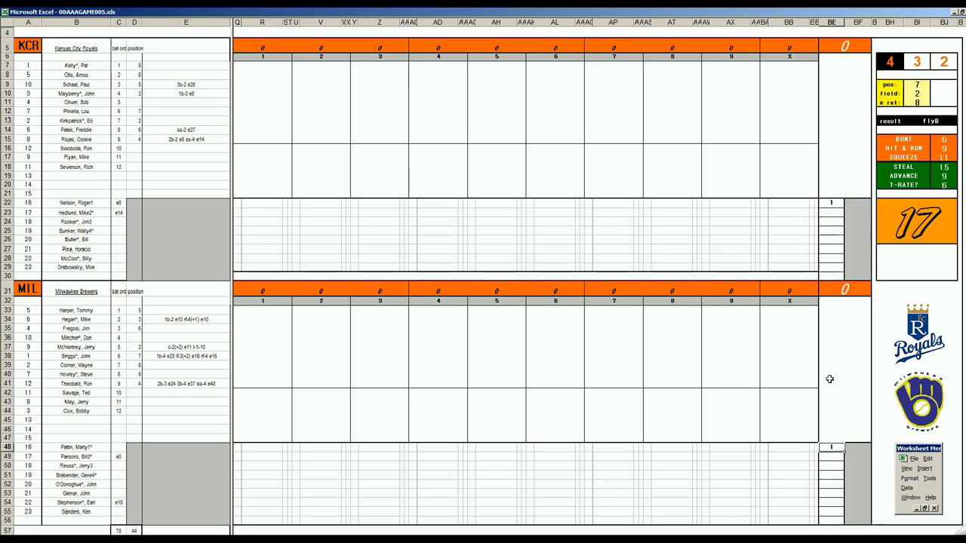
mouse_move(799, 271)
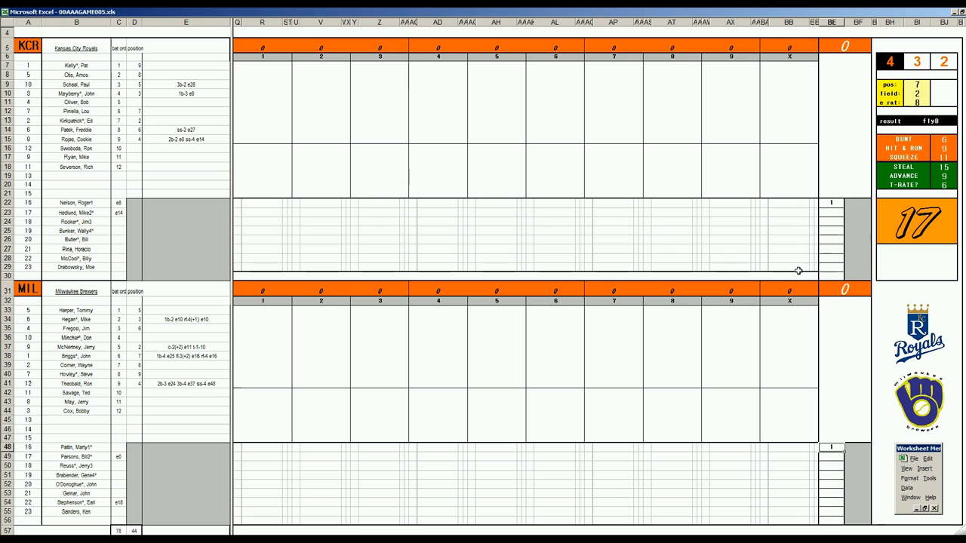
mouse_move(274, 239)
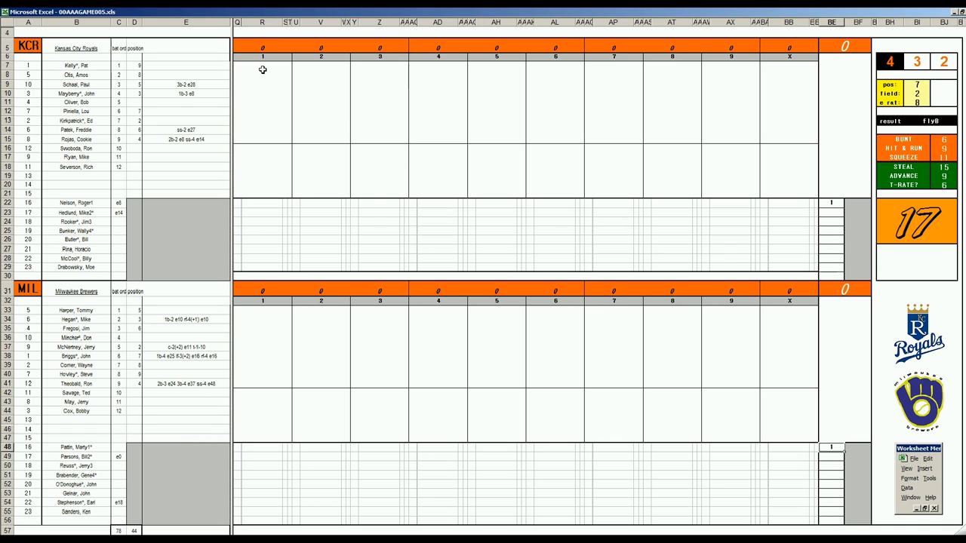
mouse_move(870, 378)
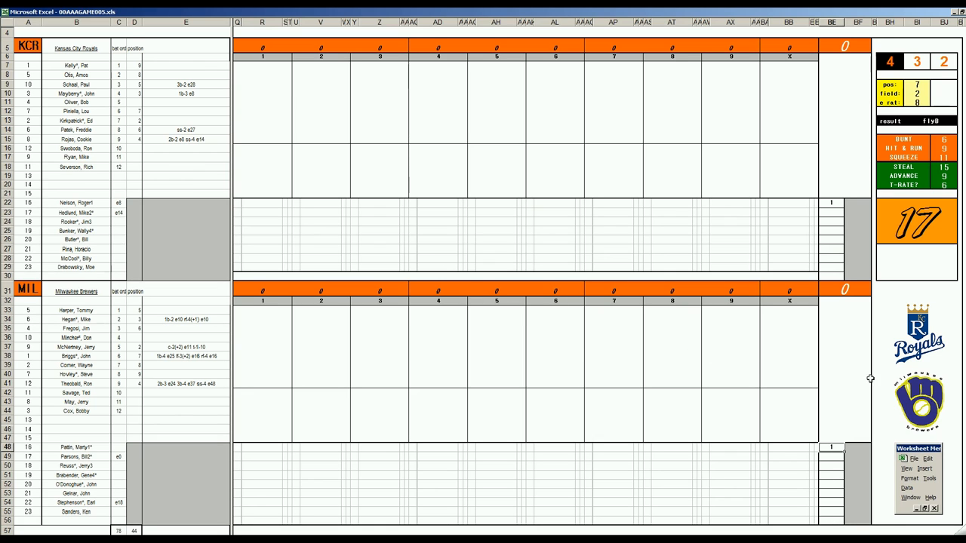
mouse_move(950, 431)
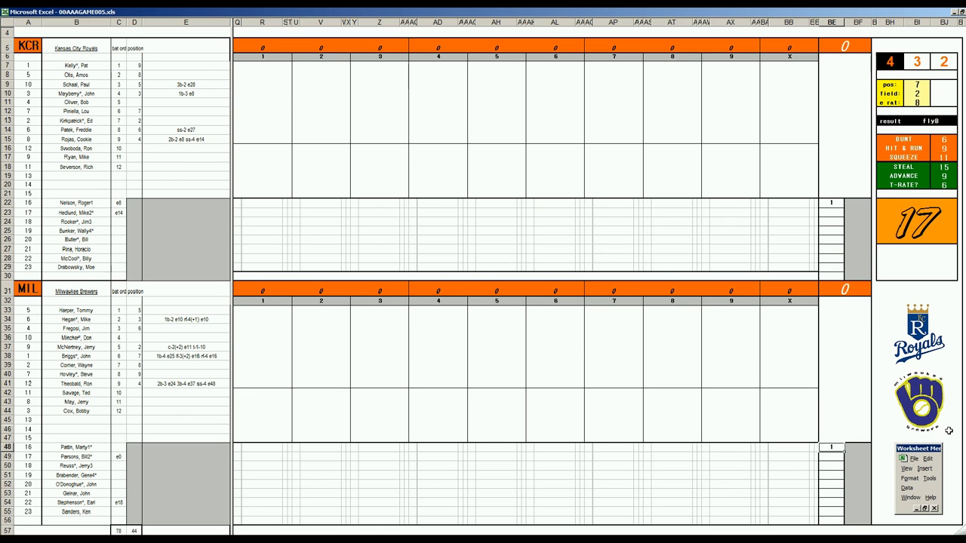
mouse_move(926, 379)
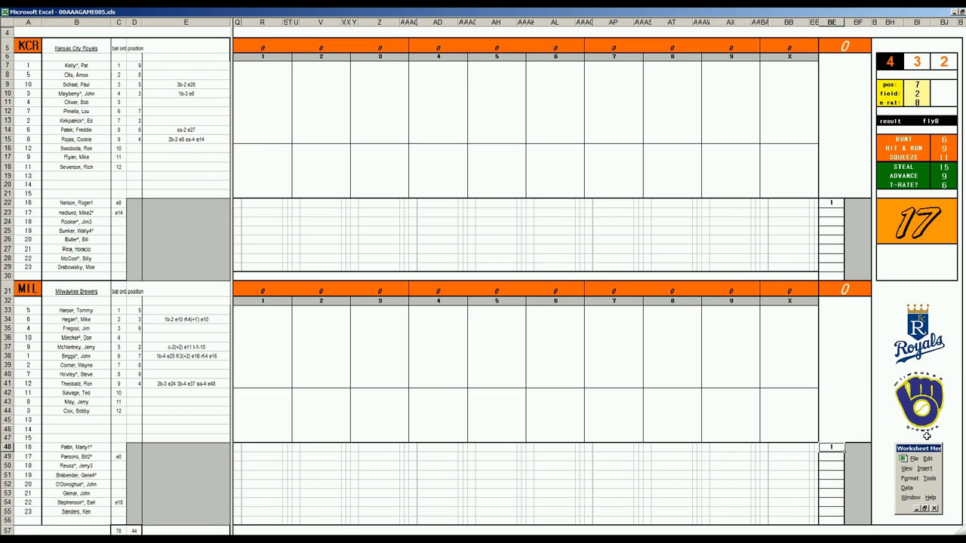
mouse_move(357, 189)
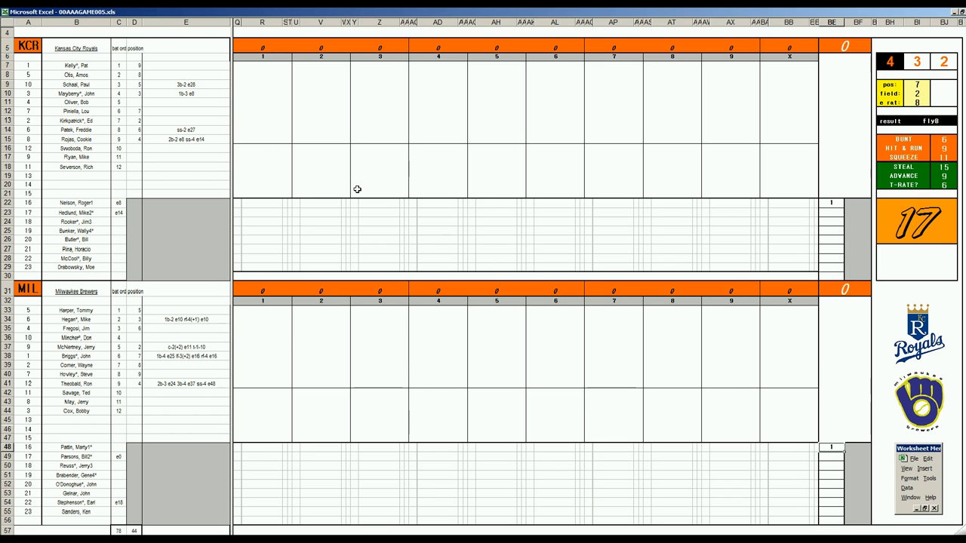
mouse_move(776, 281)
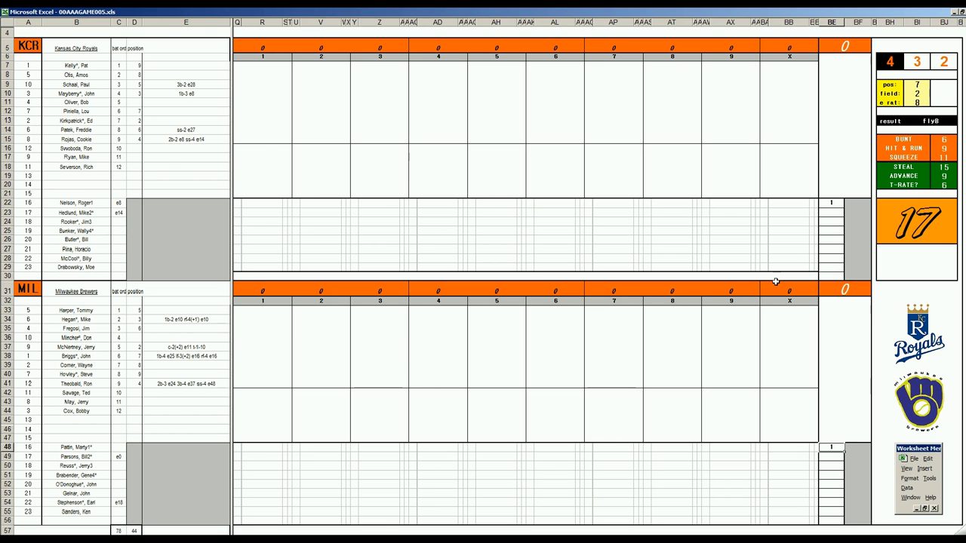
- Record the Royals' first-inning outs as 8, 4 and 63
click(262, 66)
text(f8)
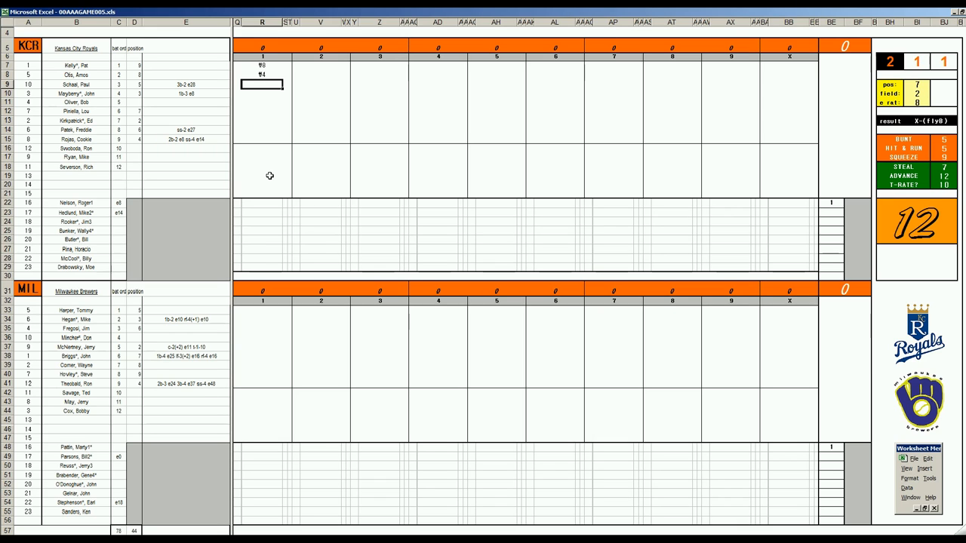
text(63)
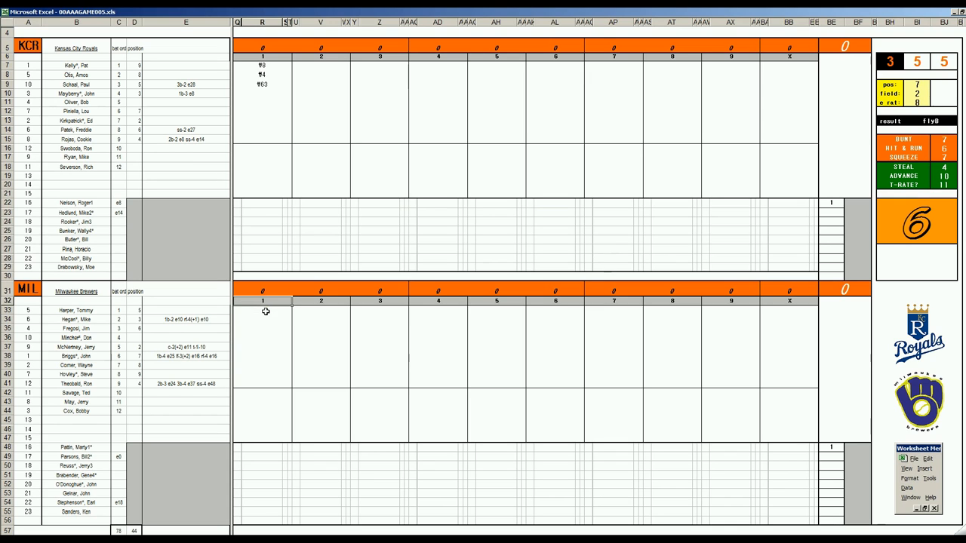
- Score the Brewers' first inning as 7, 8, a single and 33
click(262, 310)
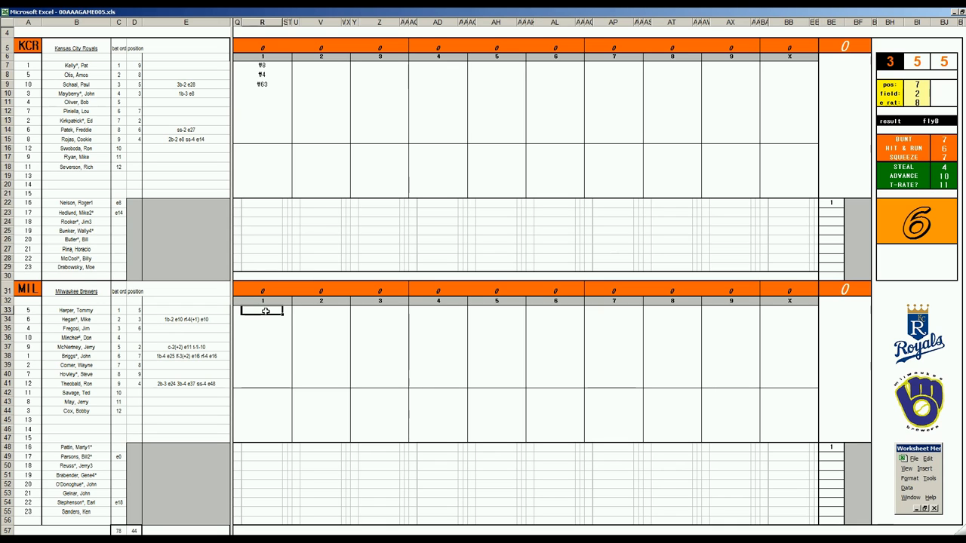
click(262, 319)
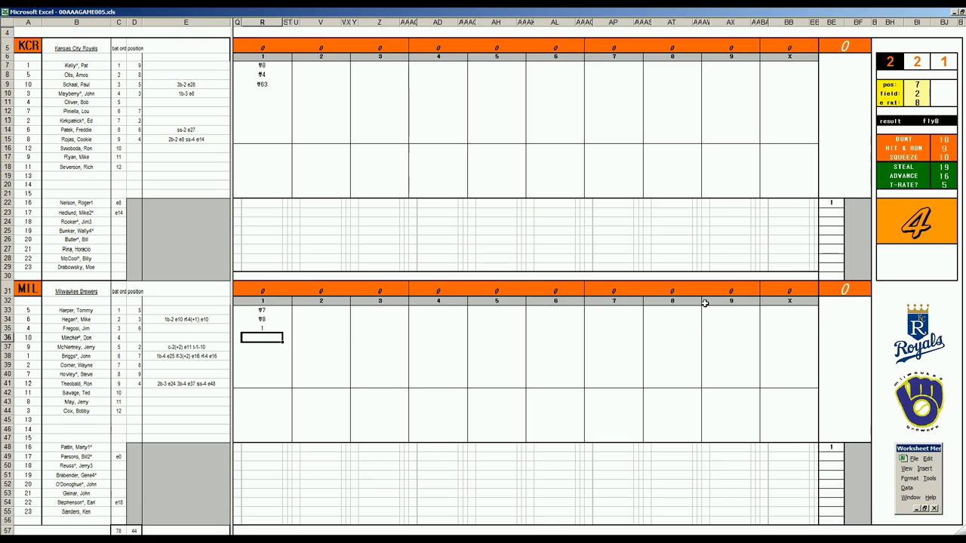
text(33)
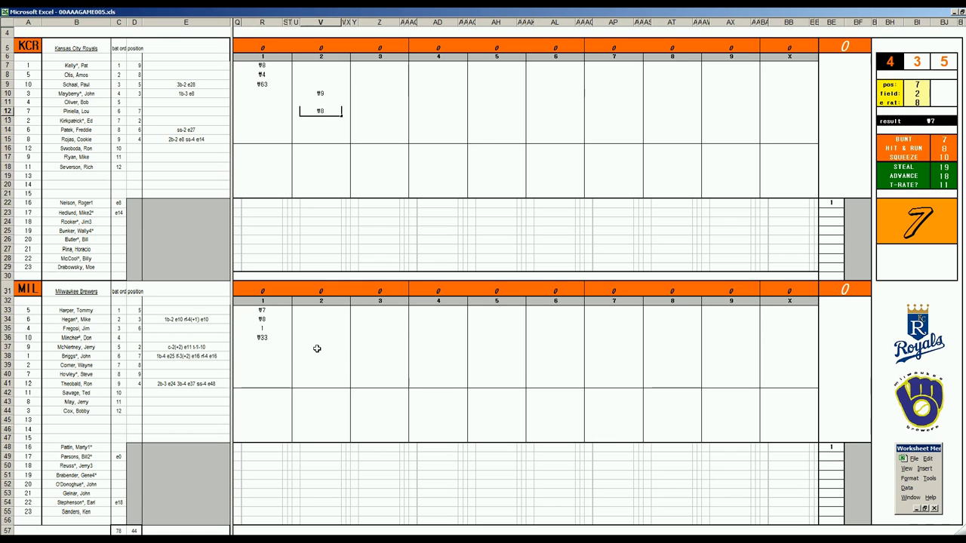
- Enter Royals second-inning outs 9, 63, 8 and begin the Brewers' second with 8 and 1
click(321, 347)
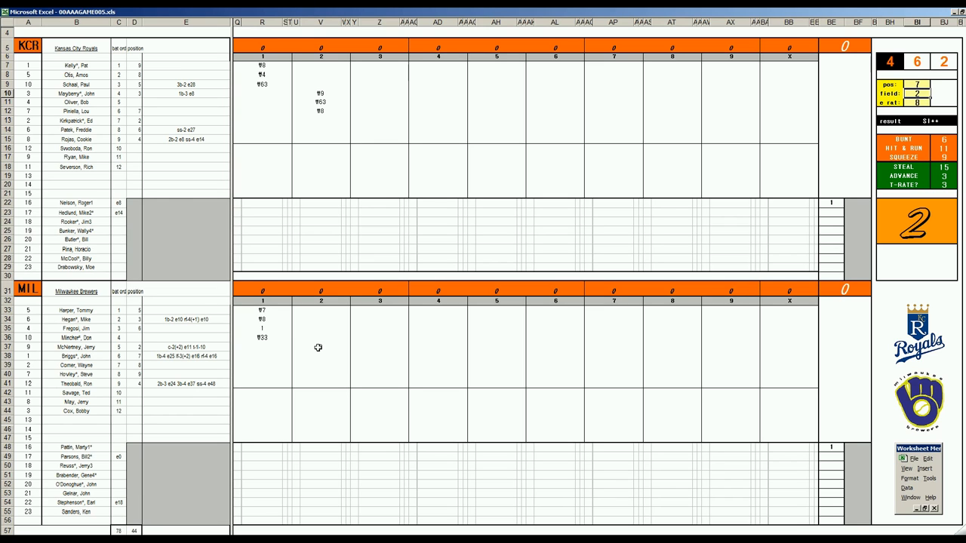
click(320, 356)
text(1)
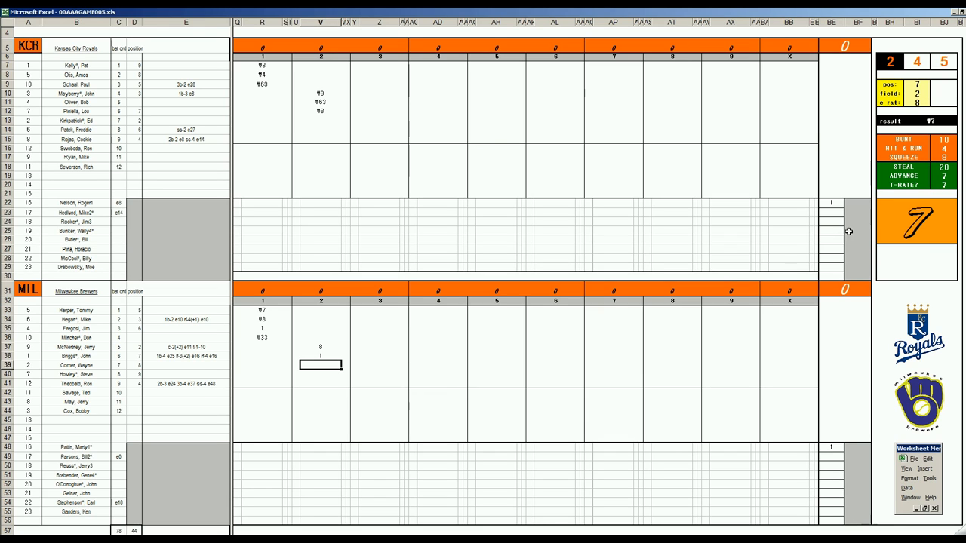
mouse_move(872, 272)
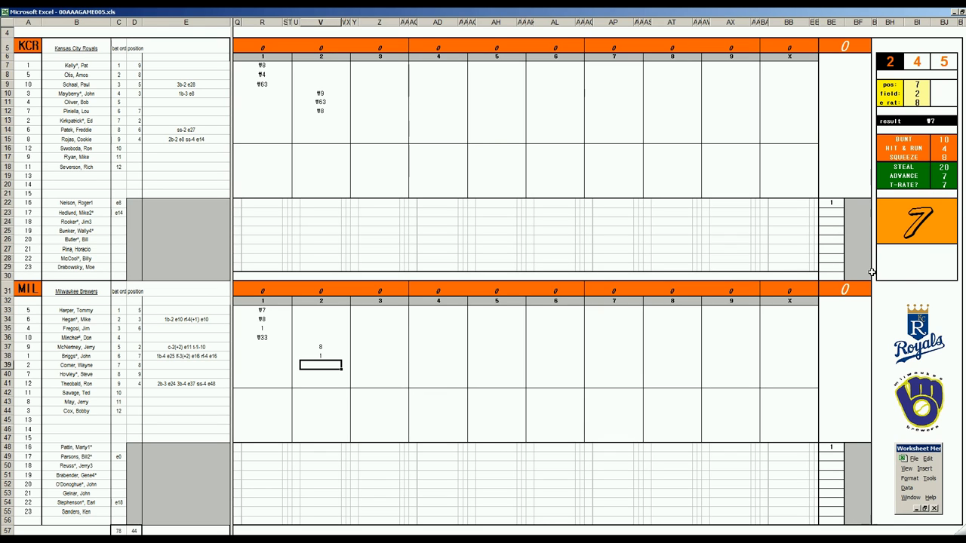
mouse_move(857, 265)
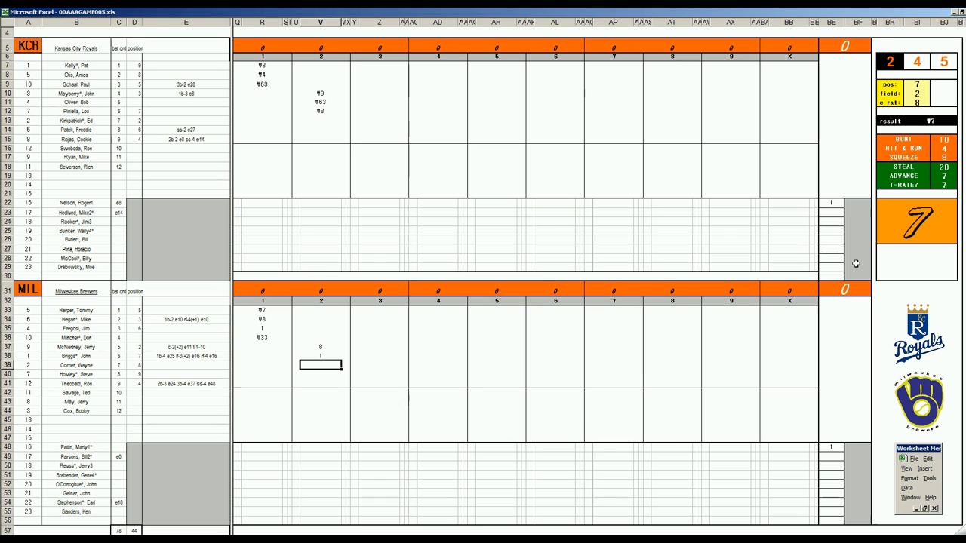
mouse_move(835, 311)
text(9)
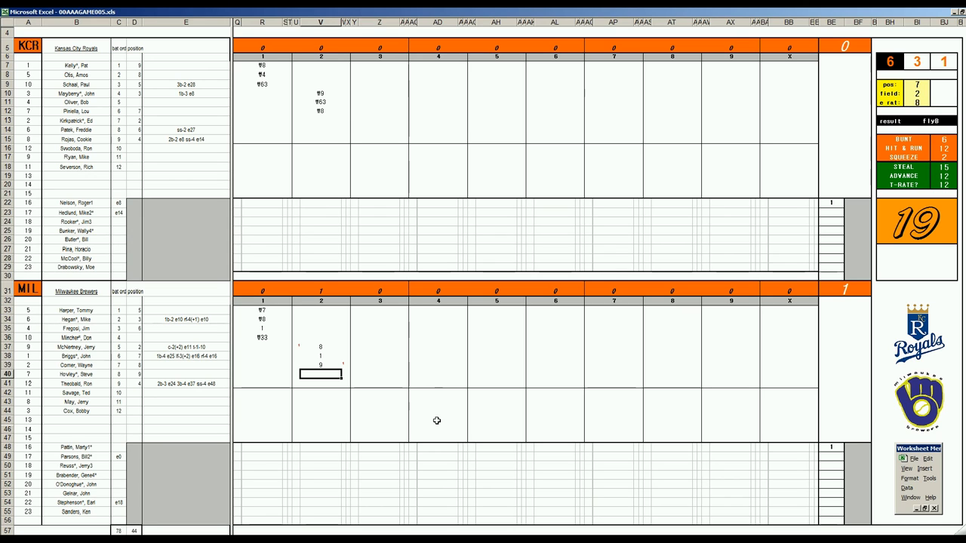
- Add 1, 4 and a k mark to the Brewers' second inning for a 1–0 lead
text(1)
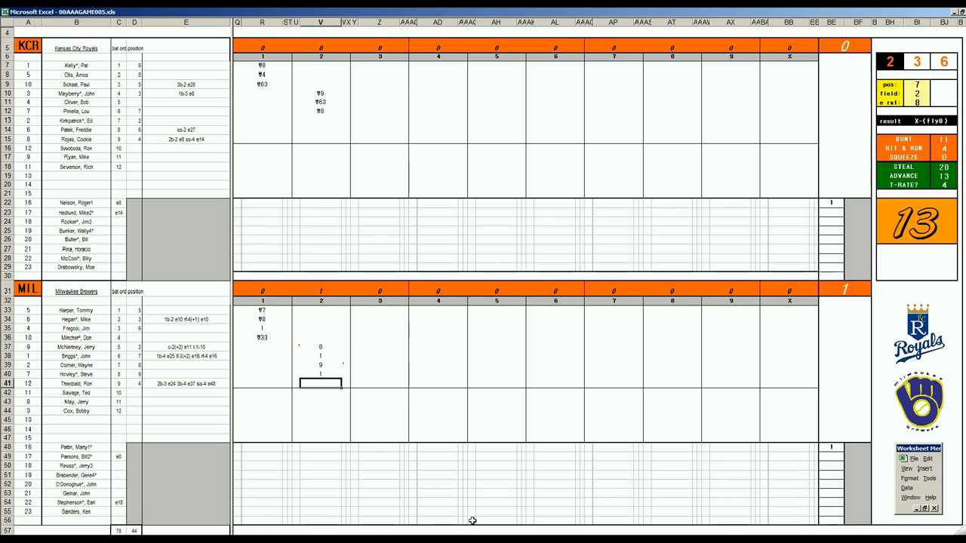
text(4)
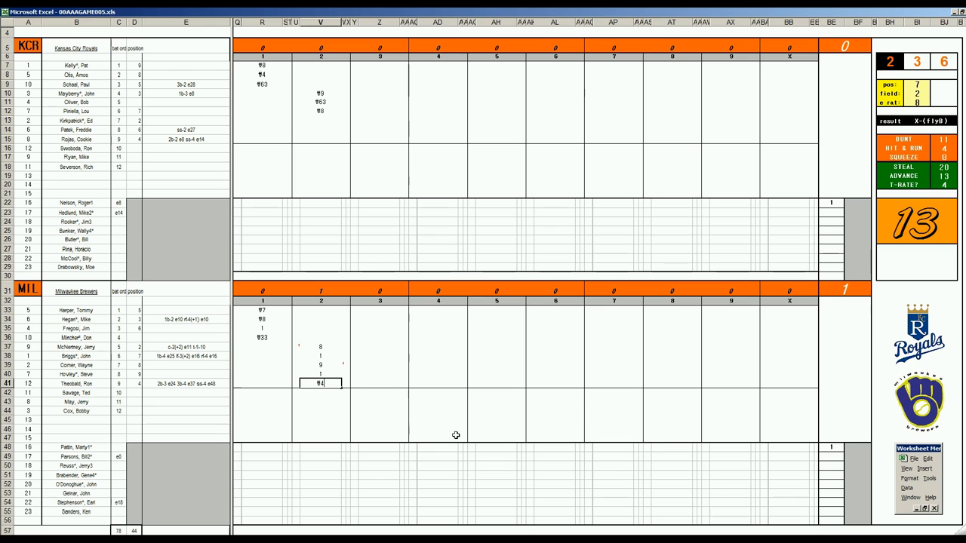
click(320, 328)
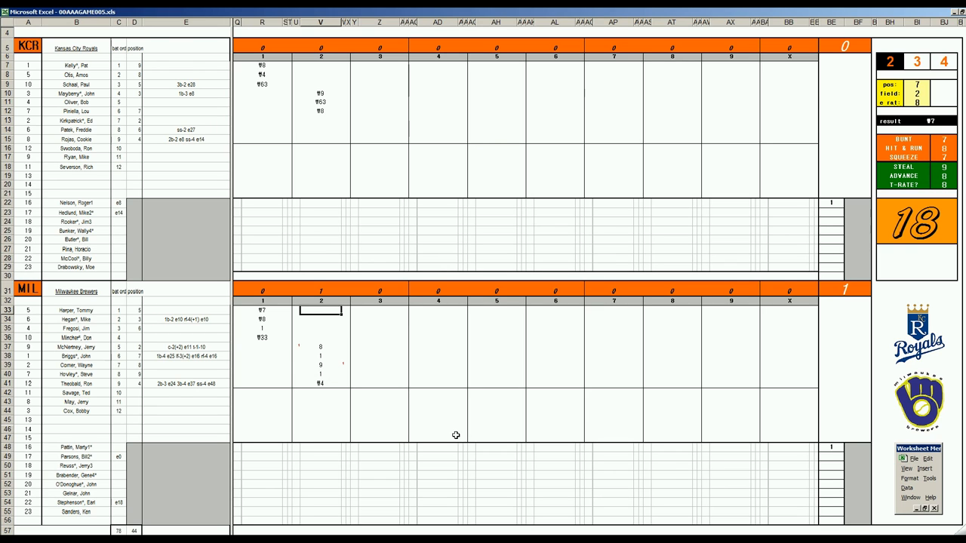
text(k)
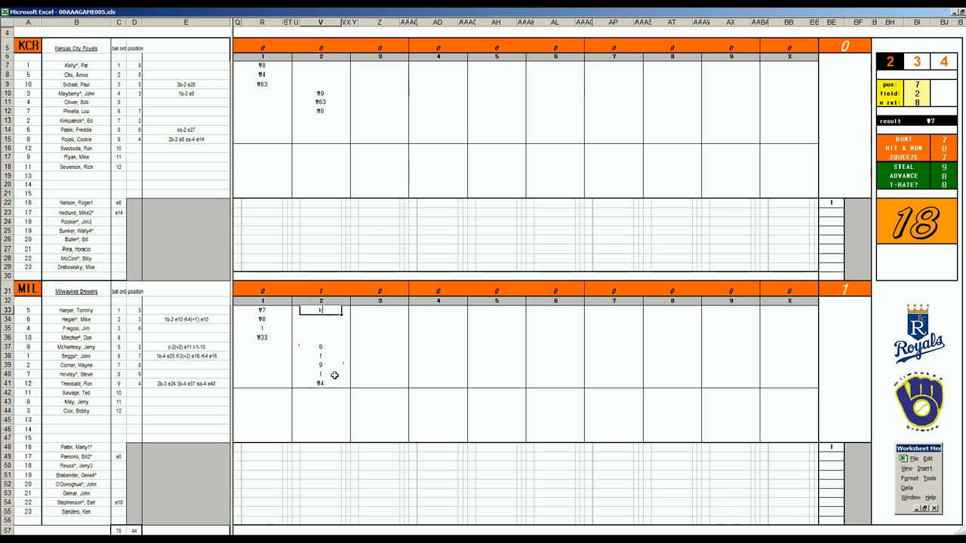
mouse_move(329, 385)
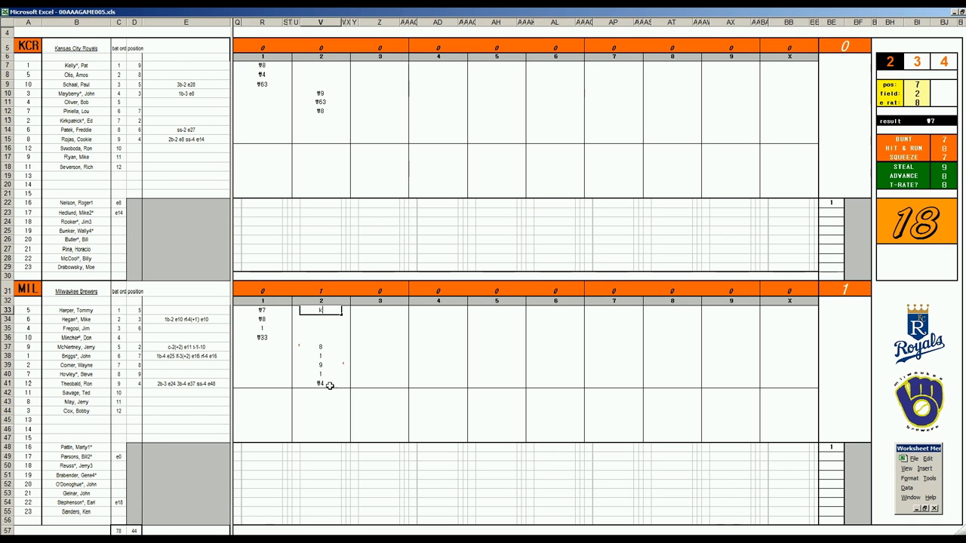
mouse_move(381, 371)
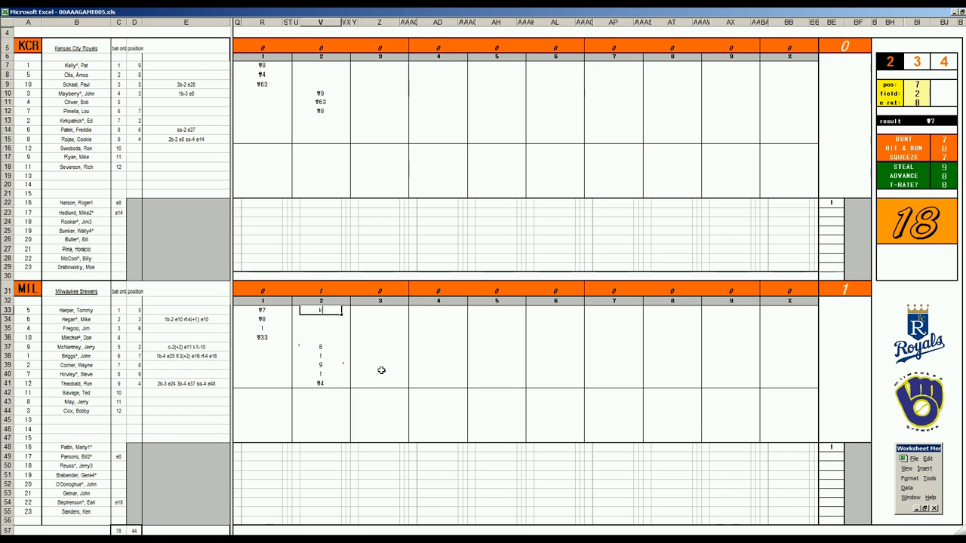
mouse_move(334, 388)
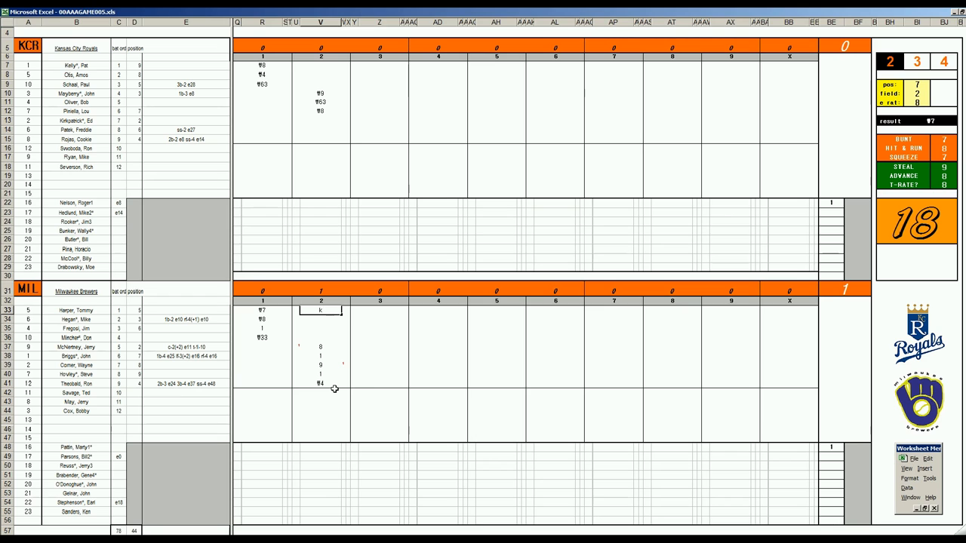
mouse_move(365, 228)
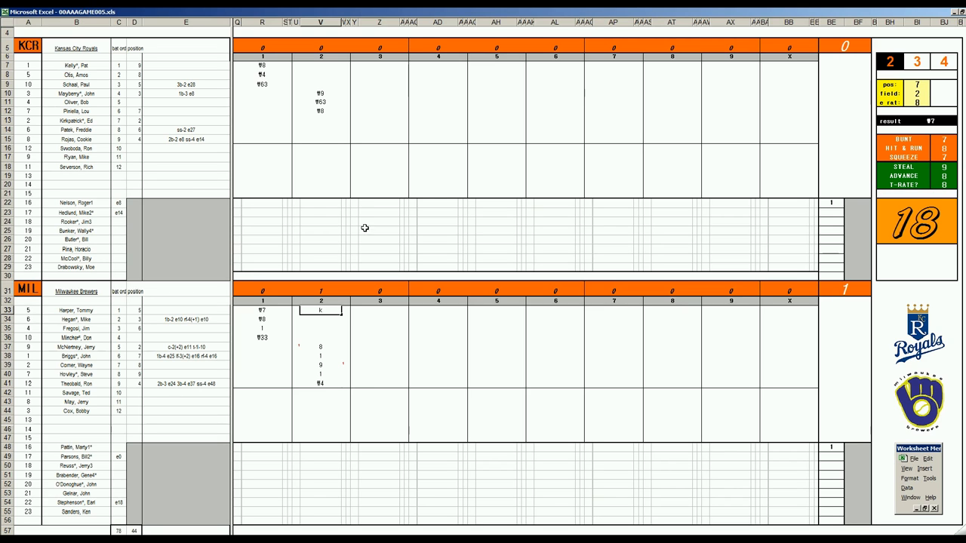
- Retire the Royals in order in the third with outs f4, f9 and f8
click(379, 121)
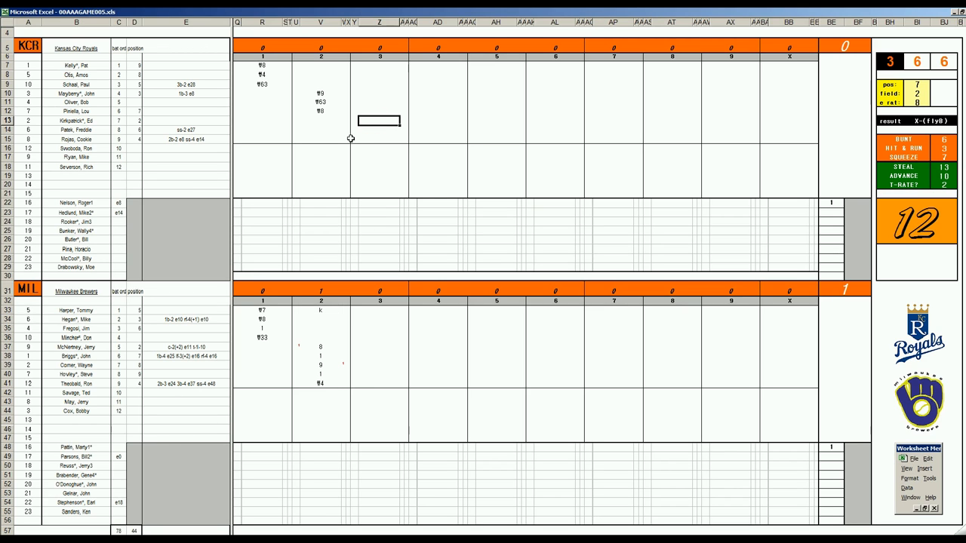
text(4)
click(380, 130)
text(¶9)
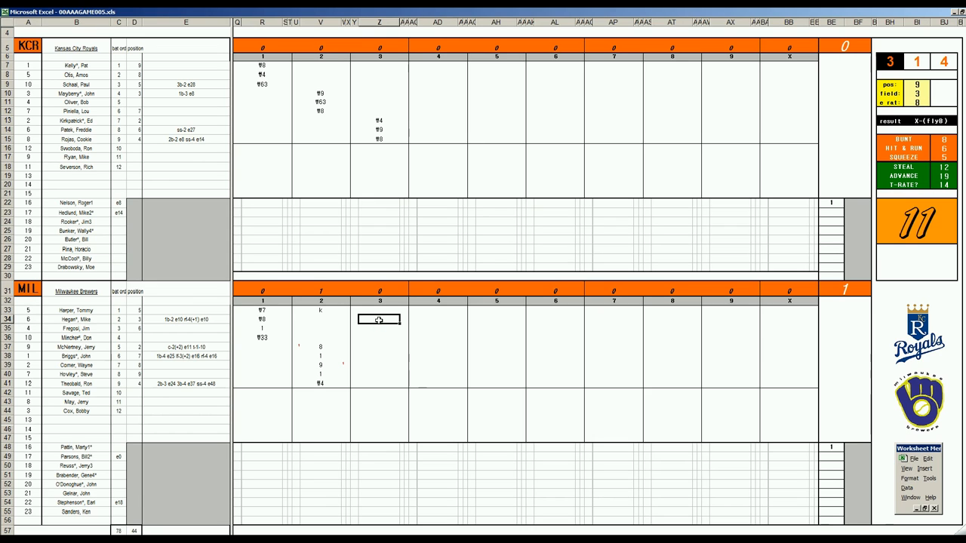
- Score the Brewers' third with hits, a fly out and a strikeout, adding four runs
click(379, 328)
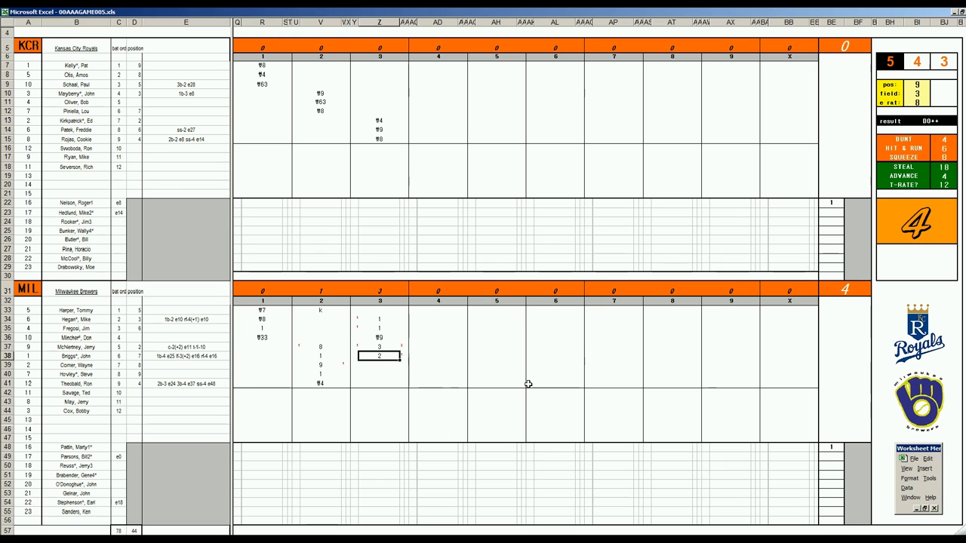
click(379, 365)
text(k)
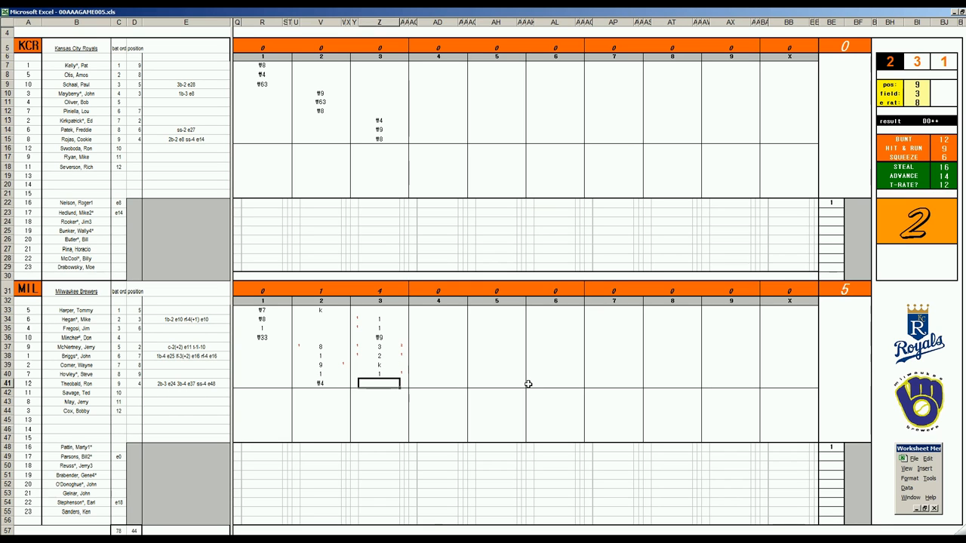
- Close the Brewers' third with f64 and record Royals' fourth-inning outs f63, f4, f33
text(64)
click(437, 84)
text(¶)
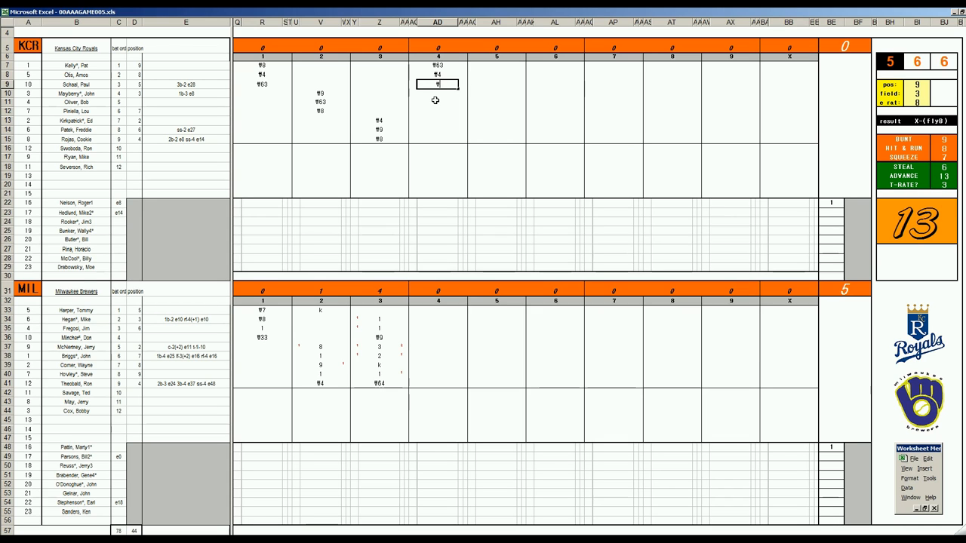
text(33)
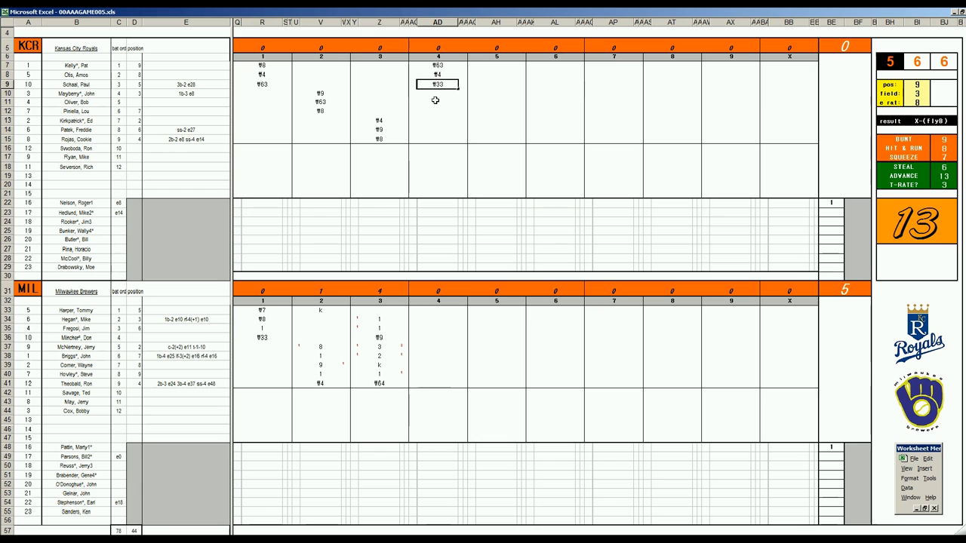
click(438, 311)
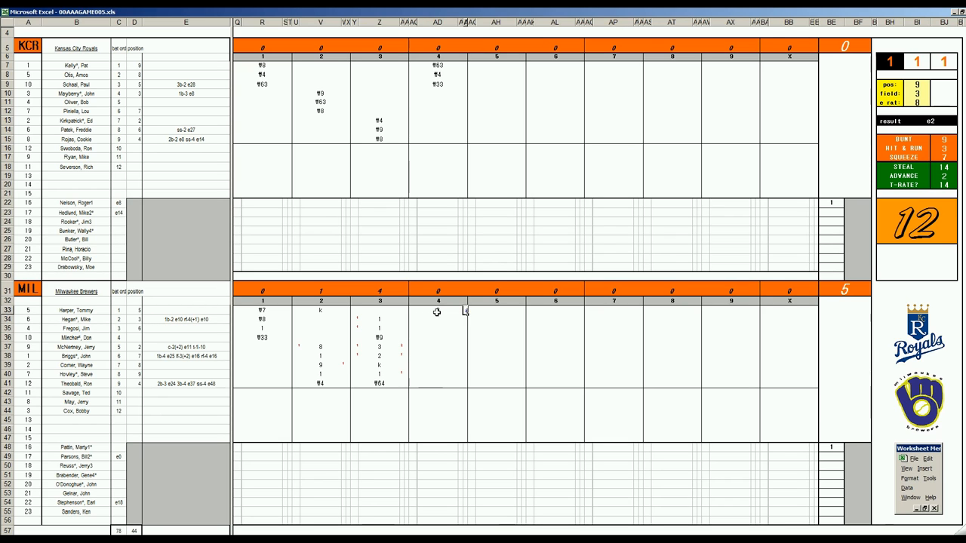
- Score the Brewers' fourth inning with 43, k and 8
click(438, 319)
text(k)
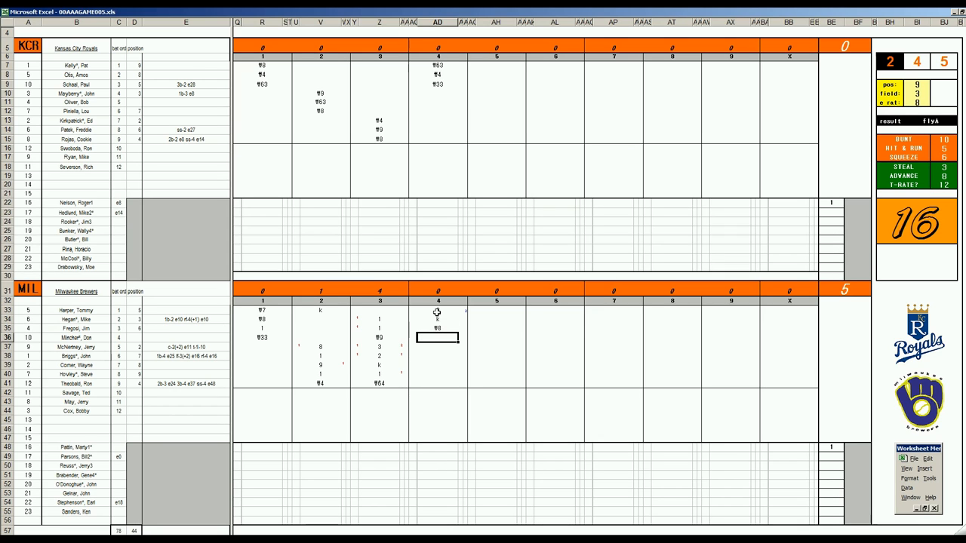
text(43)
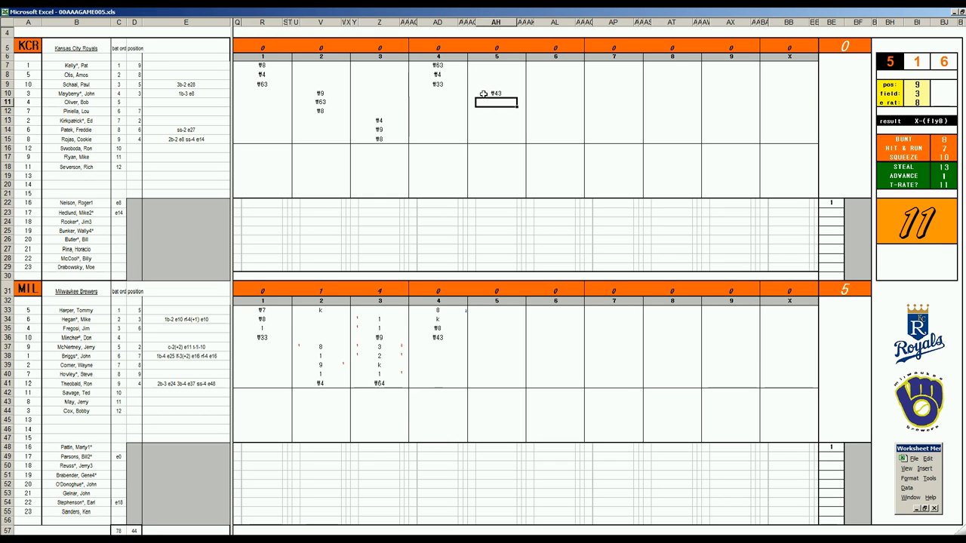
text(k)
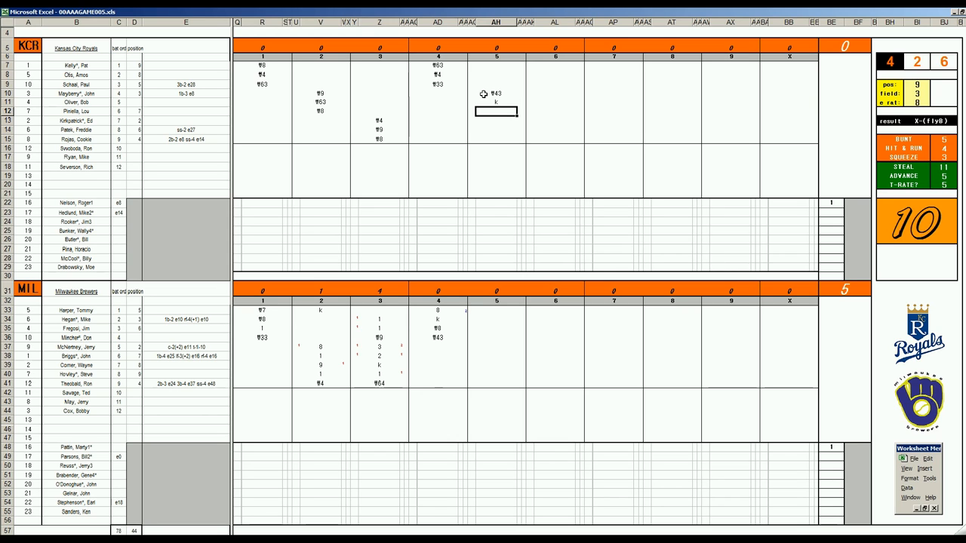
text(8)
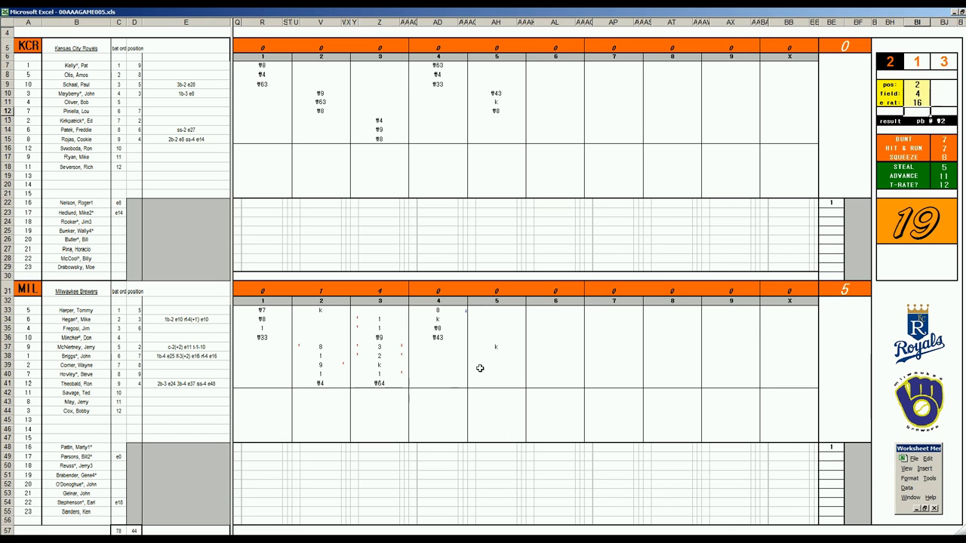
- Finish the scoreless fifth innings with 7 and 33, and record f13 in the Royals' sixth
click(496, 356)
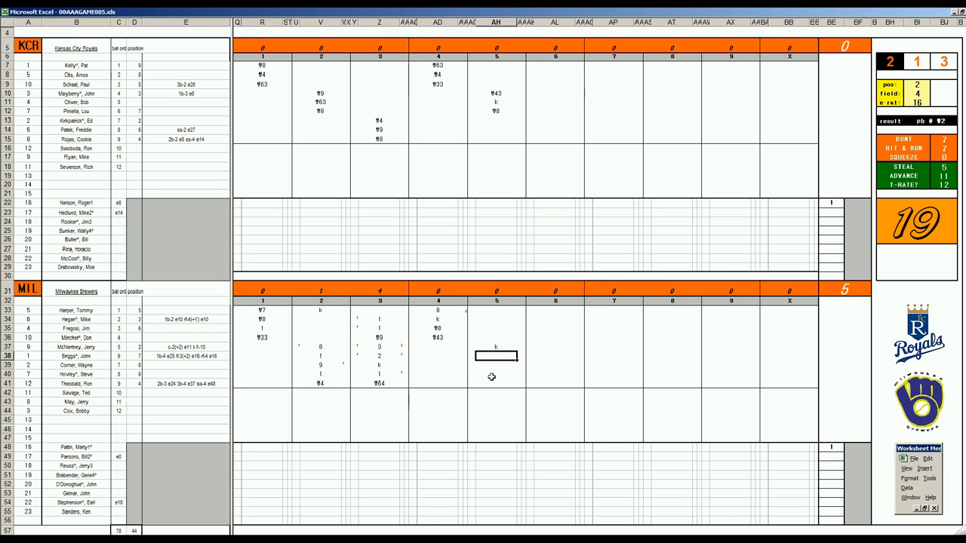
text(7)
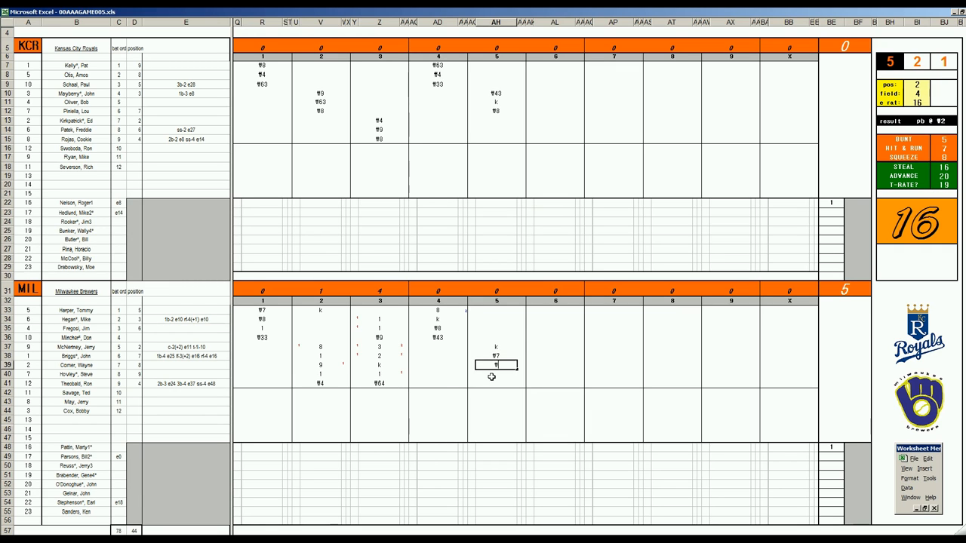
text(33)
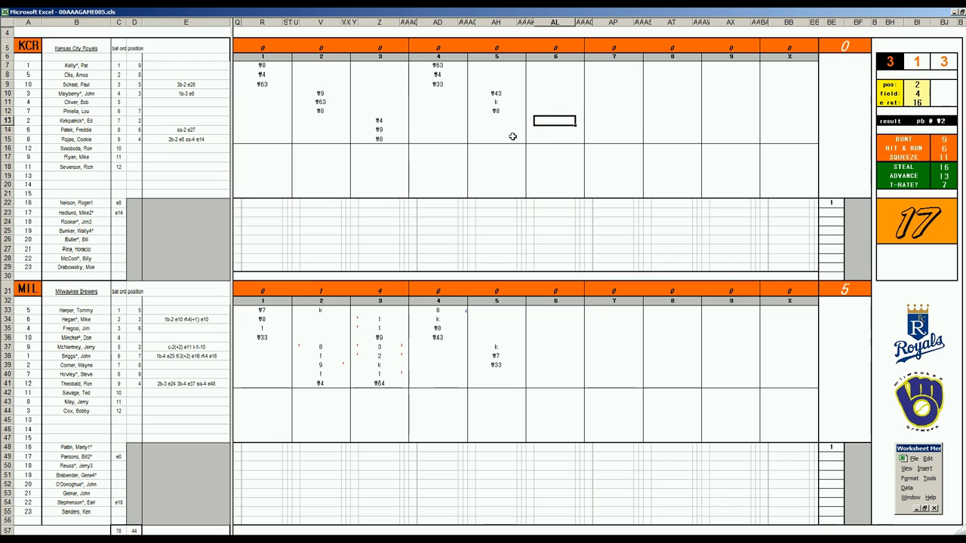
text(13)
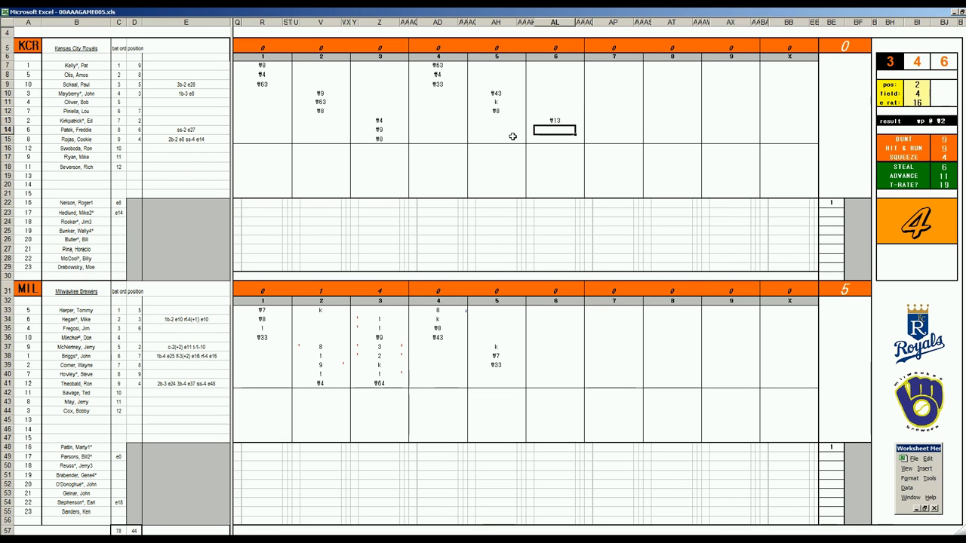
- Finish the Royals' sixth scoreless, then score the Brewers' sixth (k, 1, 4, k) for 7–0
text(8)
click(555, 139)
text(1)
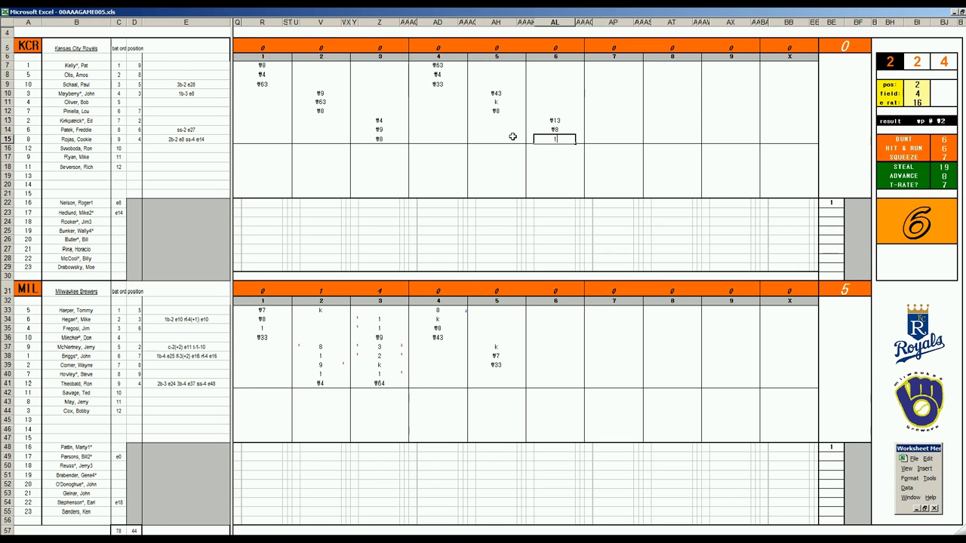
mouse_move(559, 66)
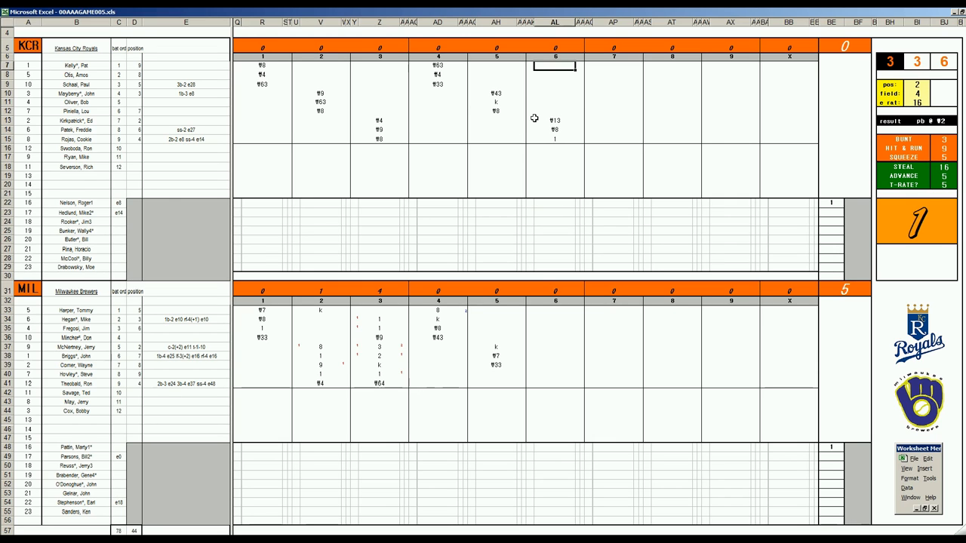
text(33)
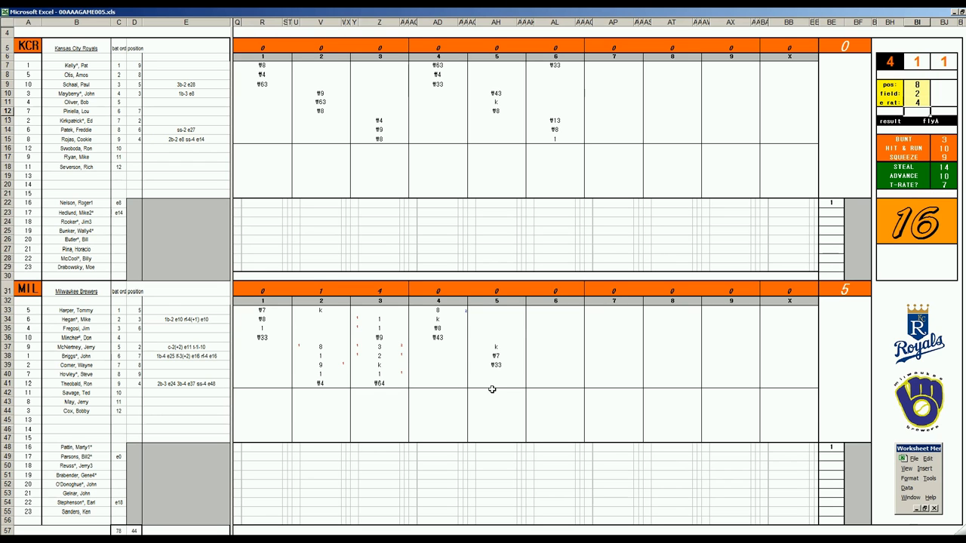
click(555, 373)
text(ᴪ8)
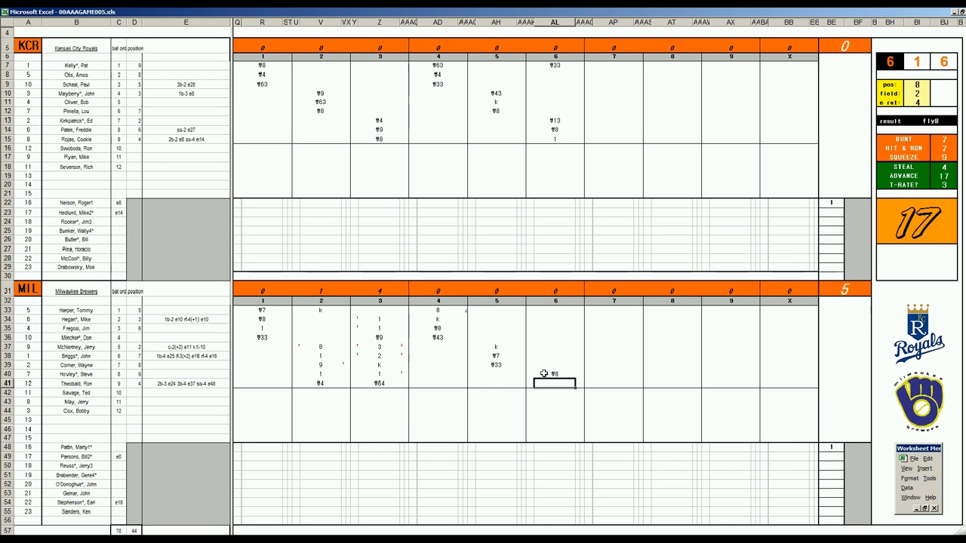
text(k)
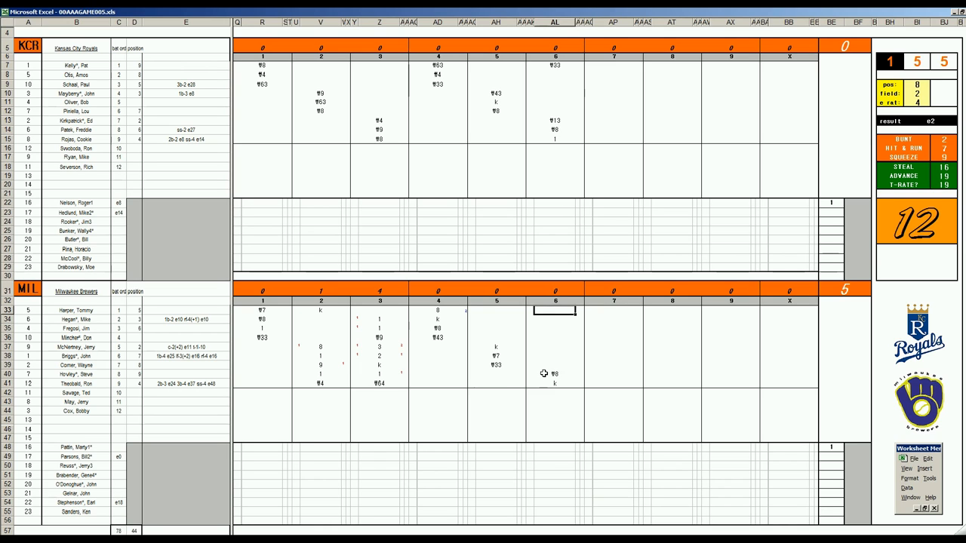
text(1)
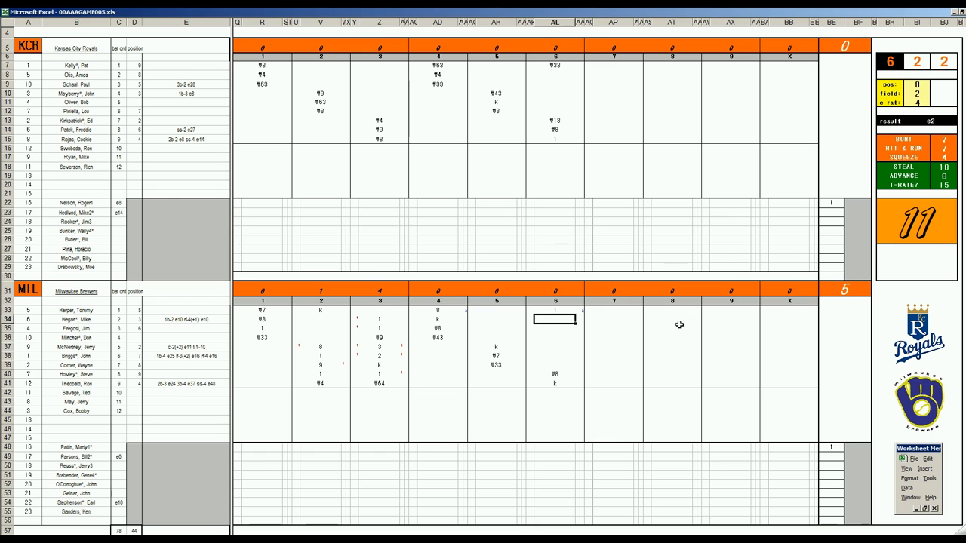
text(4)
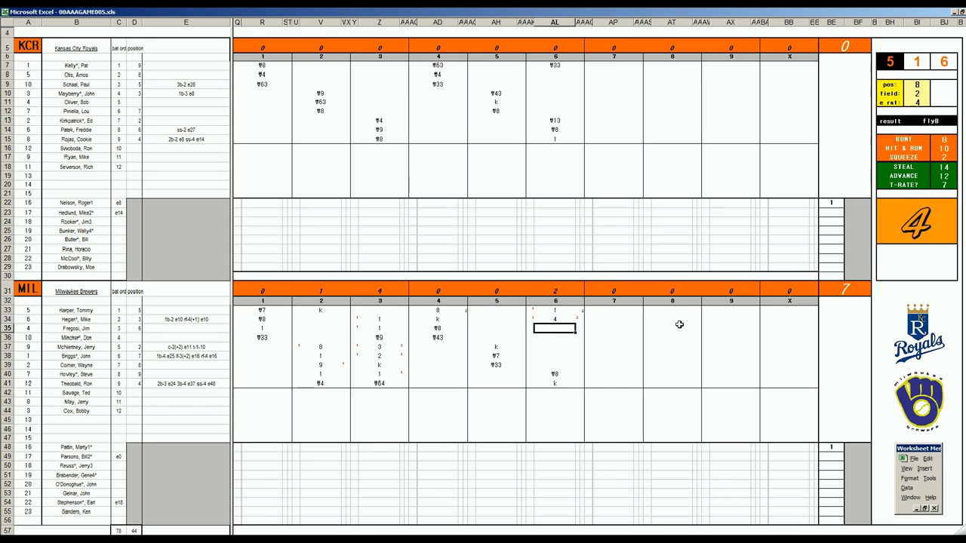
text(k)
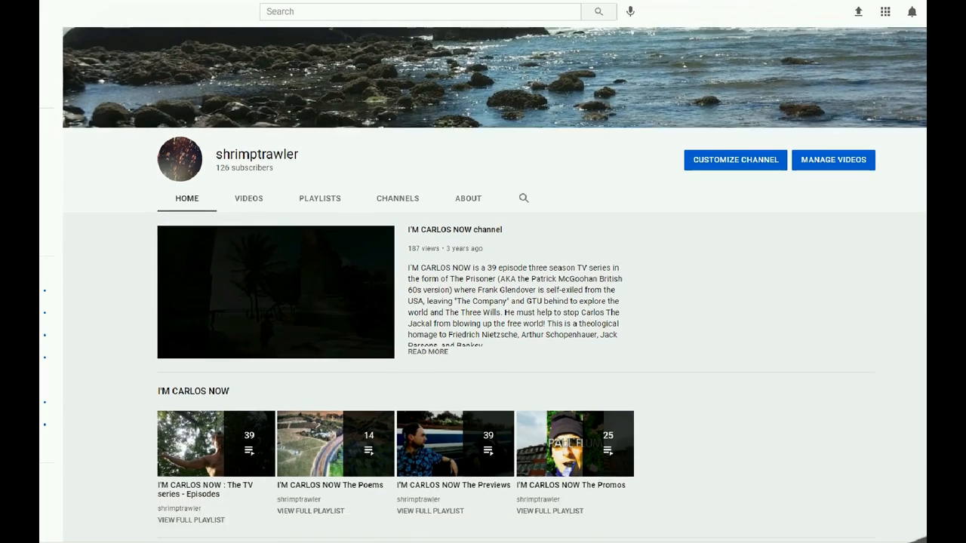
scroll(down, 3)
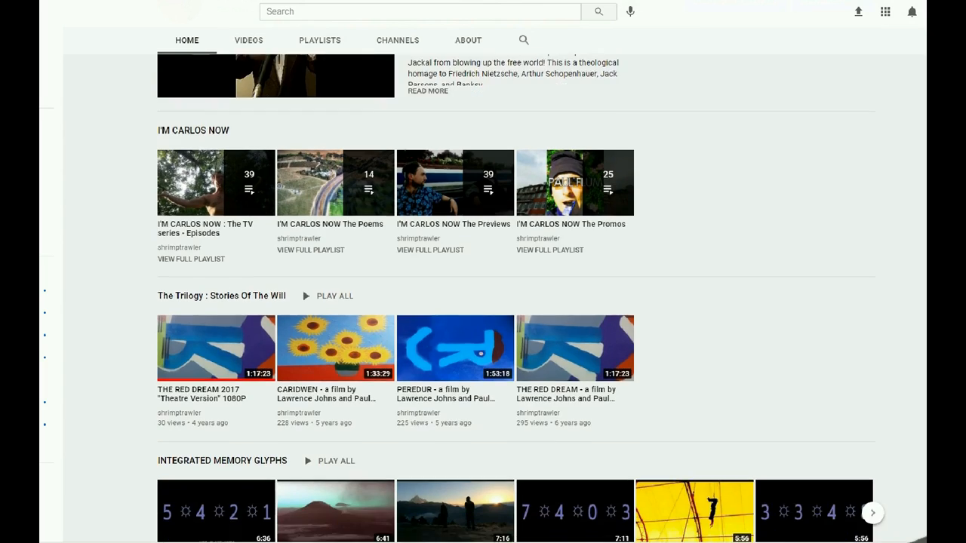
scroll(down, 3)
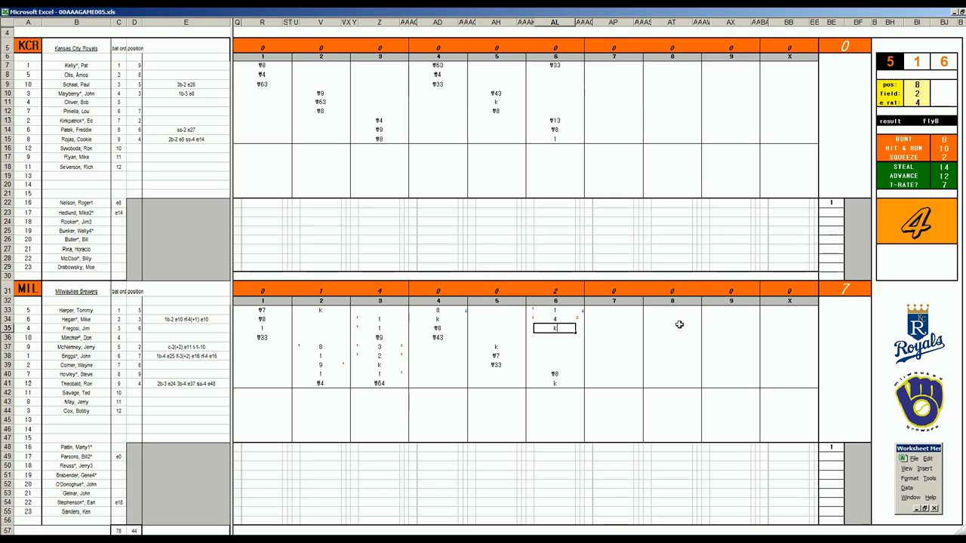
mouse_move(596, 74)
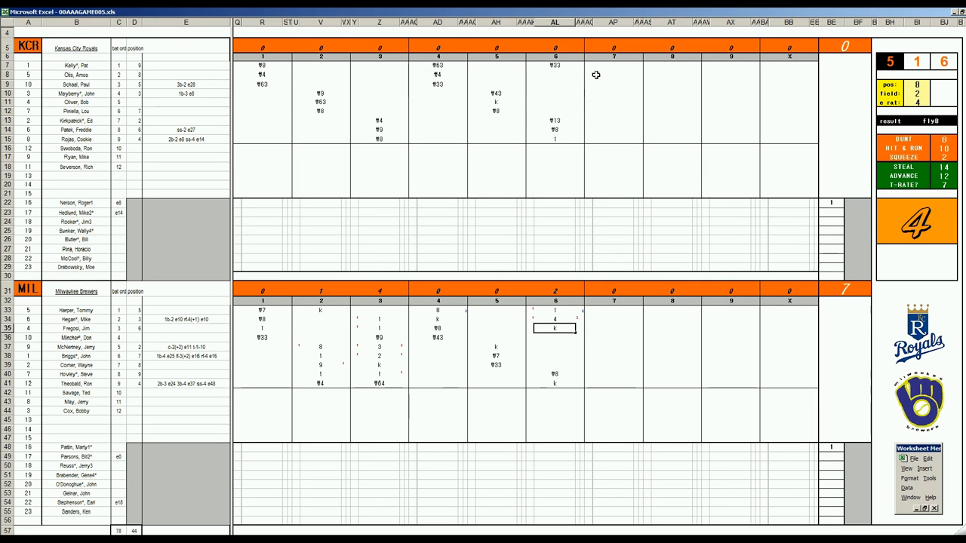
- Record a strikeout (k) for the Royals' first batter in the seventh inning
click(614, 74)
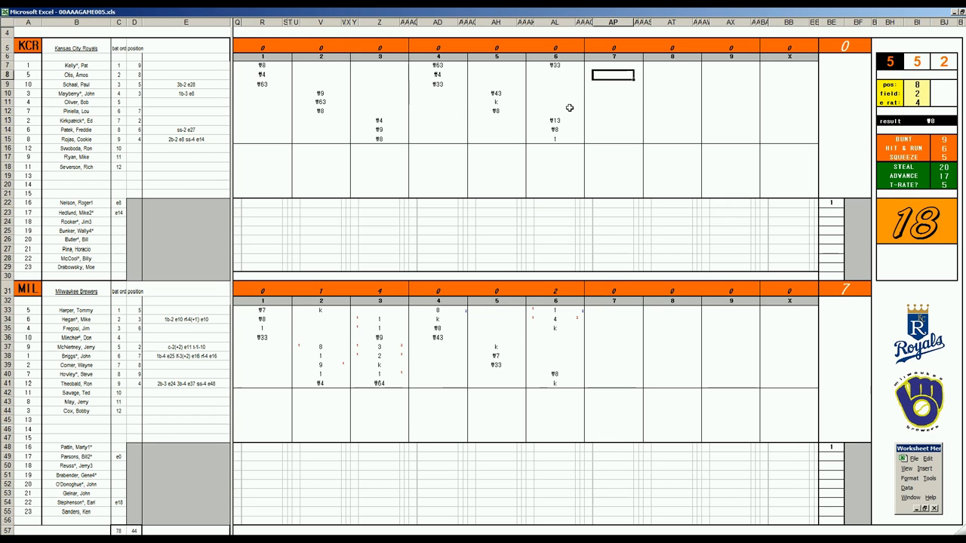
text(k)
click(613, 93)
text(₸43)
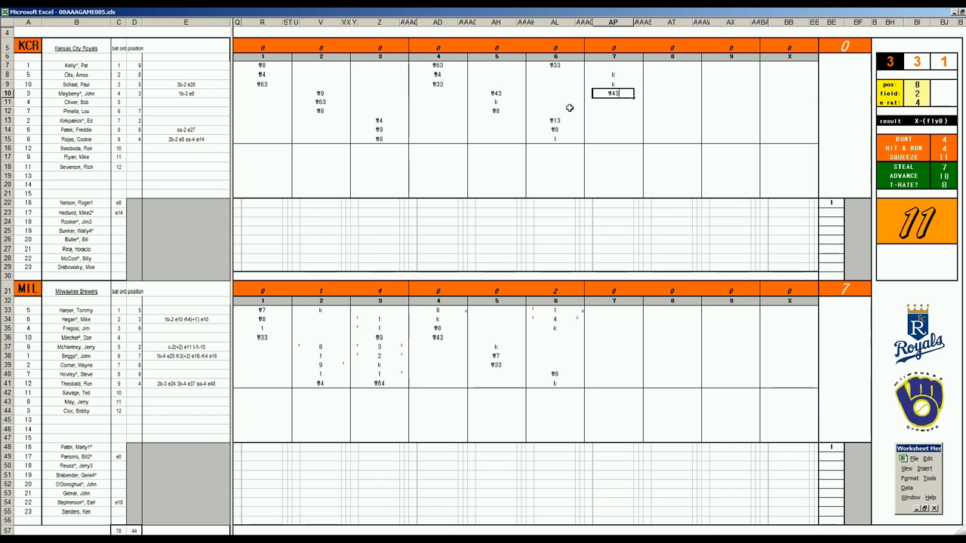
mouse_move(573, 136)
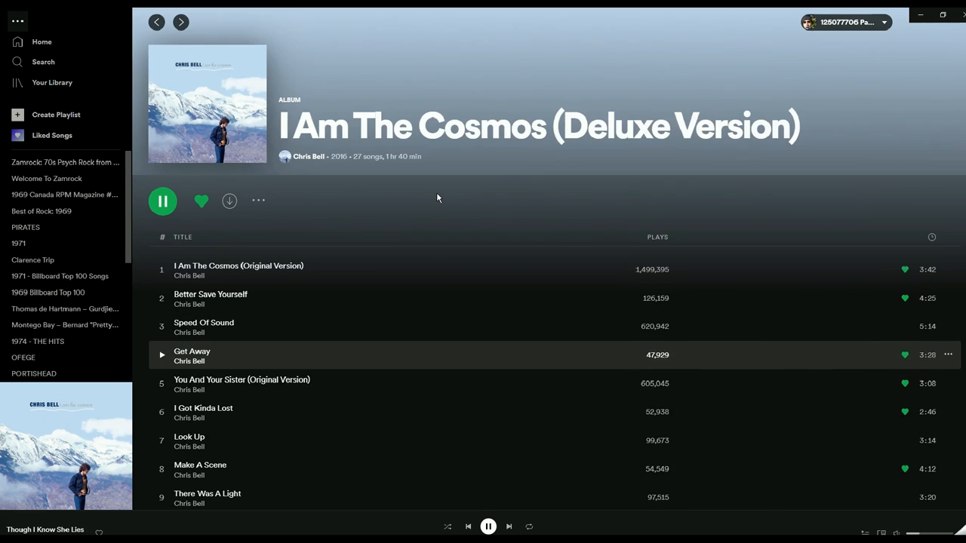
- Scroll down in Spotify toward the I Am The Cosmos (Deluxe Version) album
scroll(down, 3)
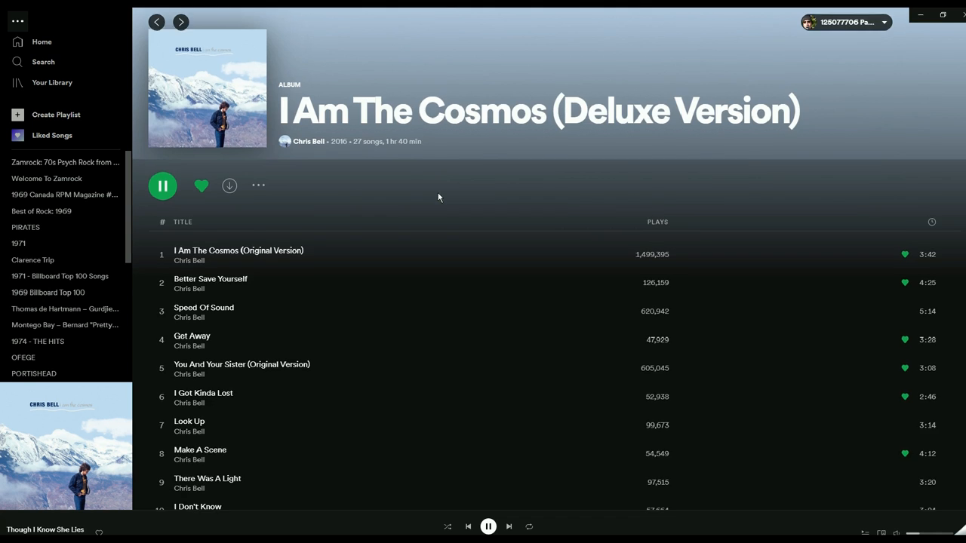
scroll(down, 3)
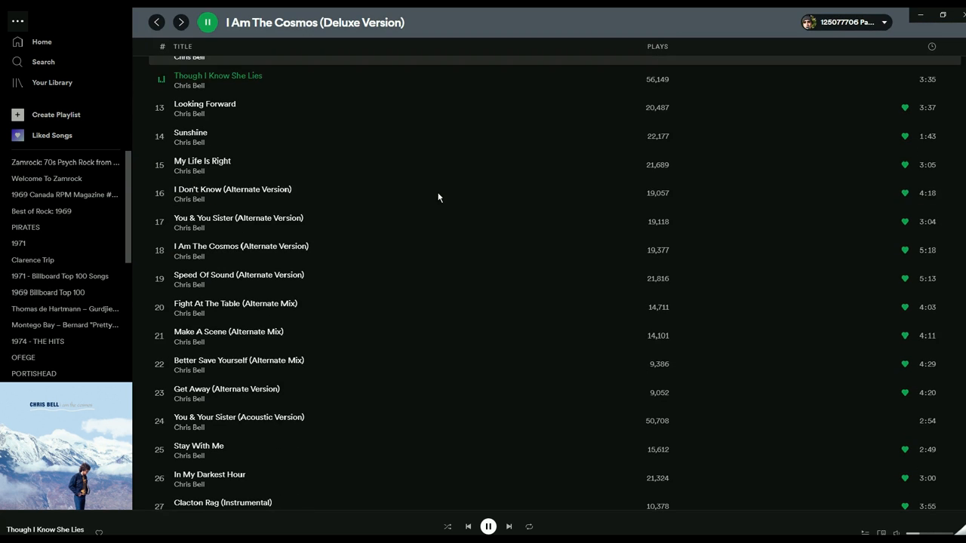
scroll(down, 3)
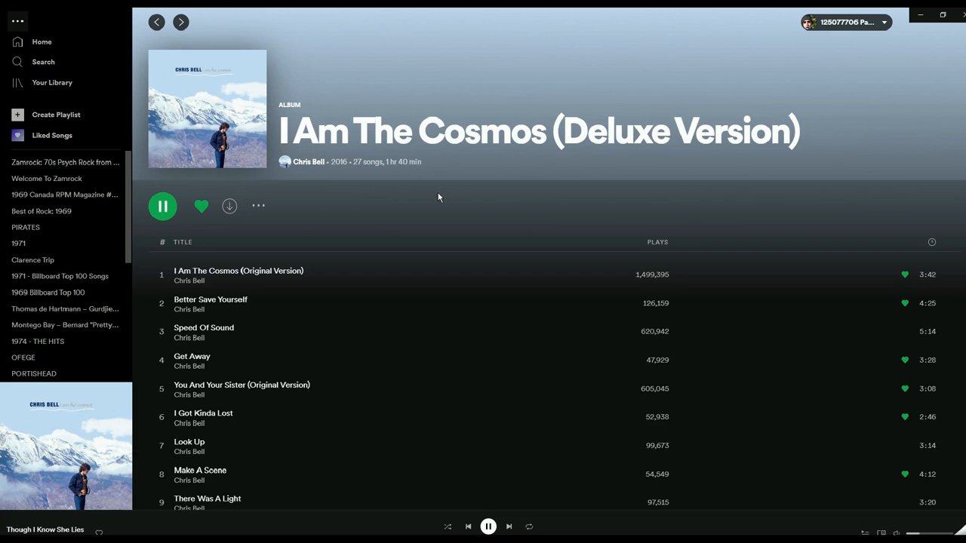
mouse_move(423, 222)
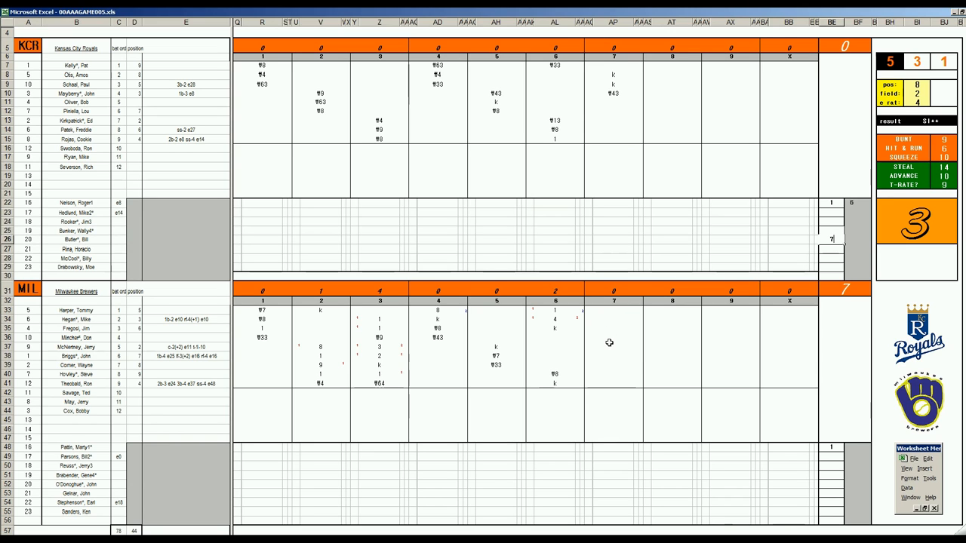
mouse_move(609, 339)
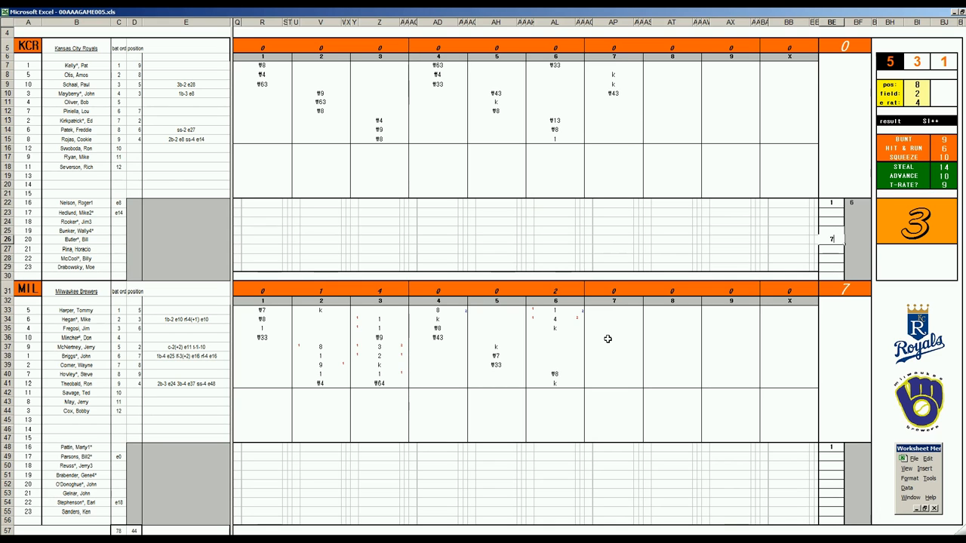
- Enter the Brewers' seventh-inning batter results 2 and 9444
click(613, 338)
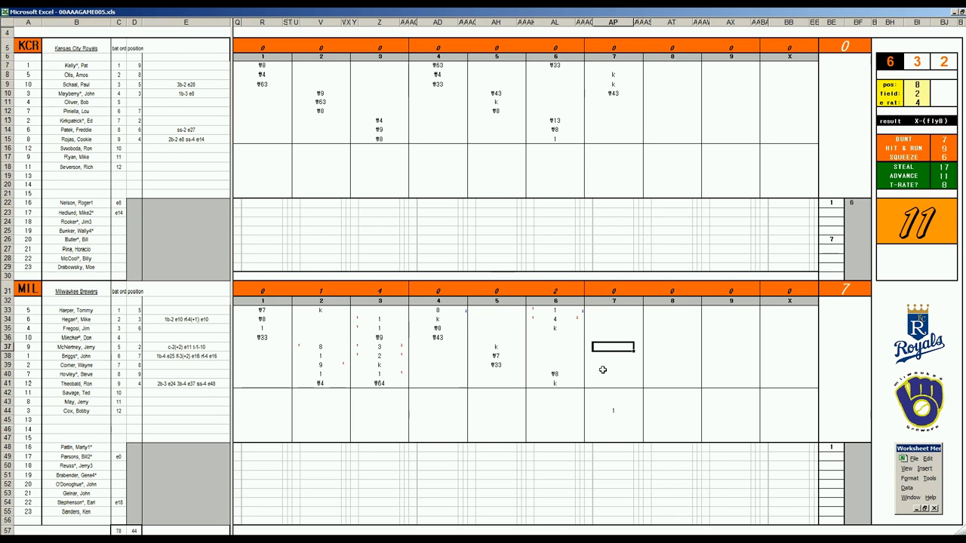
text(2)
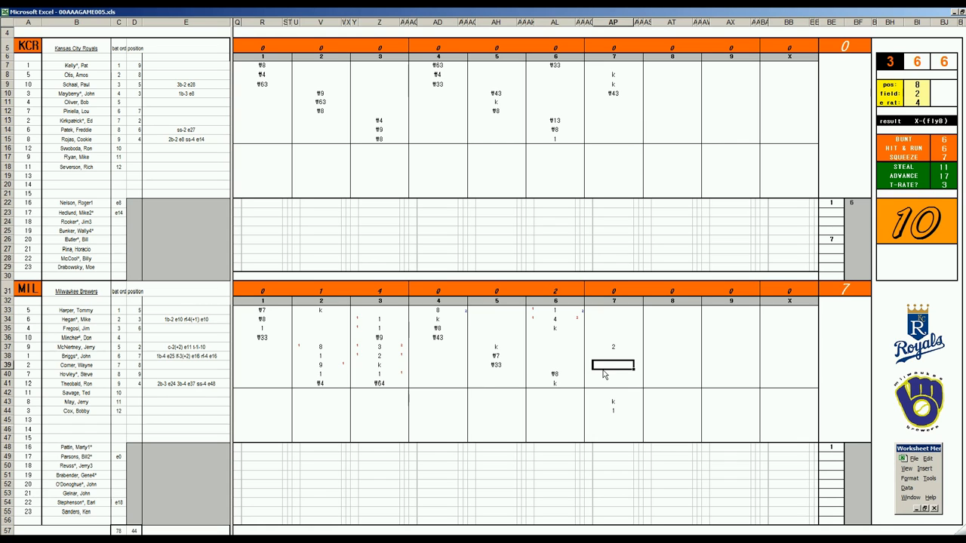
text(9444)
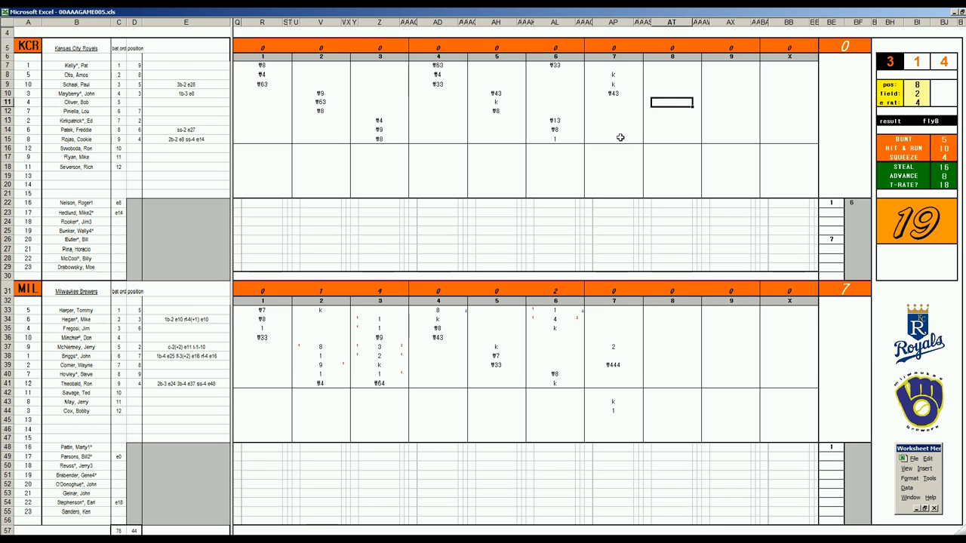
- Score the Royals' eighth-inning batters with k and 63
text(k)
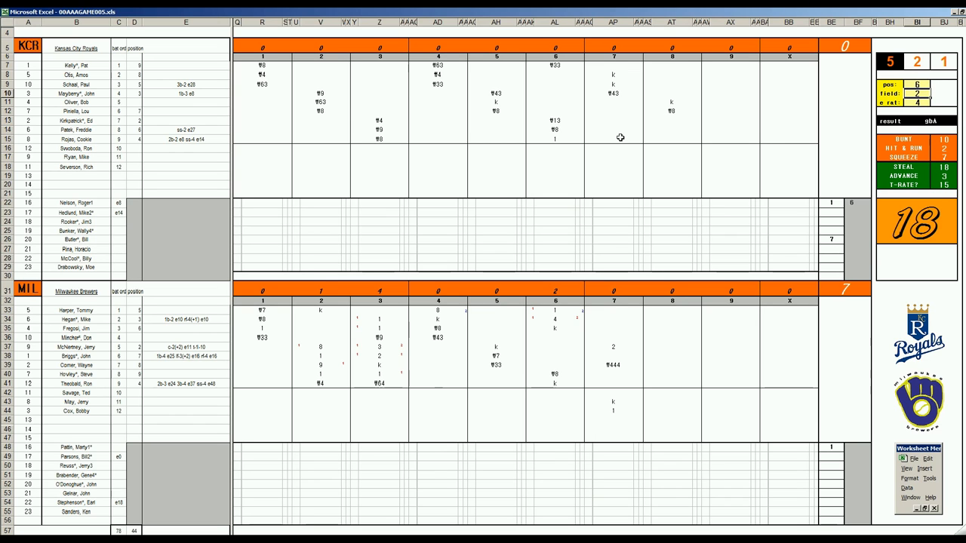
click(670, 120)
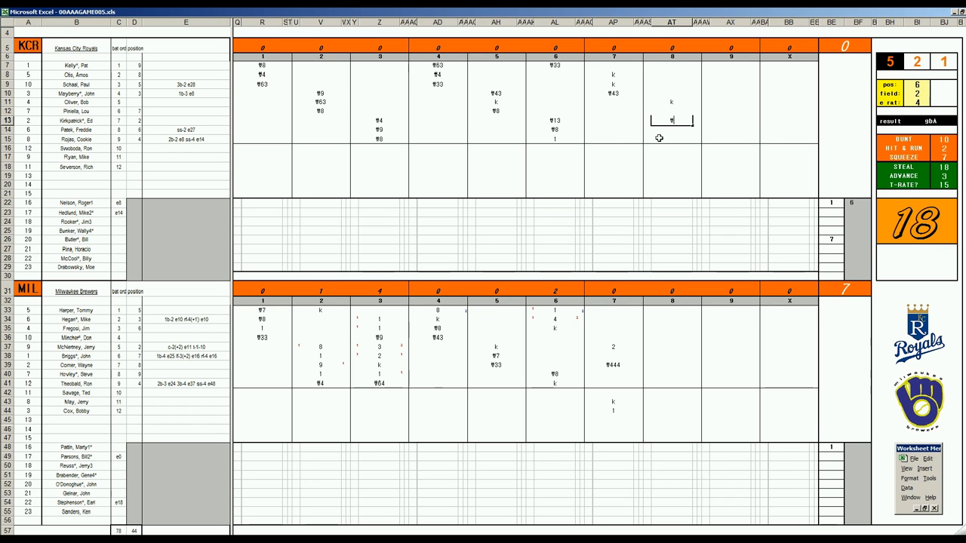
text(63)
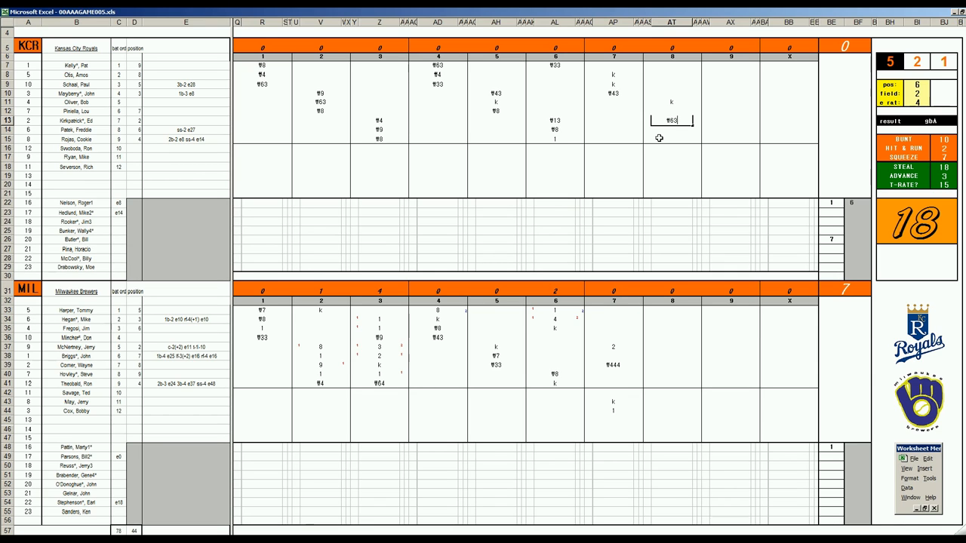
mouse_move(625, 159)
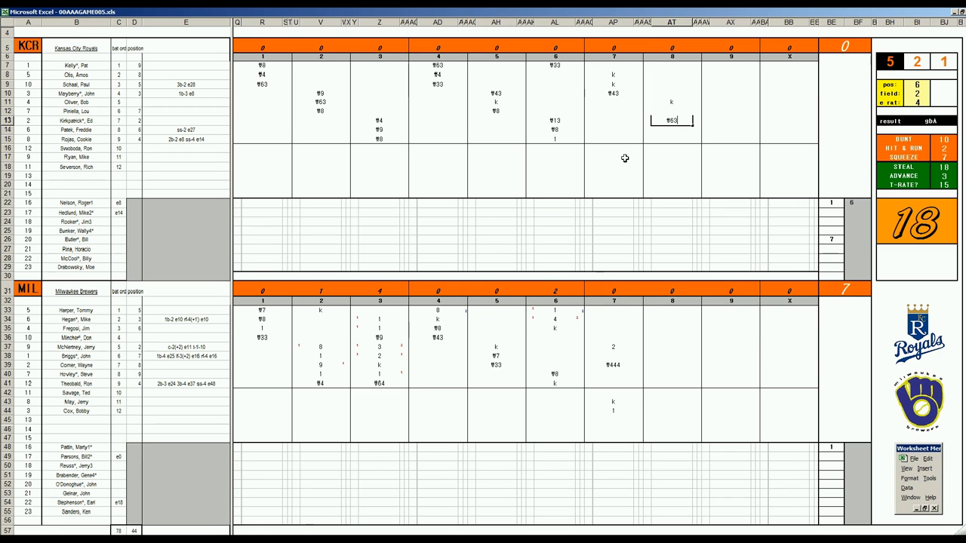
mouse_move(840, 238)
text(8)
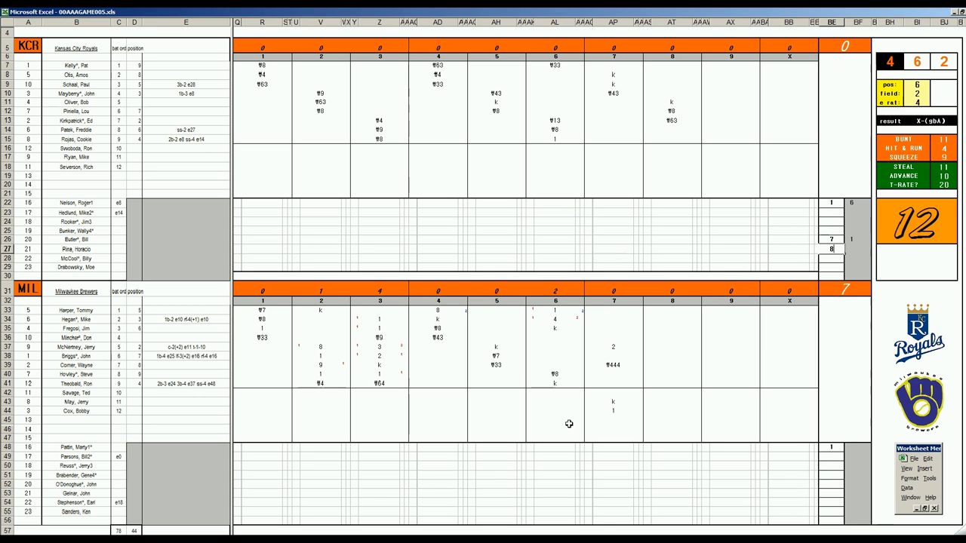
mouse_move(656, 413)
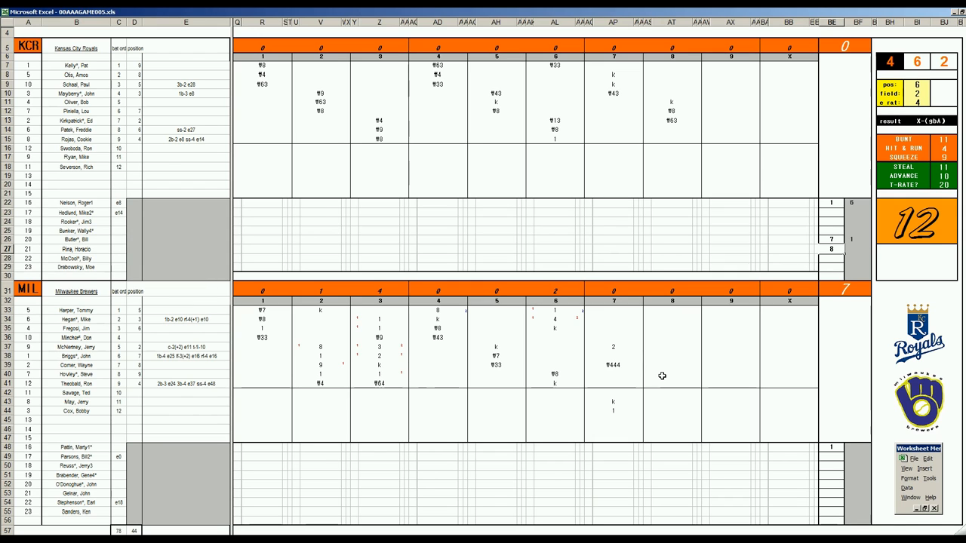
- Score the Brewers' eighth-inning batters with ¶43 and 63
click(671, 375)
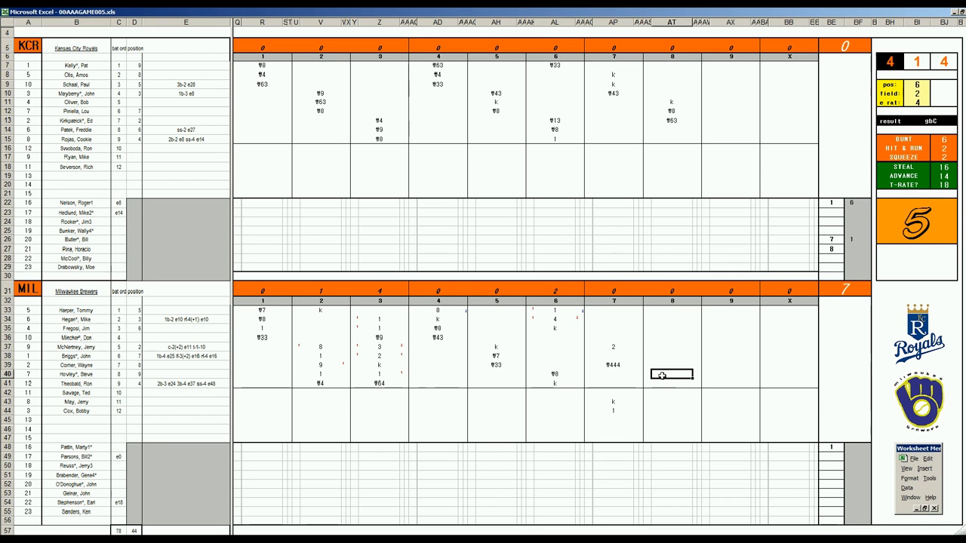
text(¶43)
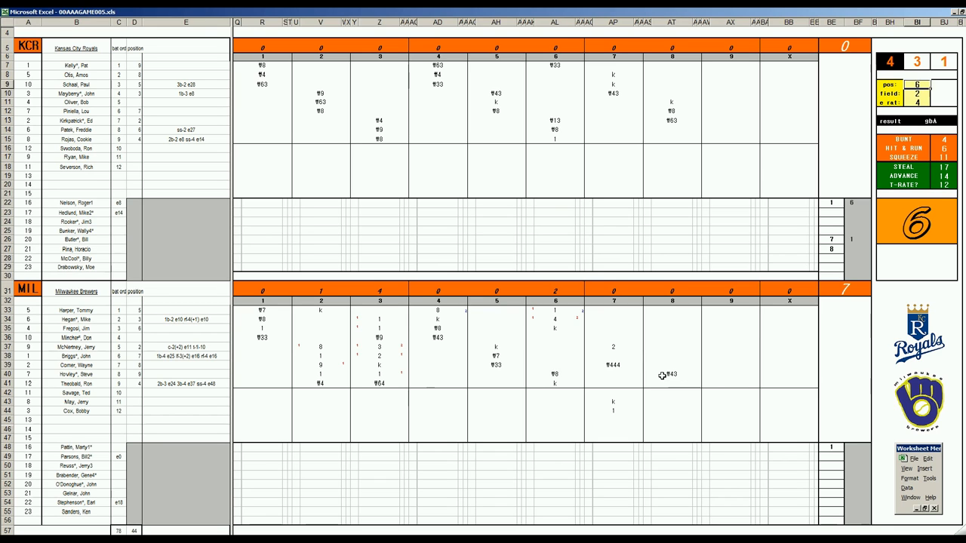
click(672, 383)
text(¶8)
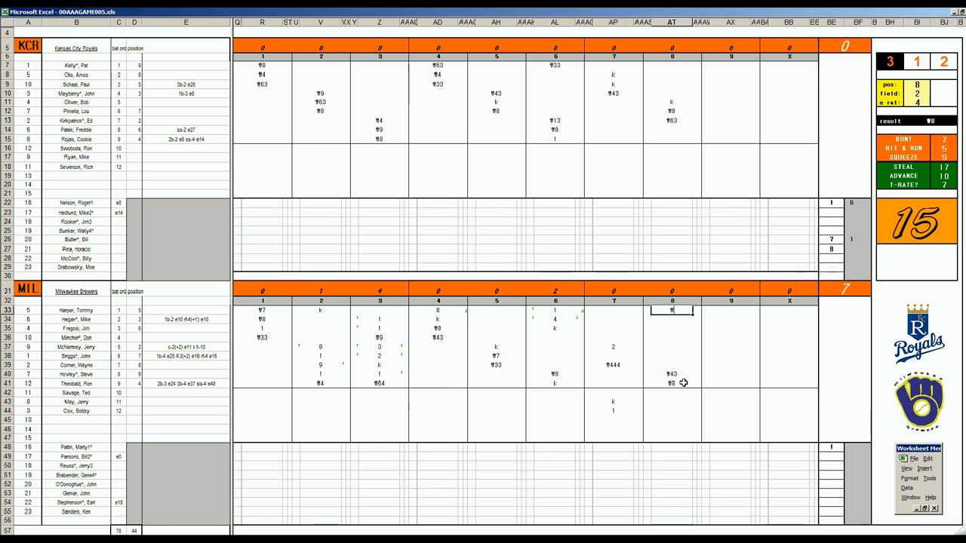
text(63)
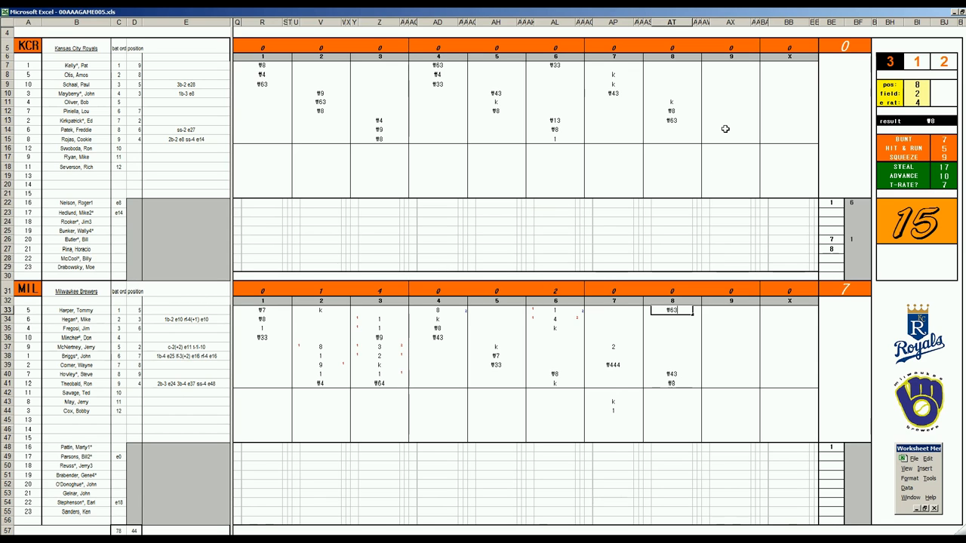
click(730, 130)
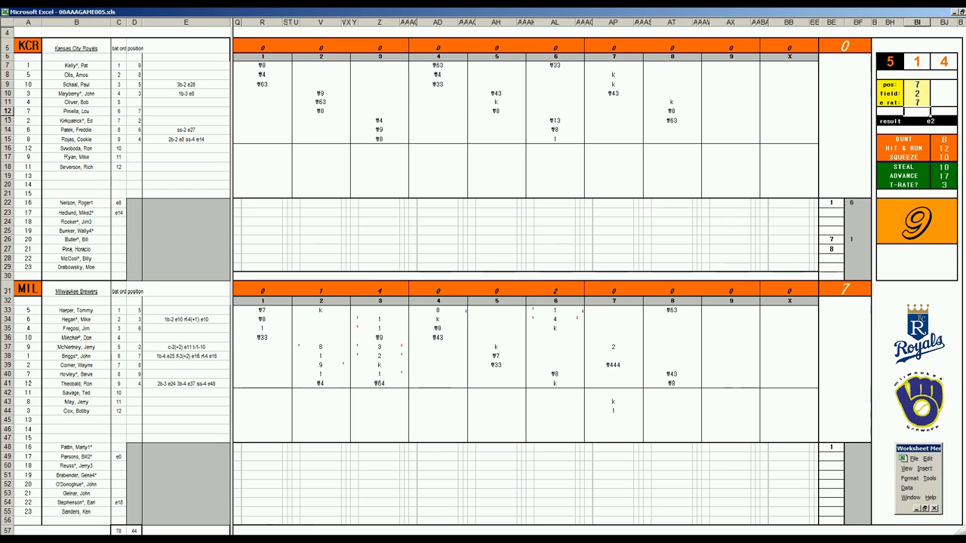
- Enter 2e7 and 43 for Royals ninth-inning batters, then select the leadoff batter's cell
click(729, 129)
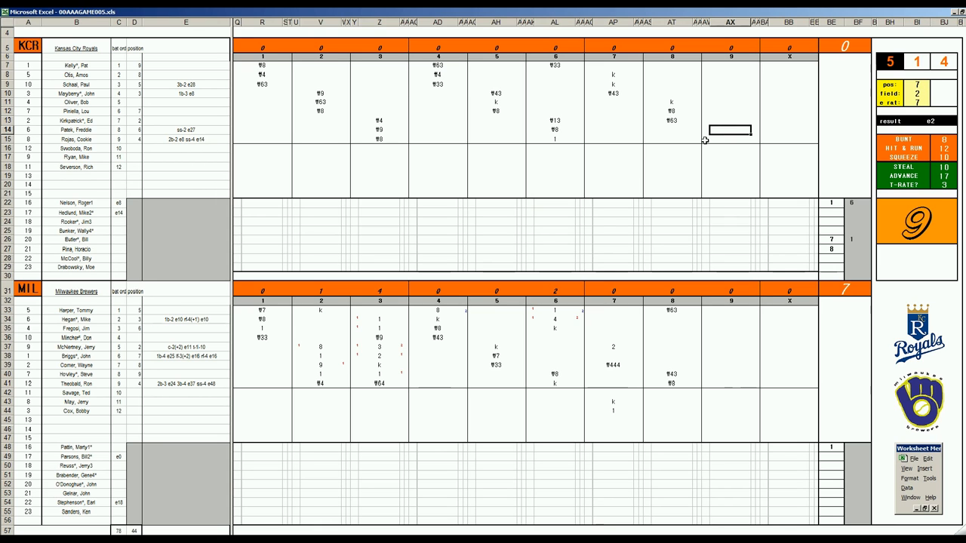
text(2e7)
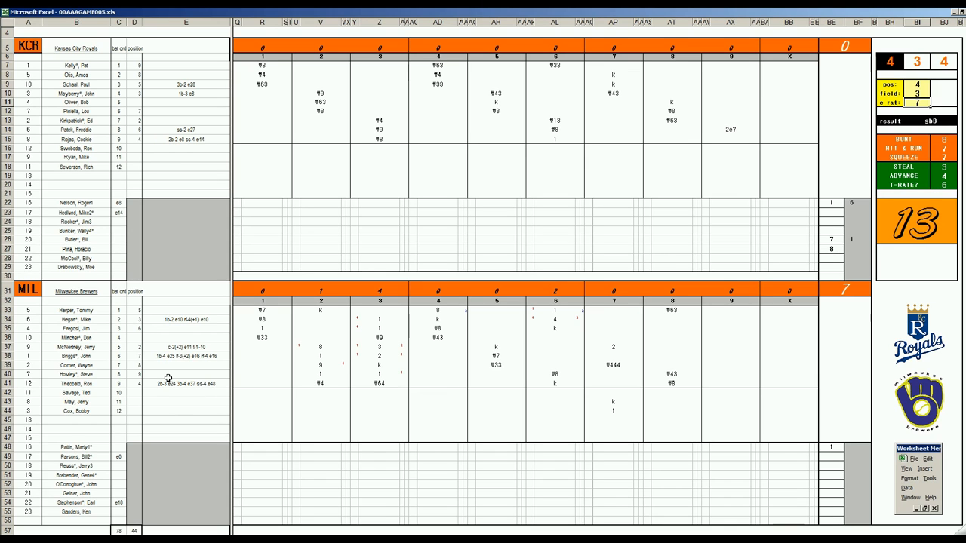
click(731, 139)
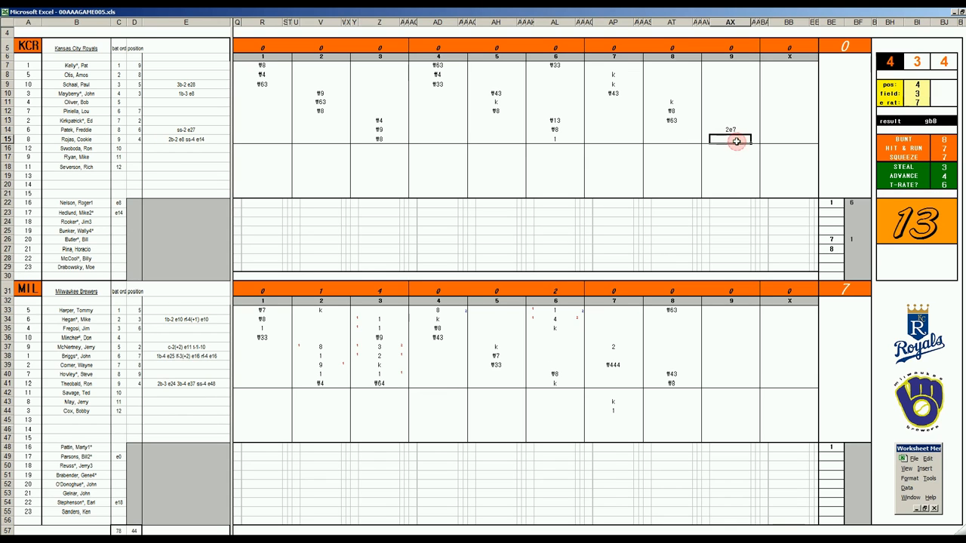
text(43)
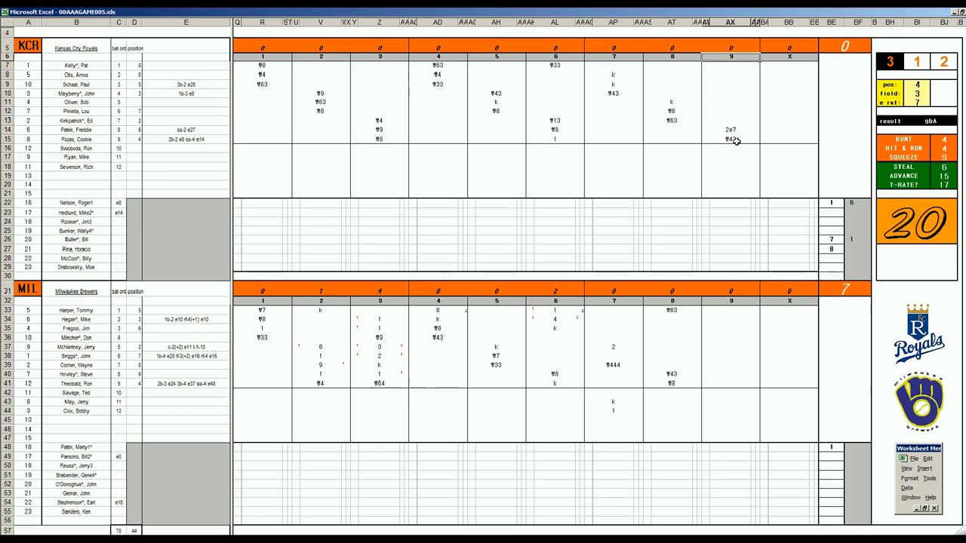
click(730, 67)
text(¶9)
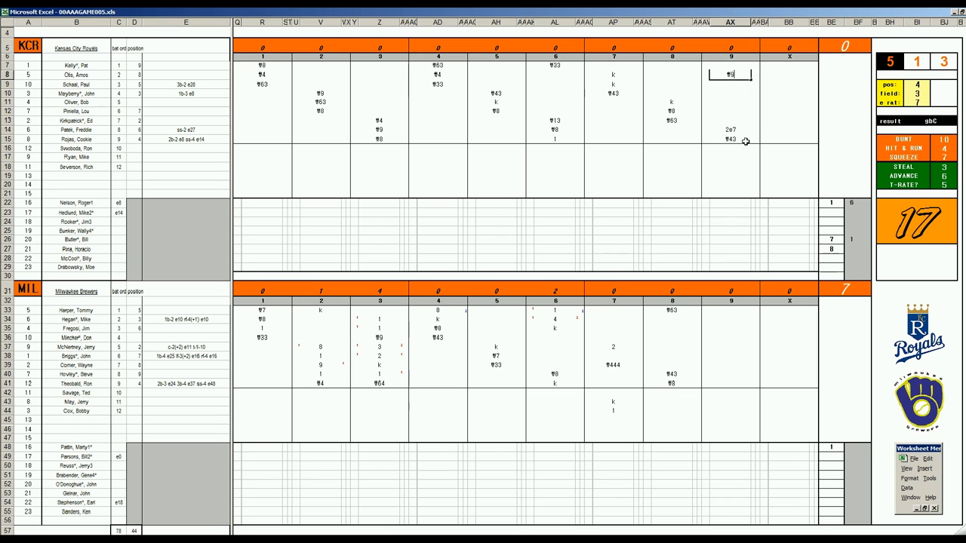
mouse_move(730, 156)
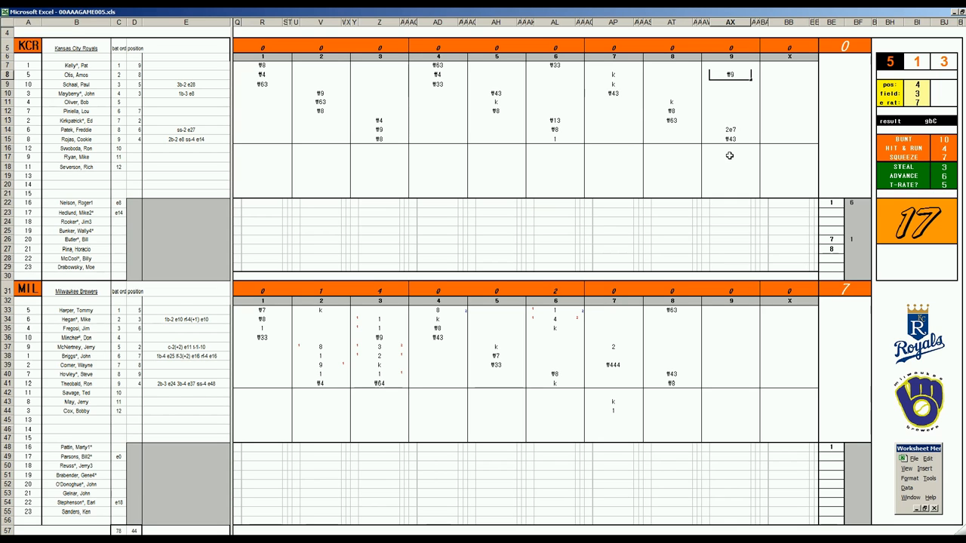
mouse_move(565, 138)
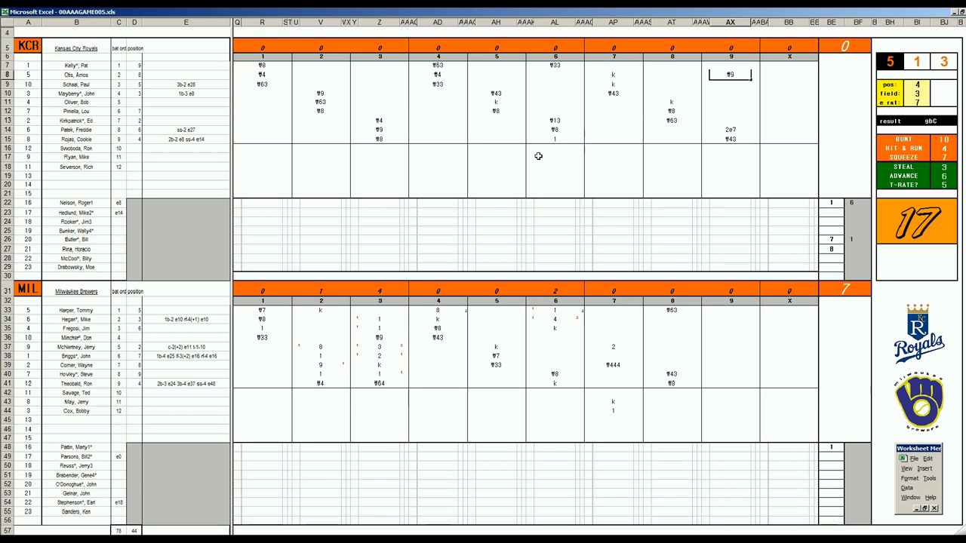
mouse_move(579, 133)
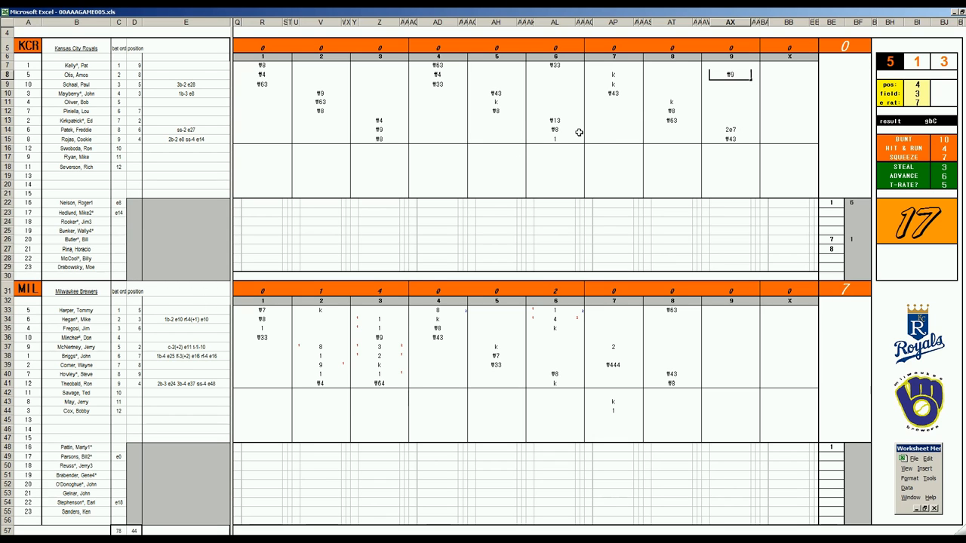
mouse_move(591, 202)
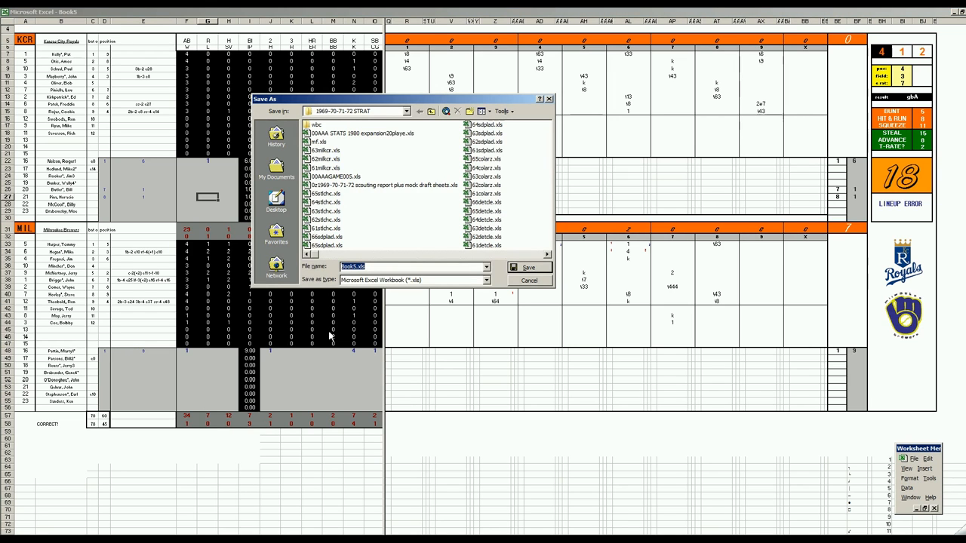
- Name the box score file 64milkcr.xls and save it
click(324, 150)
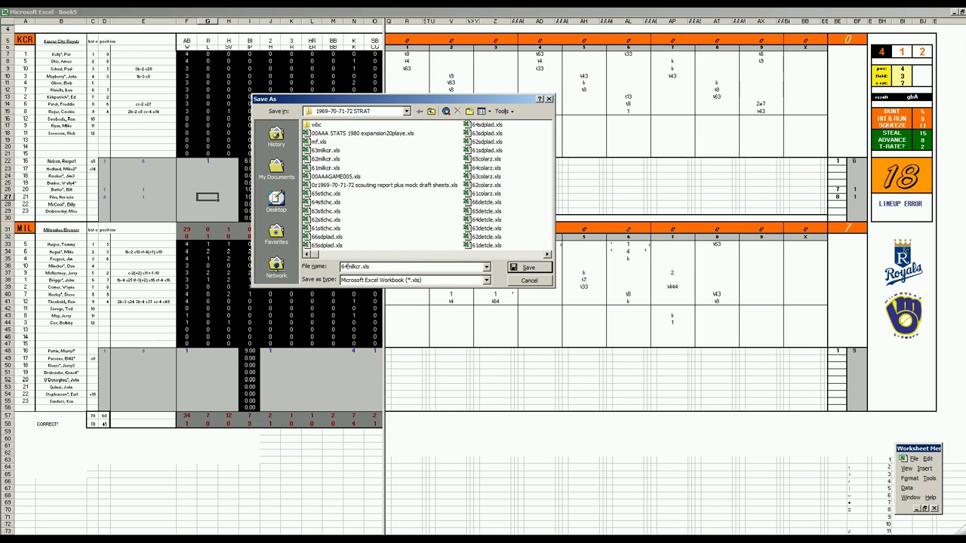
click(528, 266)
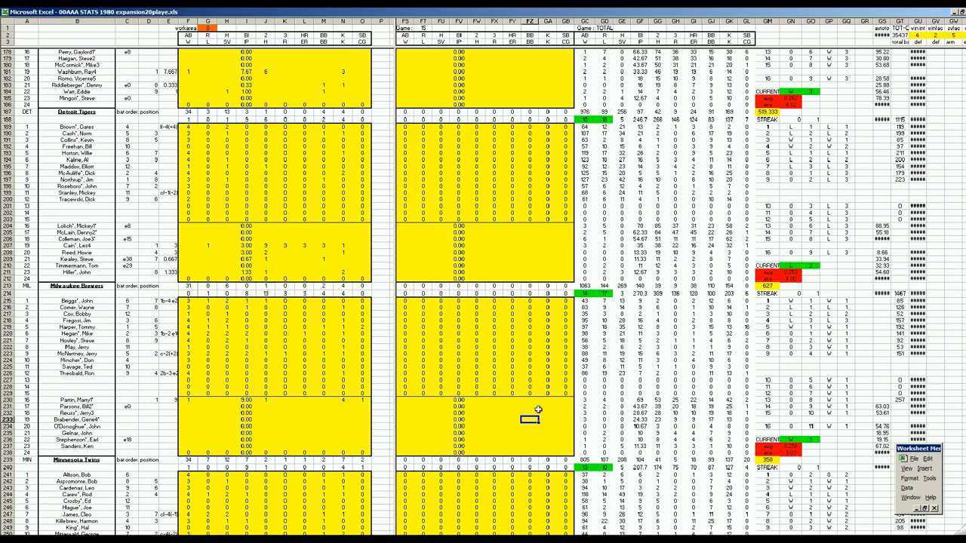
click(528, 366)
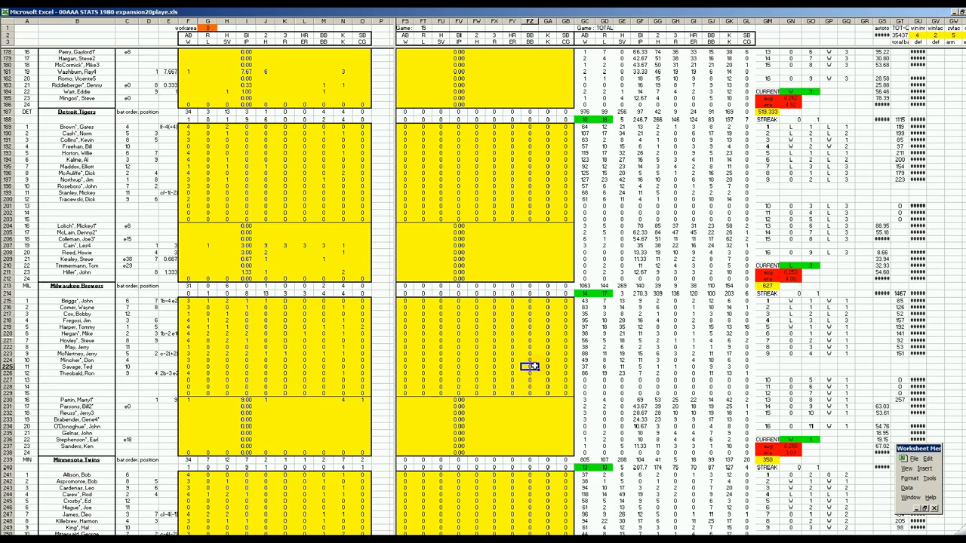
scroll(down, 3)
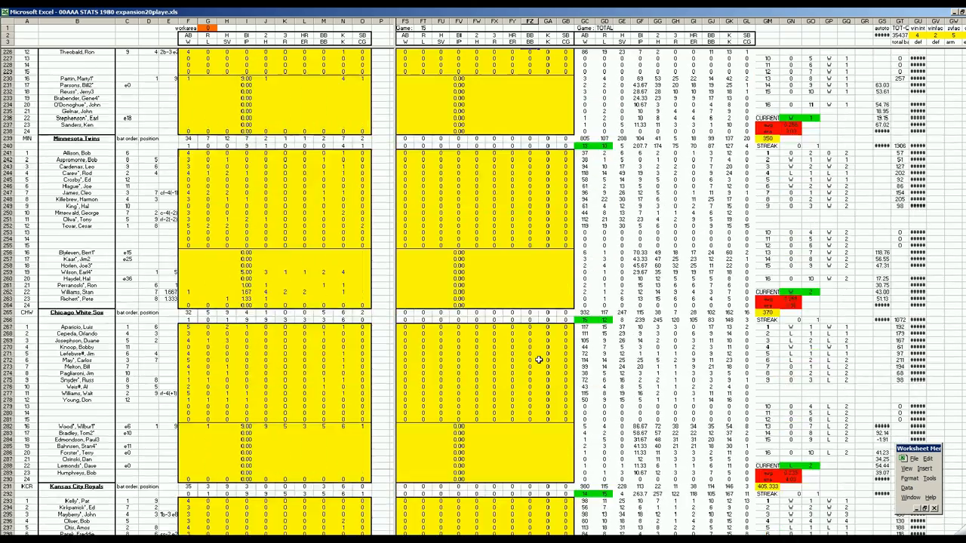
scroll(down, 3)
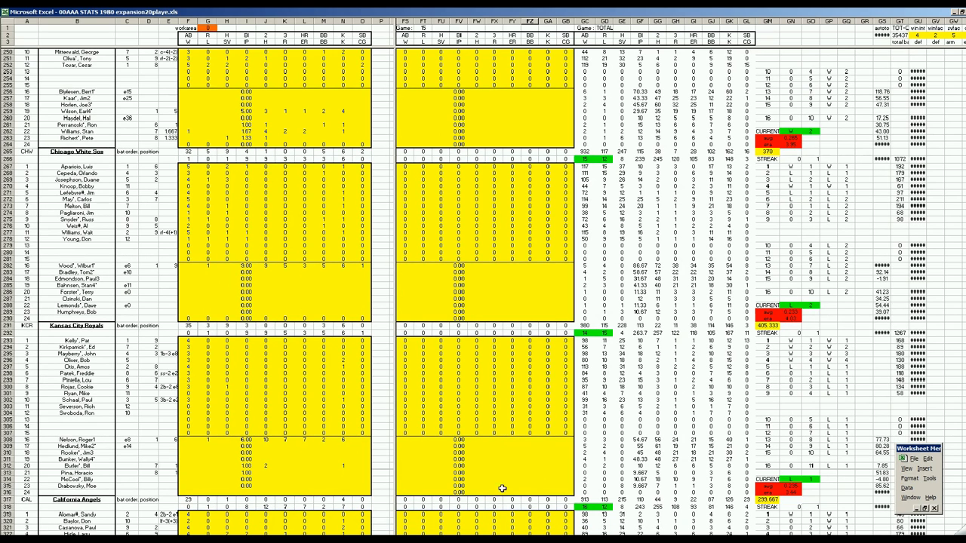
mouse_move(510, 494)
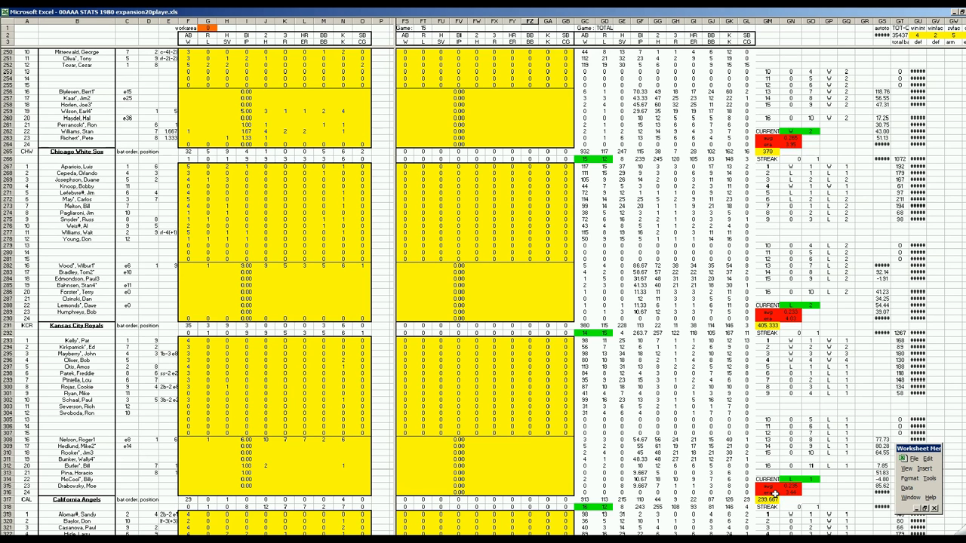
mouse_move(604, 442)
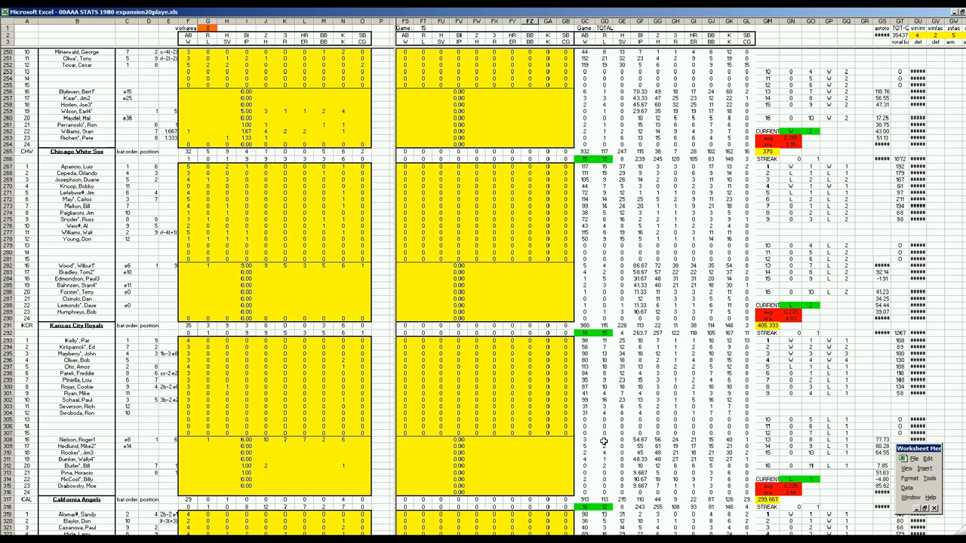
mouse_move(634, 441)
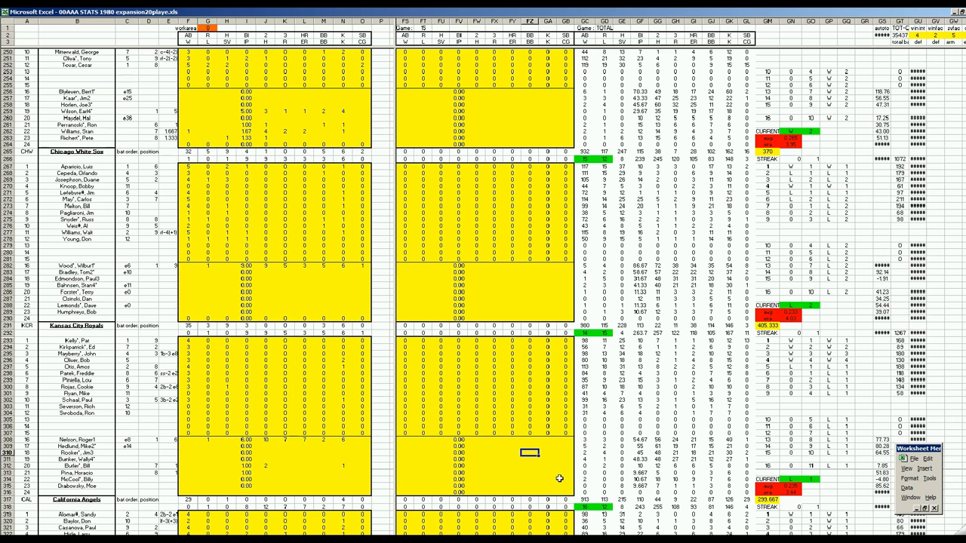
mouse_move(567, 474)
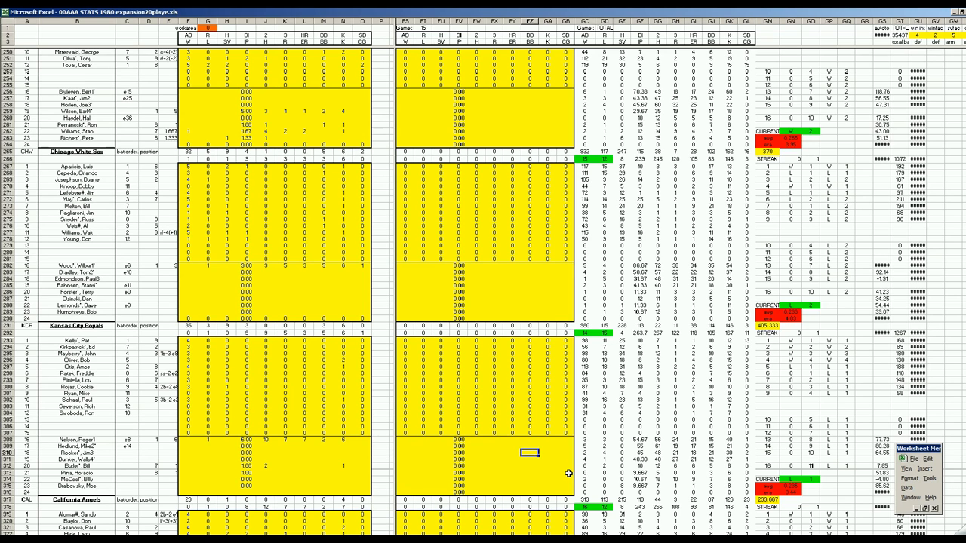
mouse_move(590, 451)
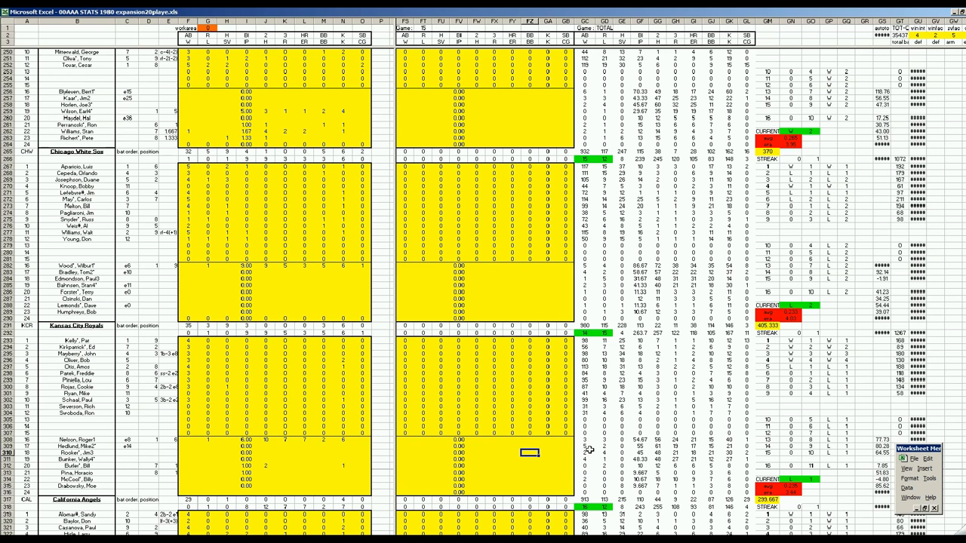
mouse_move(592, 450)
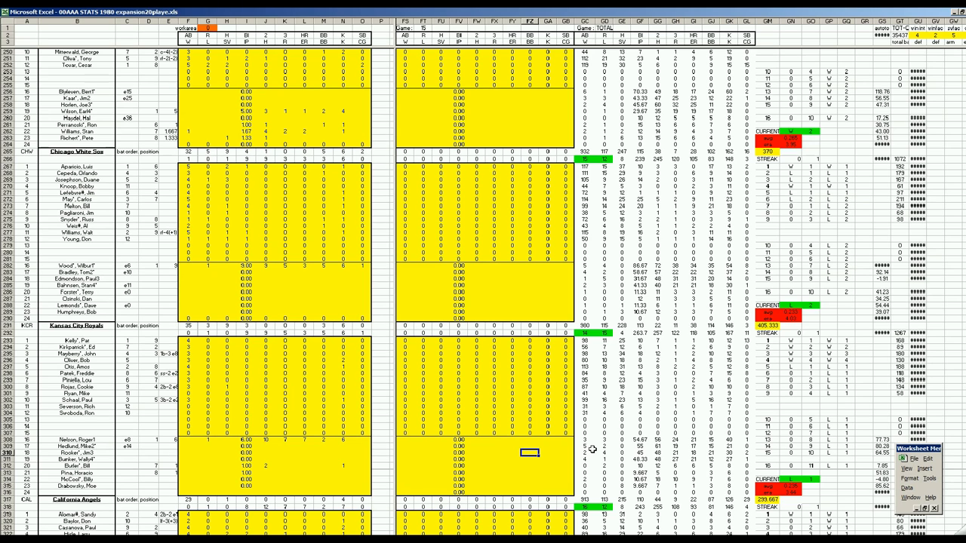
mouse_move(611, 460)
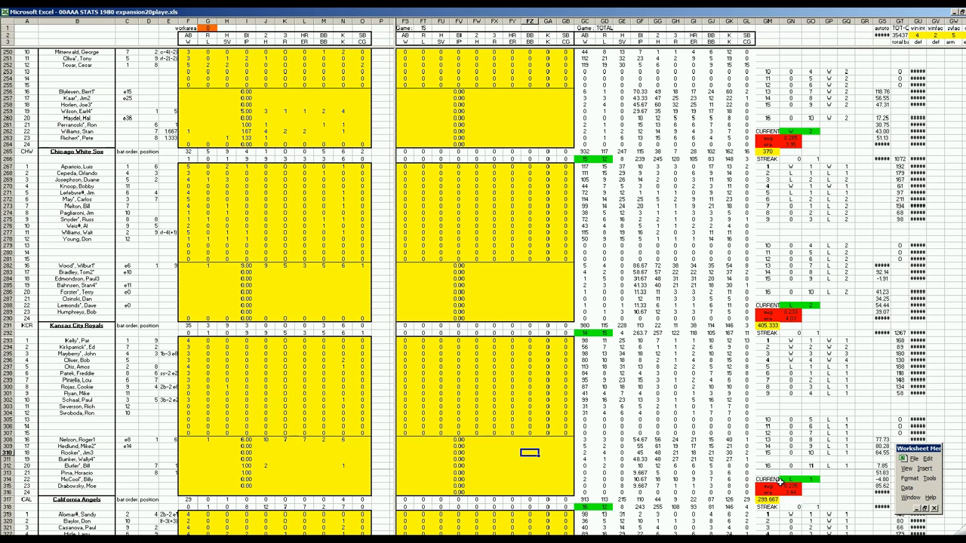
mouse_move(539, 464)
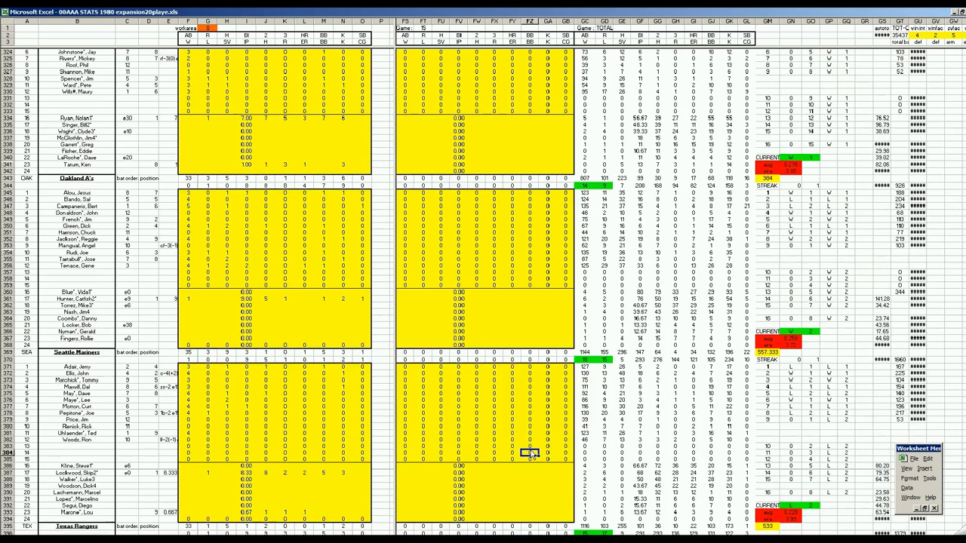
- Scroll past the Padres and Giants blocks to the league totals
scroll(down, 3)
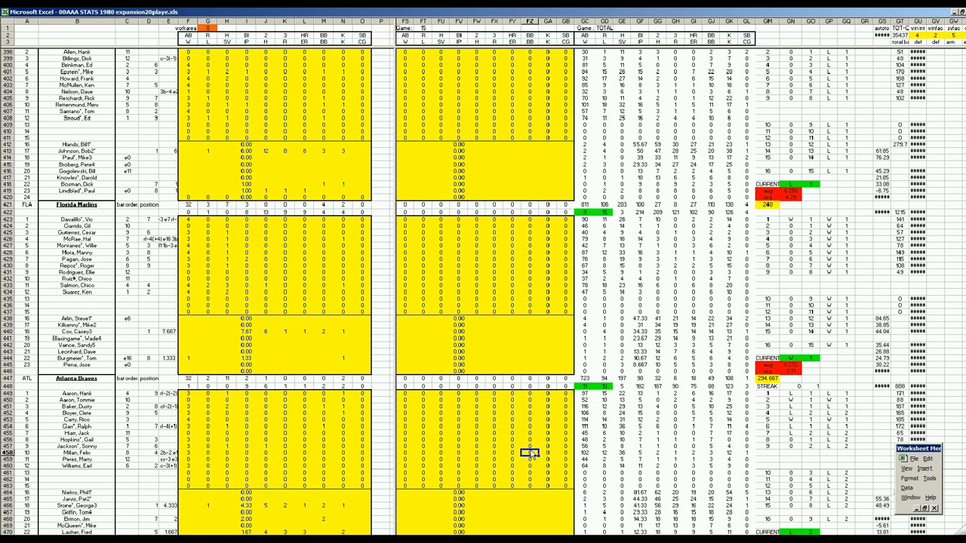
scroll(down, 3)
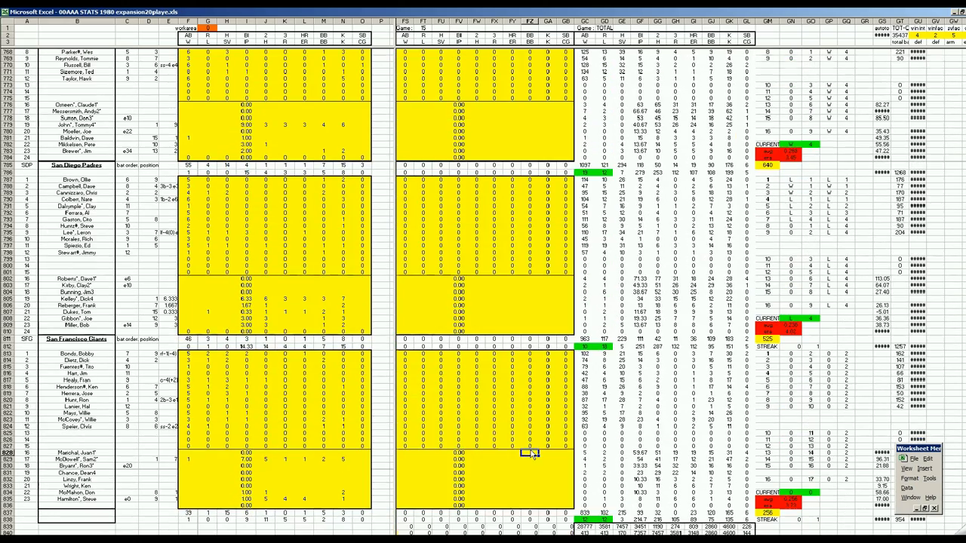
scroll(down, 3)
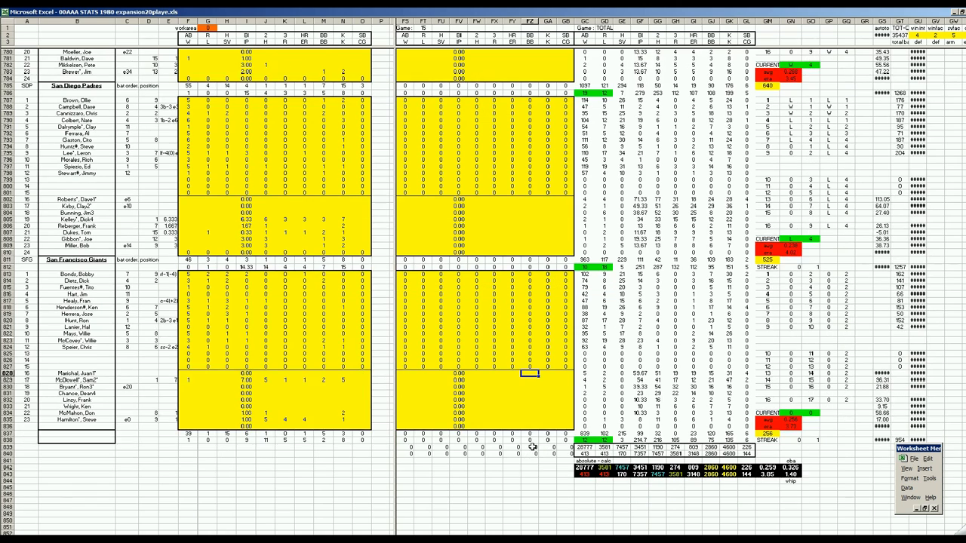
scroll(down, 3)
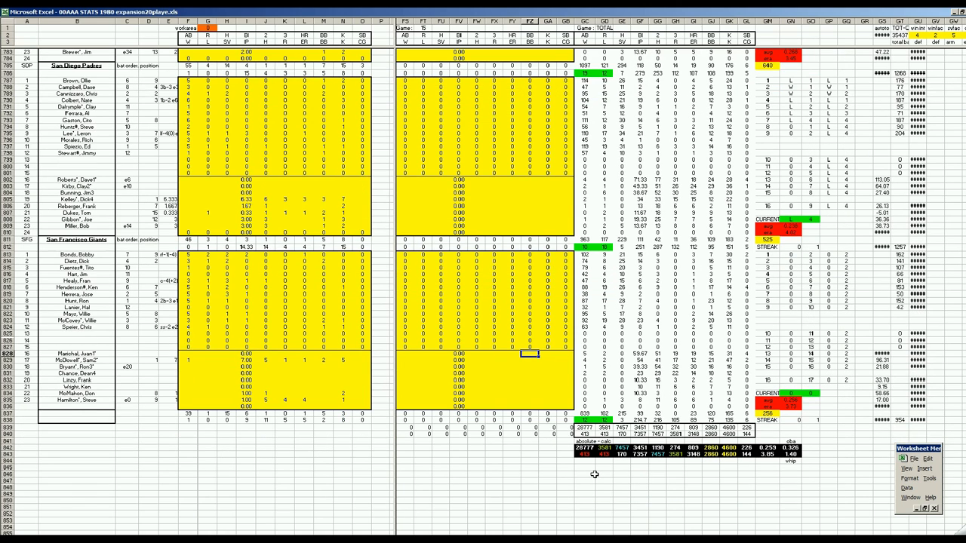
mouse_move(758, 438)
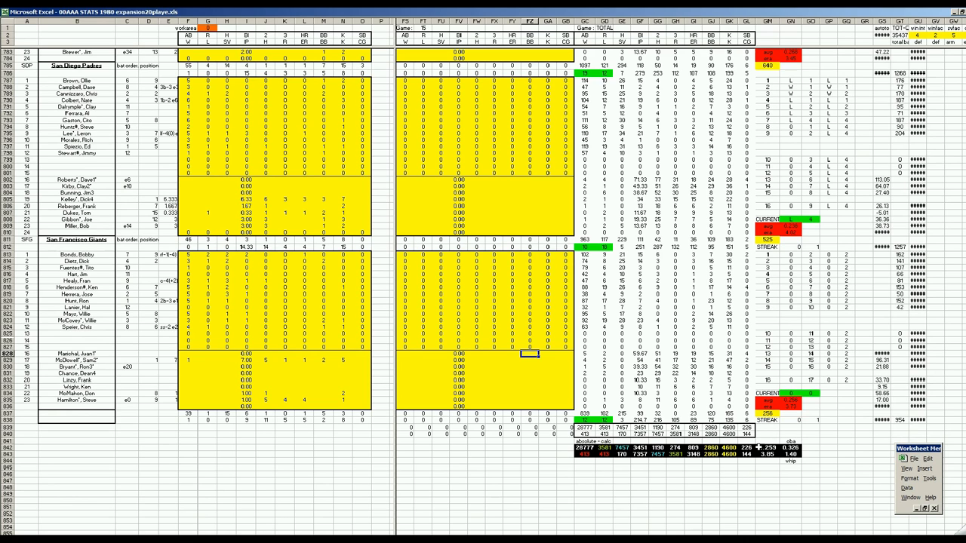
mouse_move(766, 449)
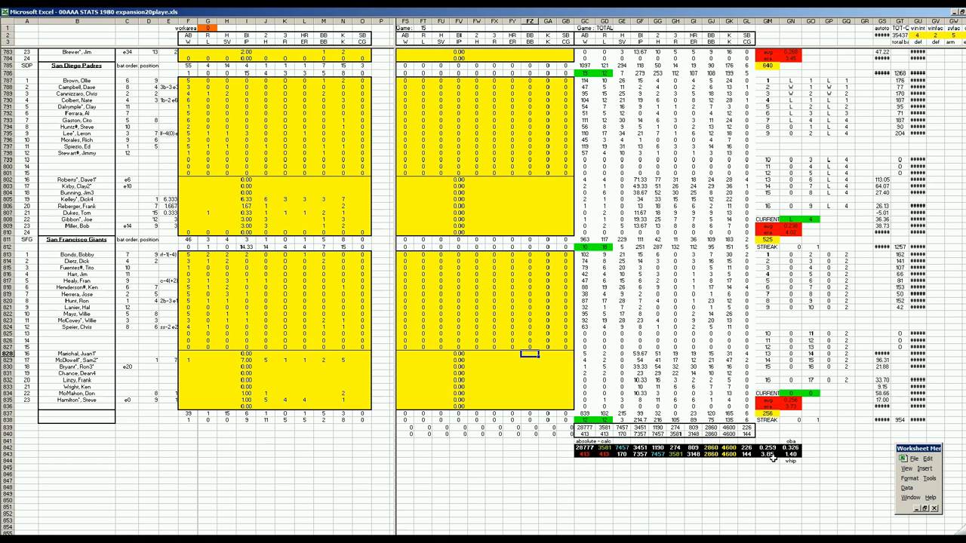
mouse_move(768, 461)
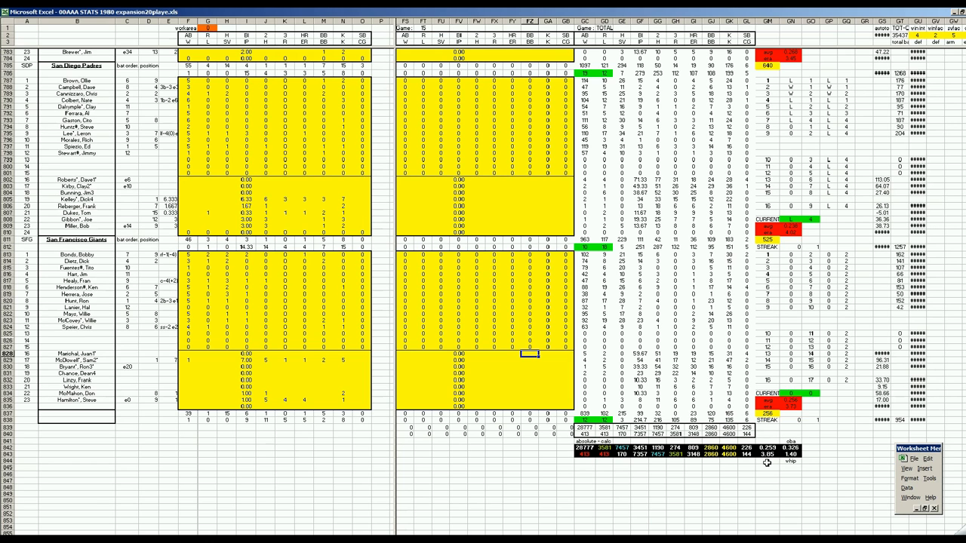
mouse_move(768, 462)
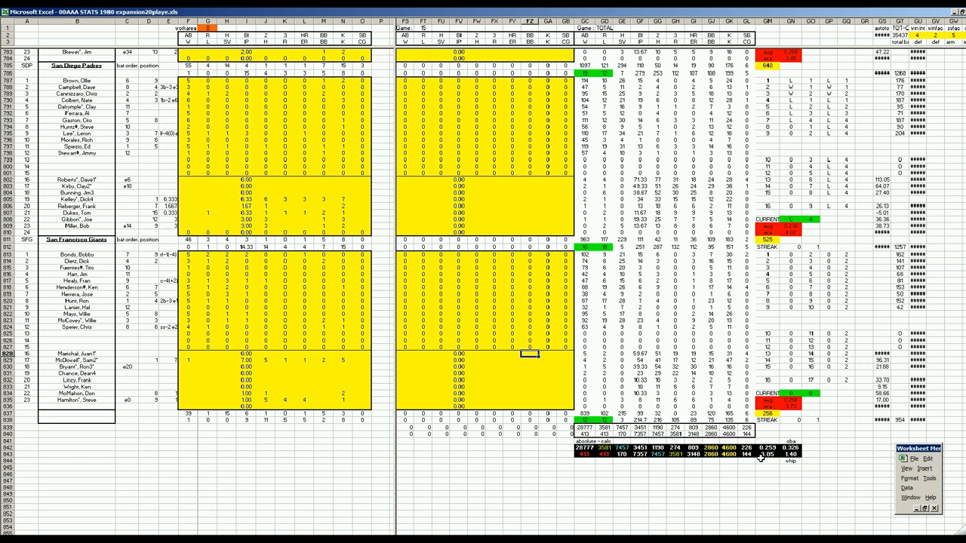
mouse_move(768, 461)
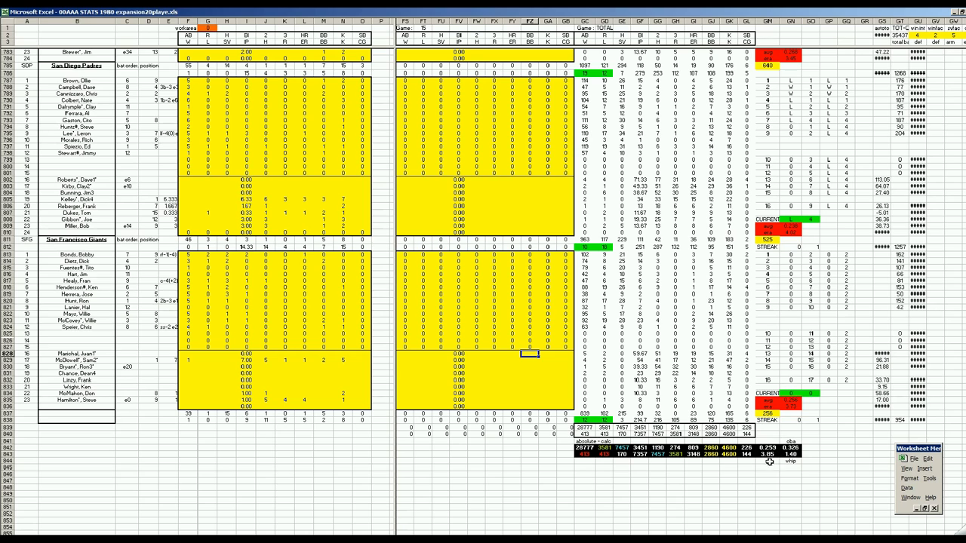
mouse_move(777, 472)
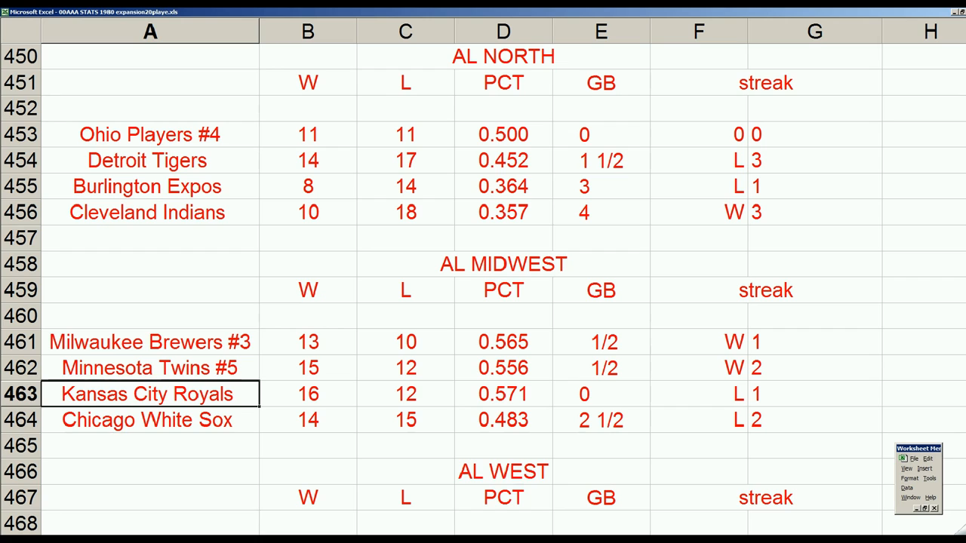
- Select the AL Midwest teams: Twins #5, Royals, Brewers #3 and White Sox
click(169, 368)
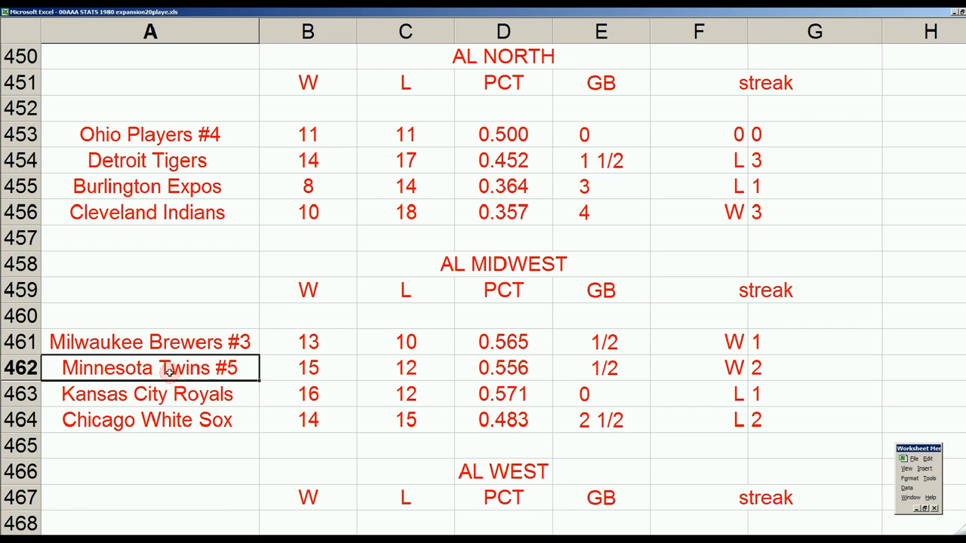
mouse_move(647, 331)
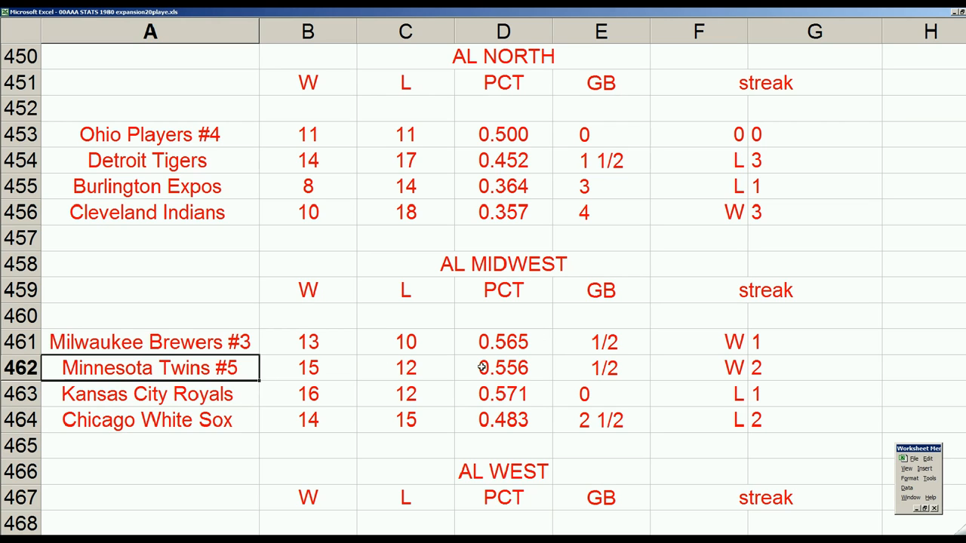
mouse_move(385, 371)
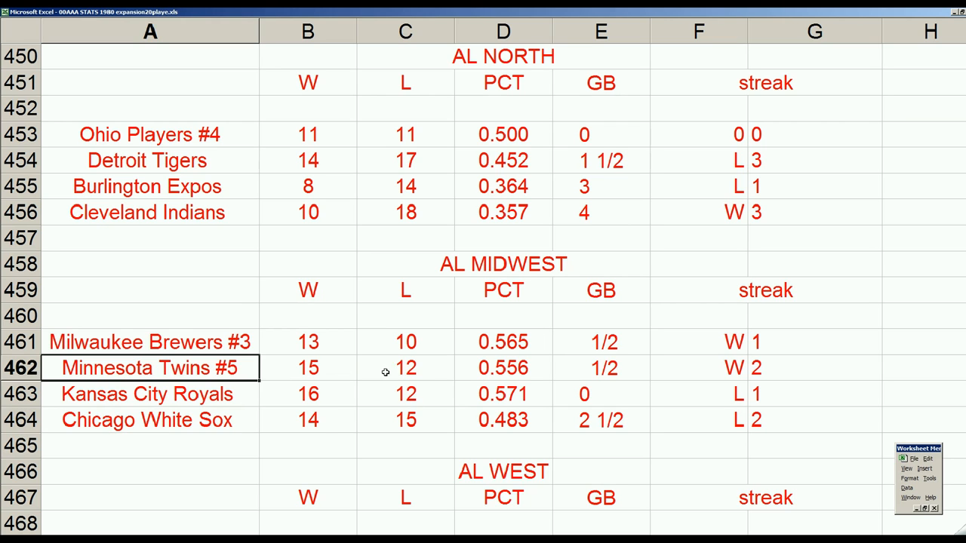
click(150, 393)
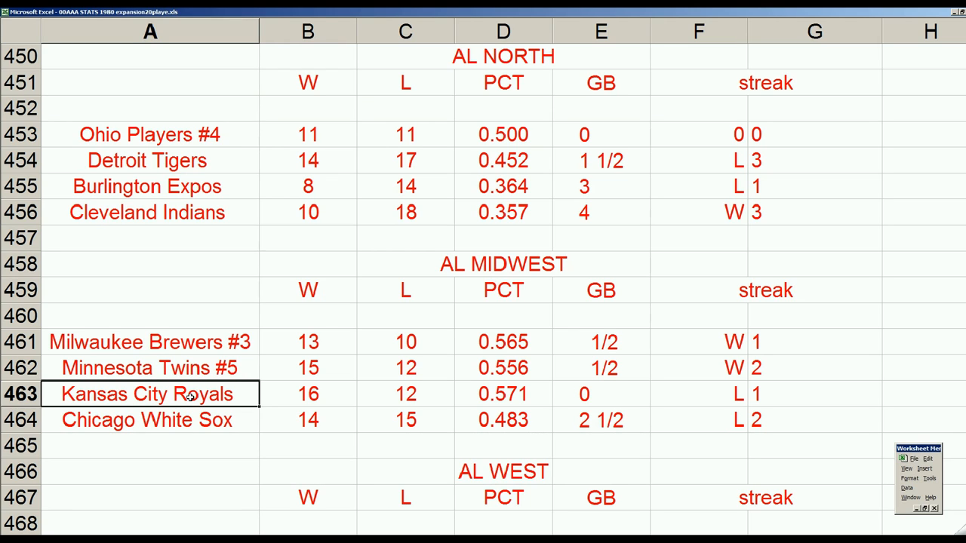
click(149, 367)
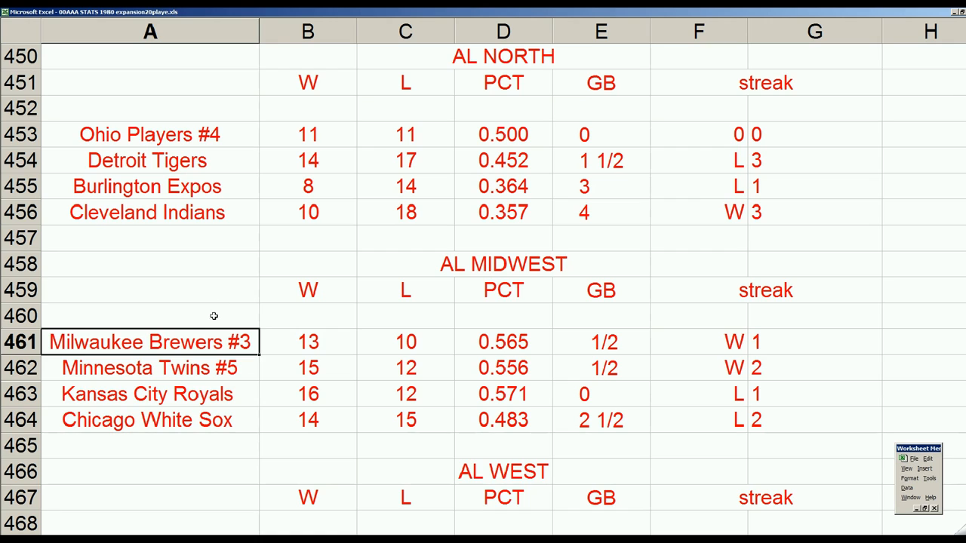
mouse_move(325, 354)
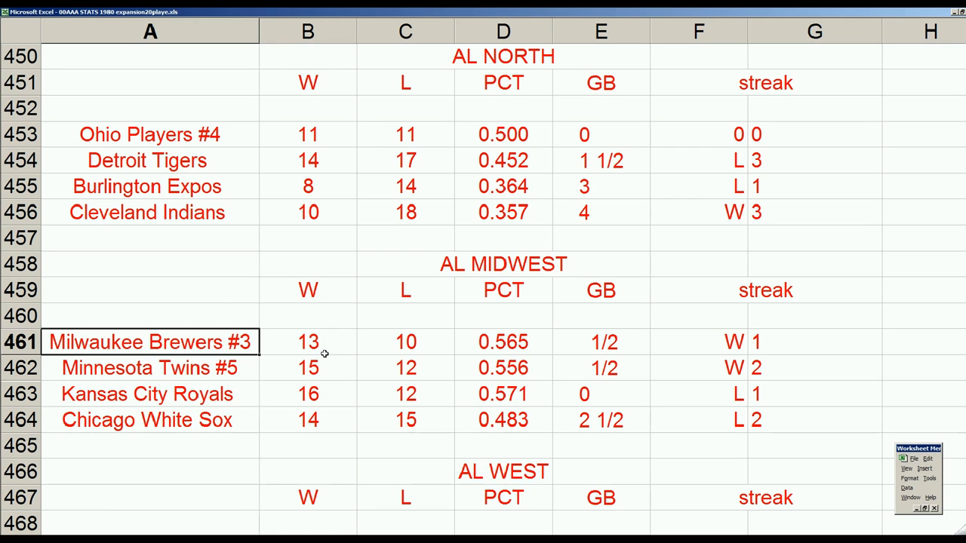
click(148, 420)
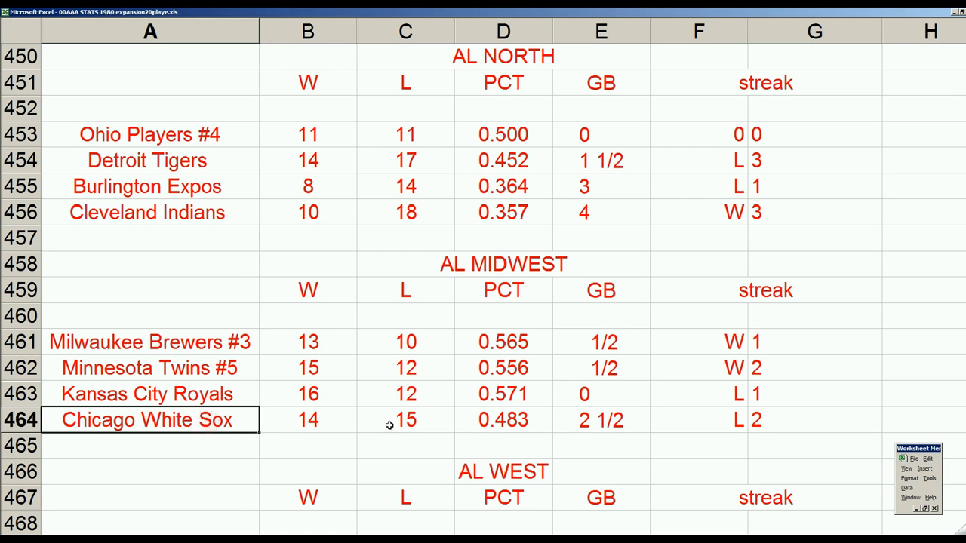
mouse_move(237, 425)
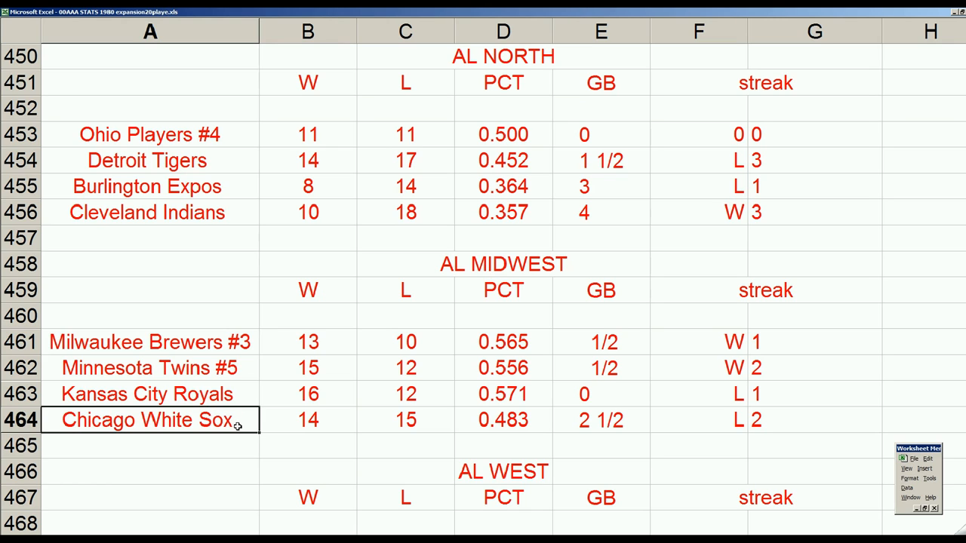
mouse_move(441, 359)
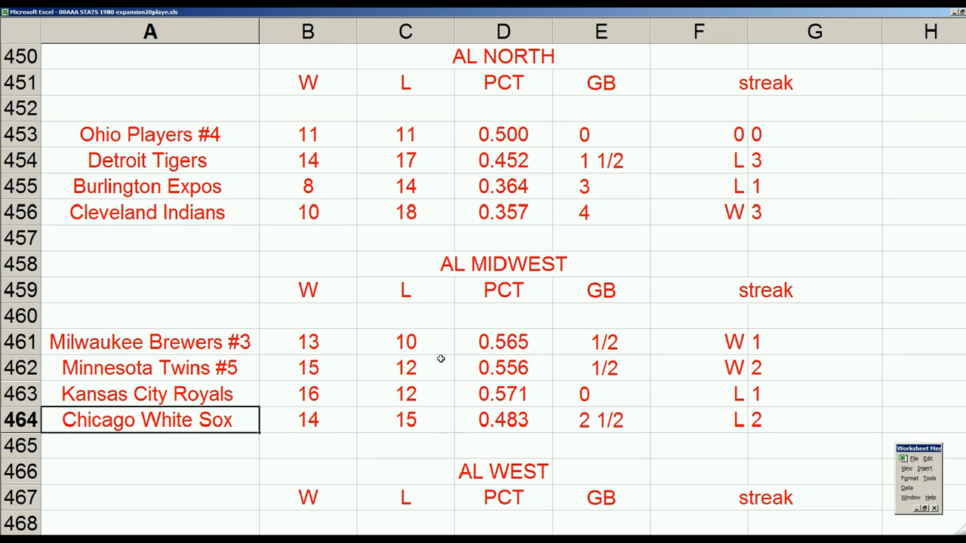